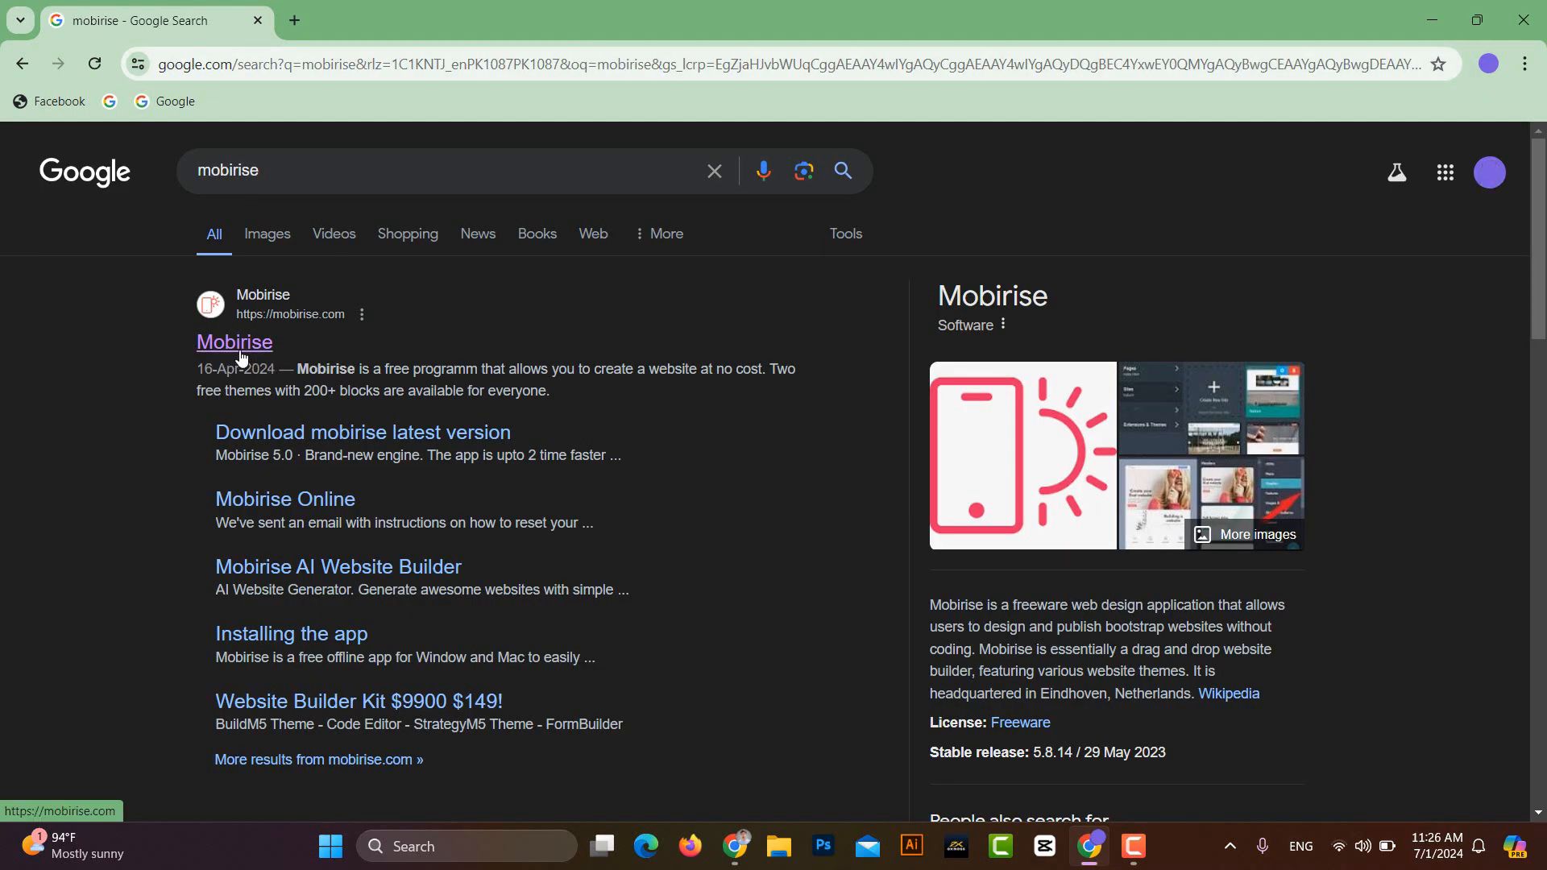
# Open the Mobirise homepage from the Google results for 'mobirise'.
pyautogui.click(234, 342)
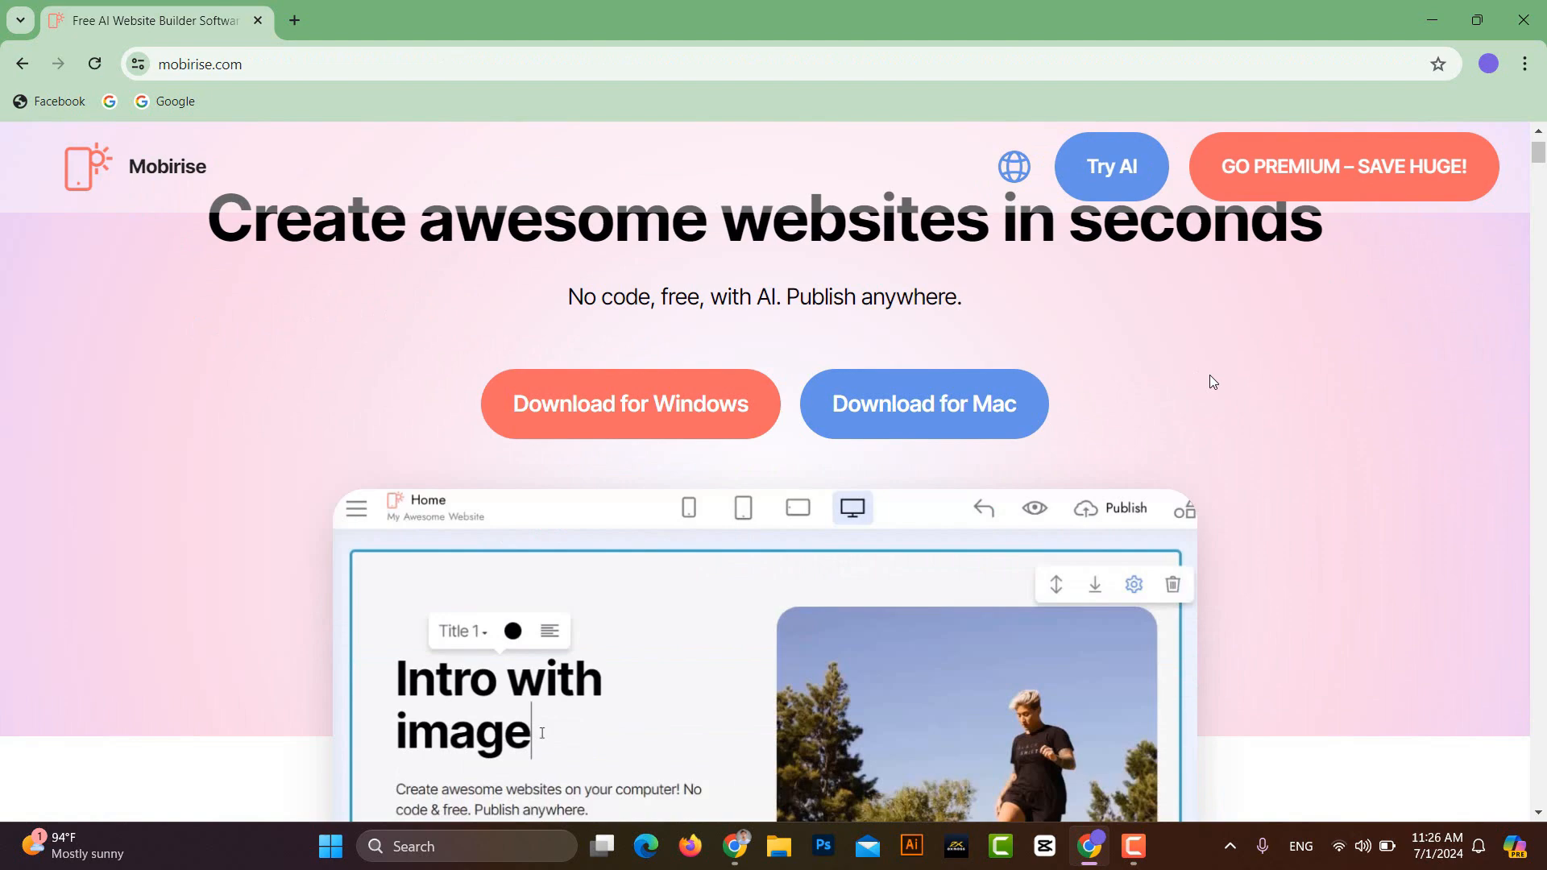
pyautogui.scroll(-3)
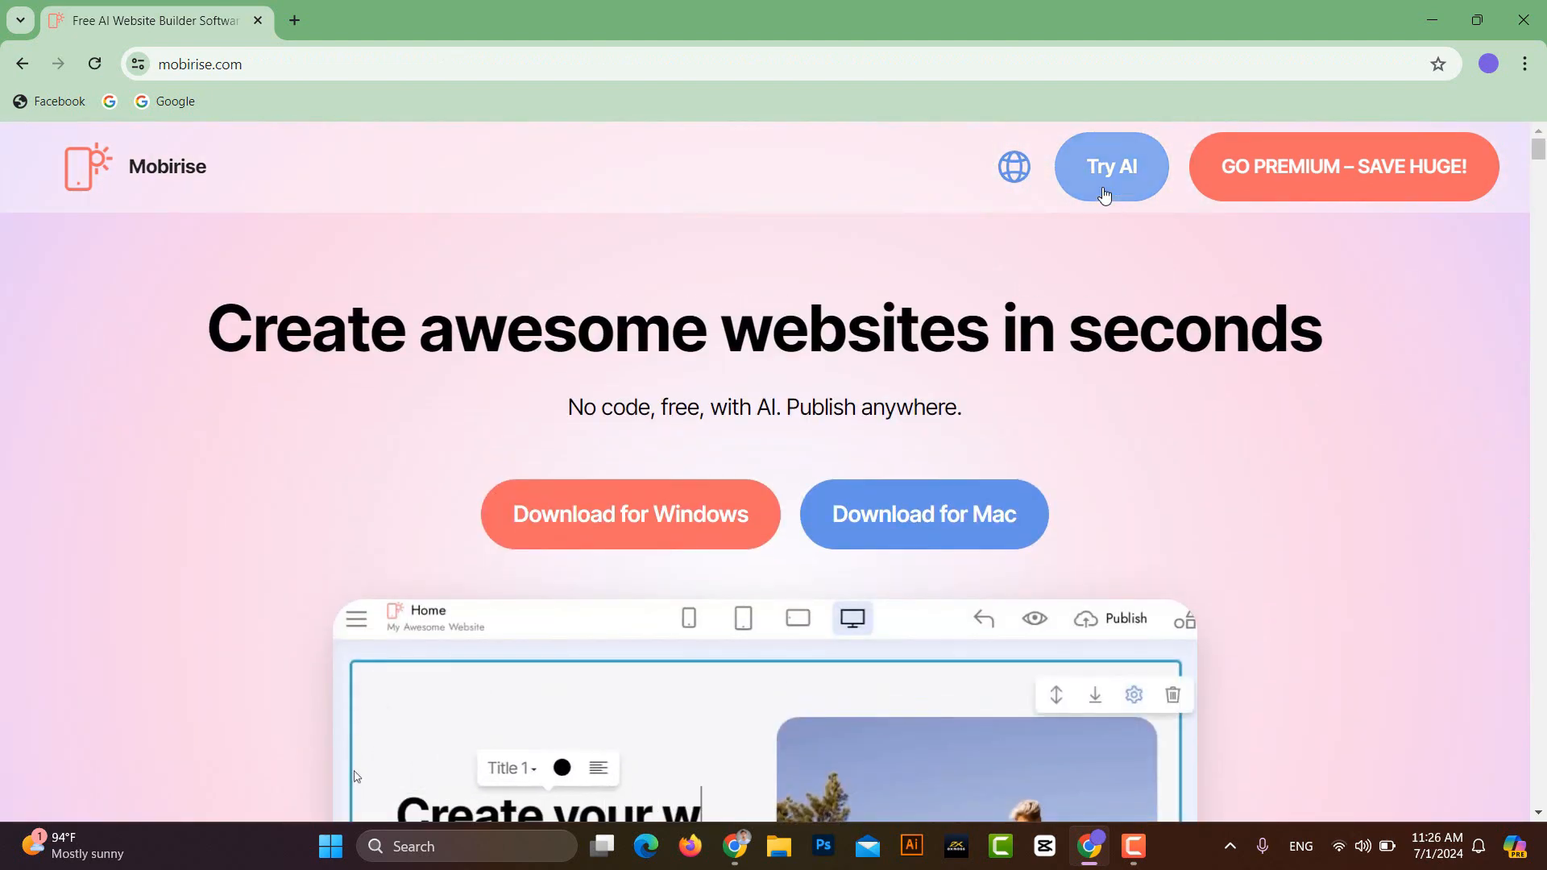
# In Try AI, describe a clean, modern, minimalistic one-page 'Carwash' site and generate it.
pyautogui.click(1111, 166)
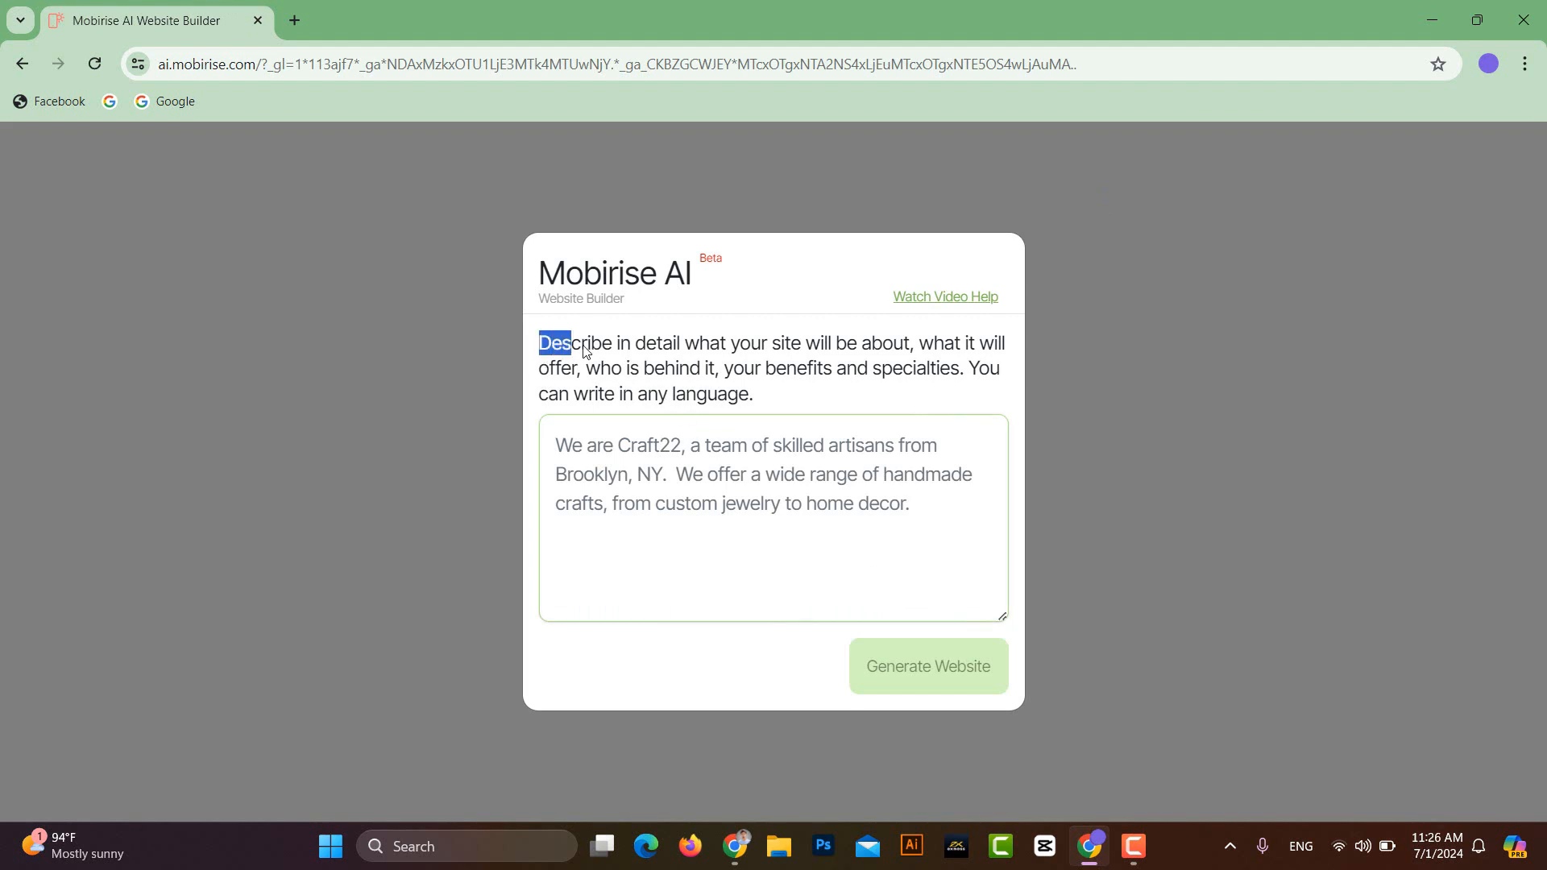
pyautogui.moveTo(538, 342); pyautogui.dragTo(914, 342)
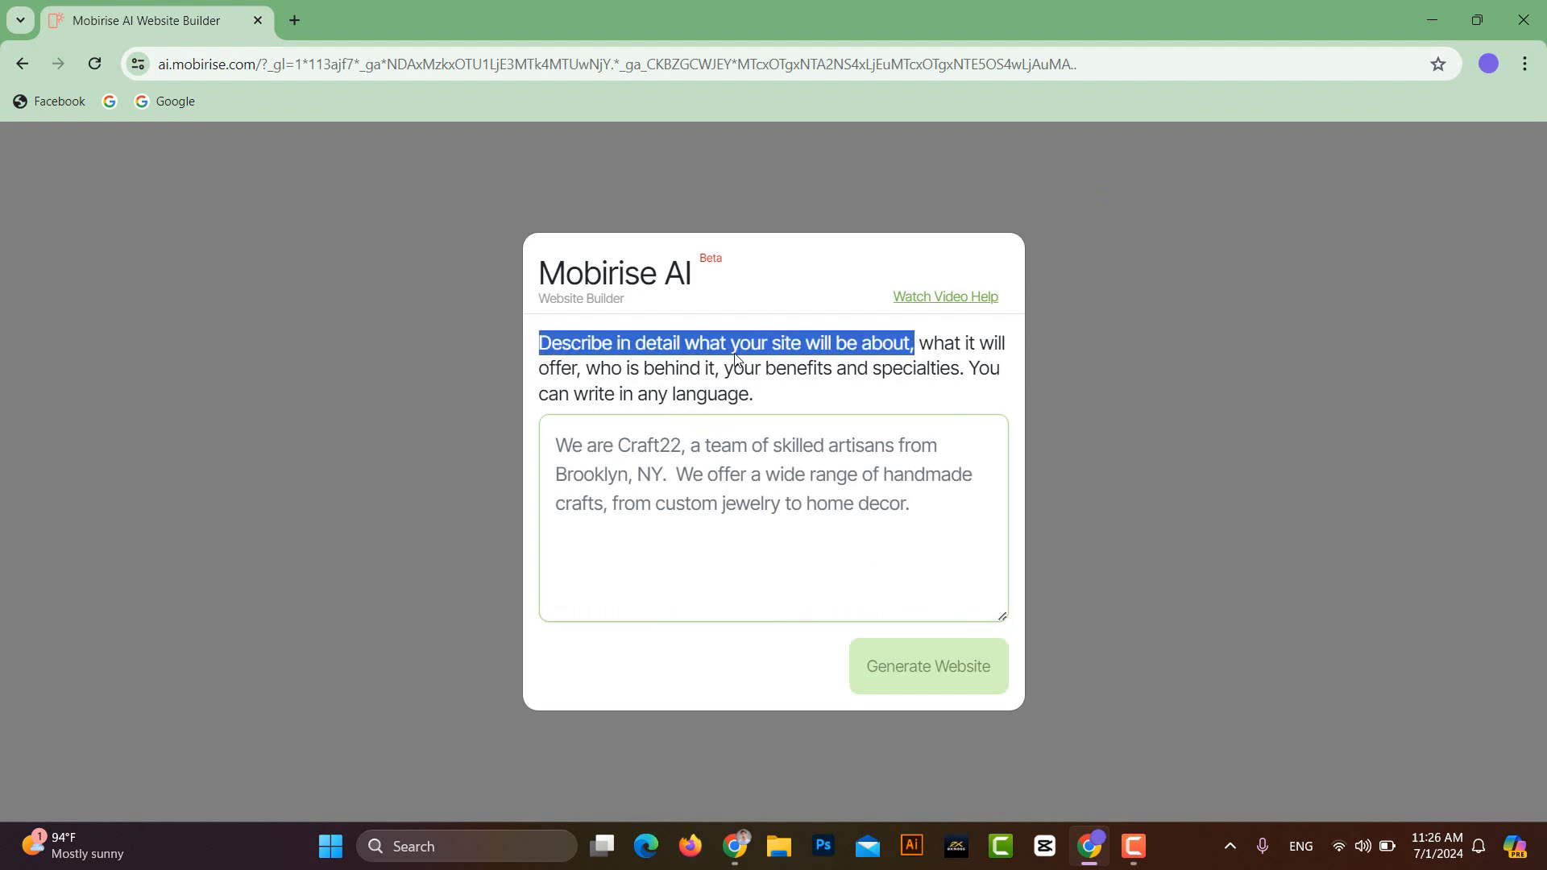
pyautogui.write('Create a clean, modern, minimalistic one page website for a car wash brand named "Carwash". The website should have Header, Hero Slider, About Us, Services Offered, Fags, Book an appointment section, gallery section')
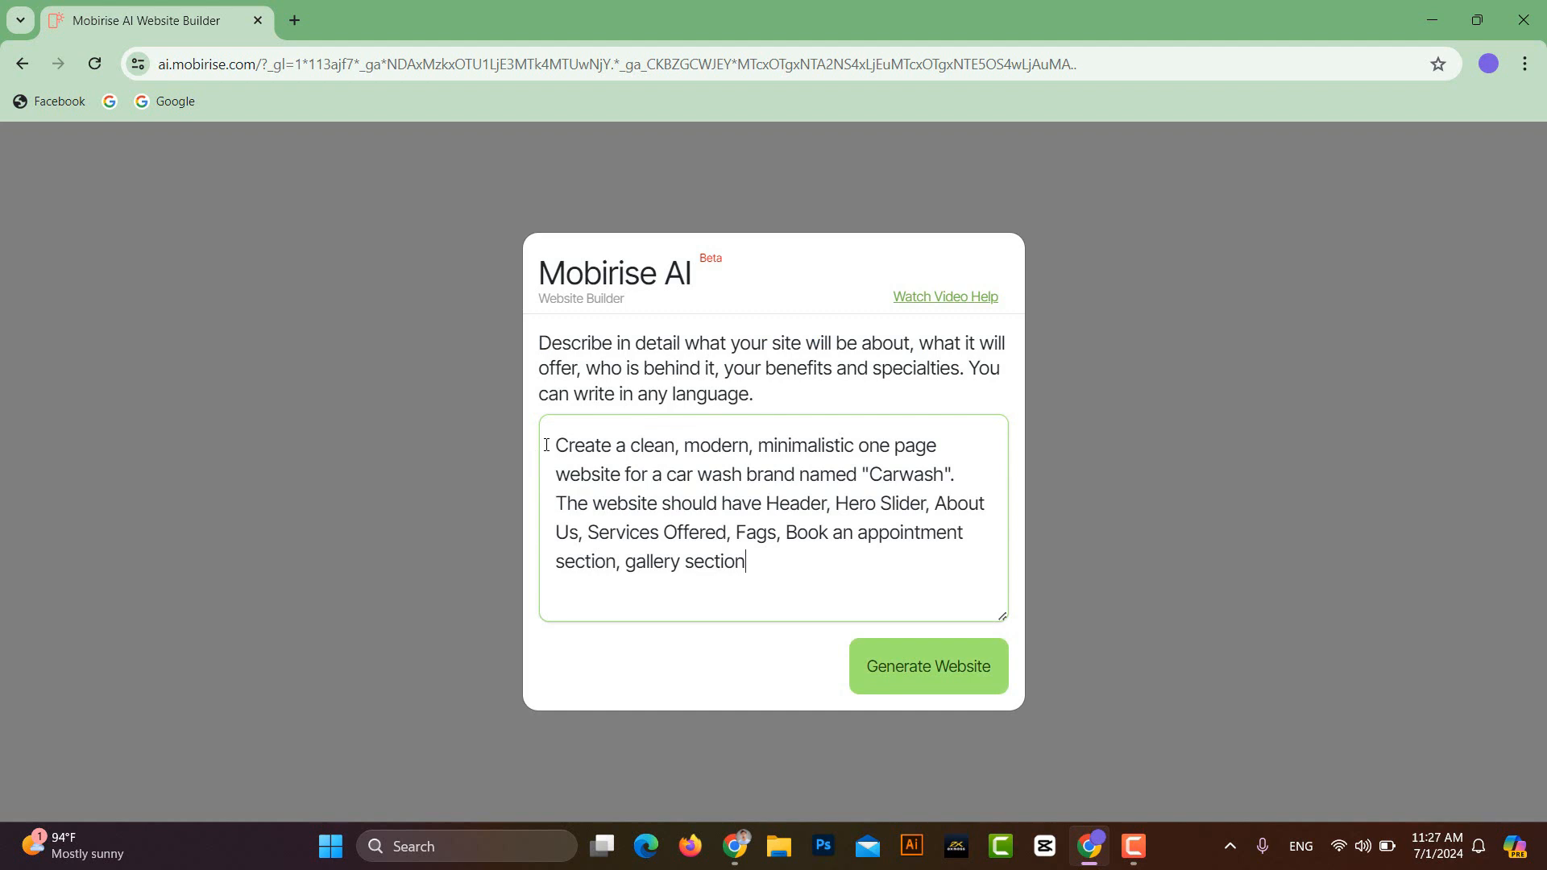
pyautogui.moveTo(698, 445); pyautogui.dragTo(936, 445)
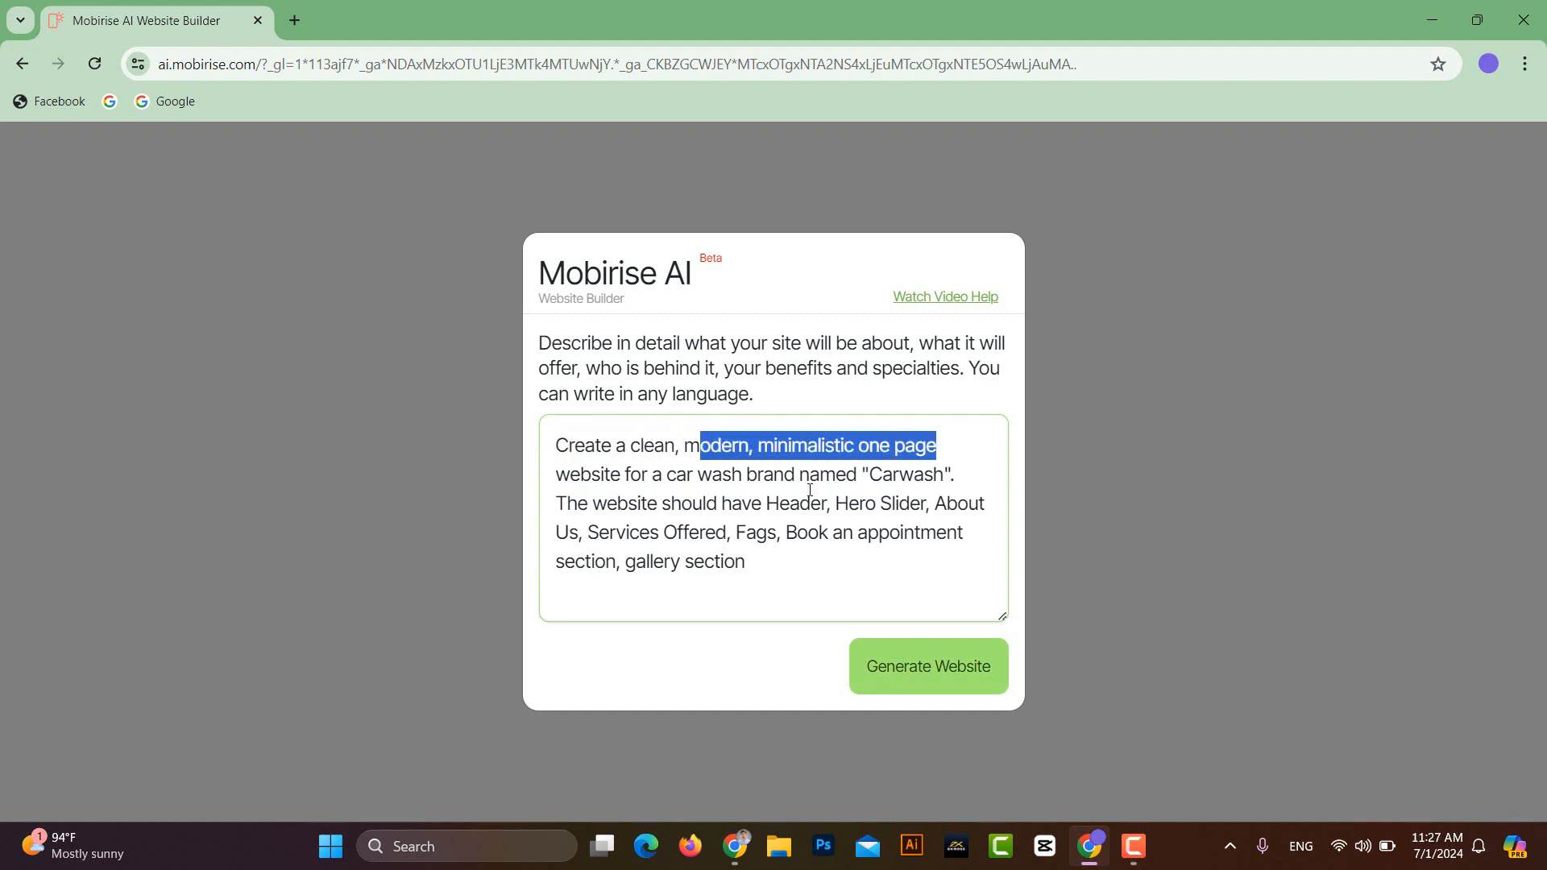
pyautogui.doubleClick(903, 475)
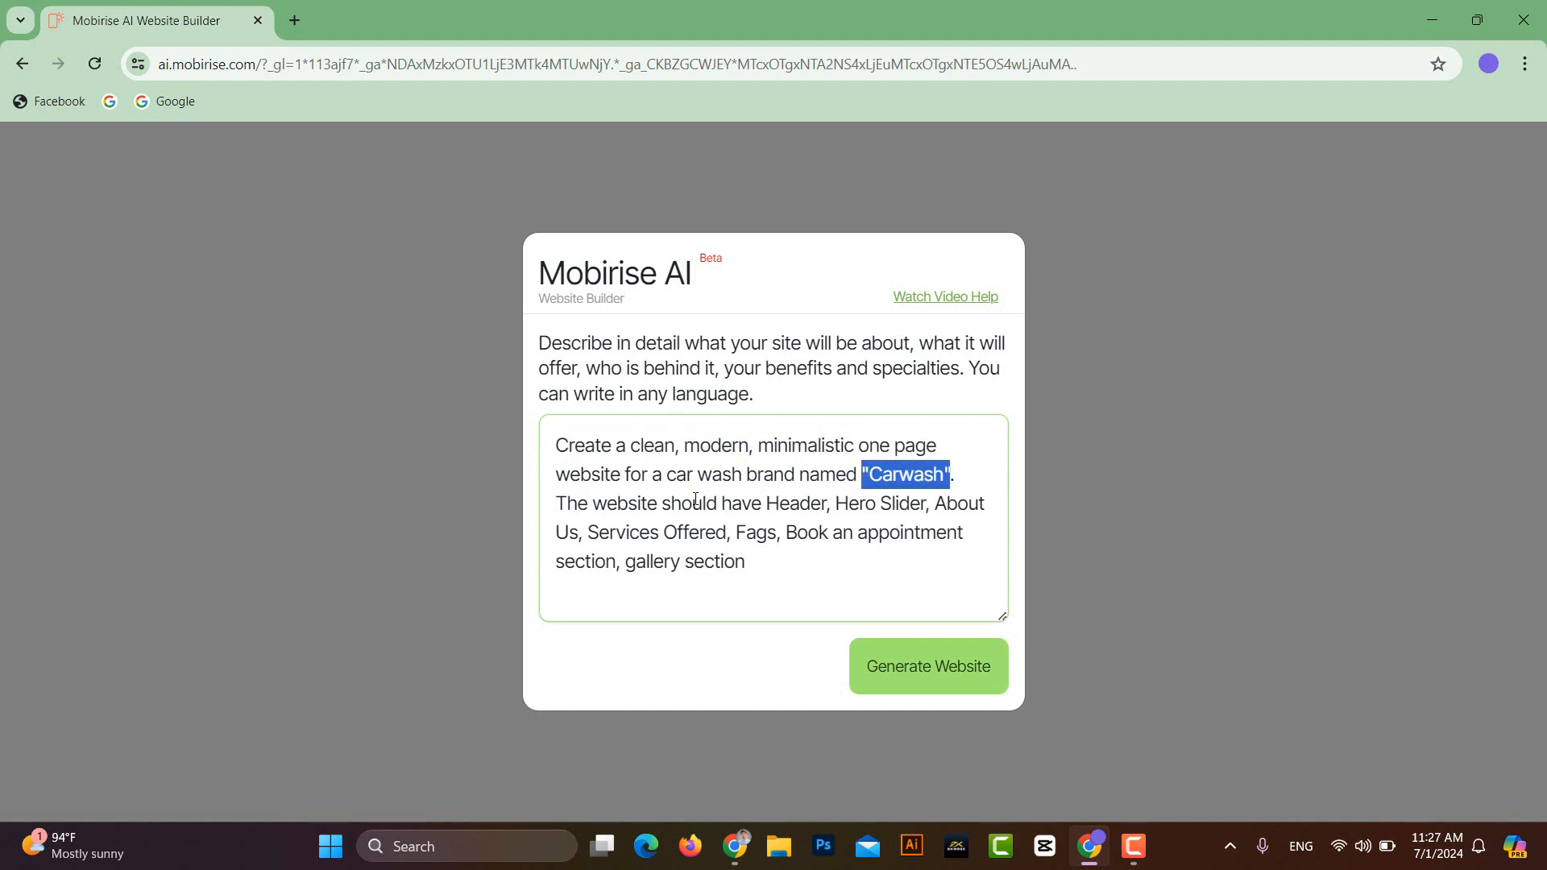
pyautogui.doubleClick(961, 503)
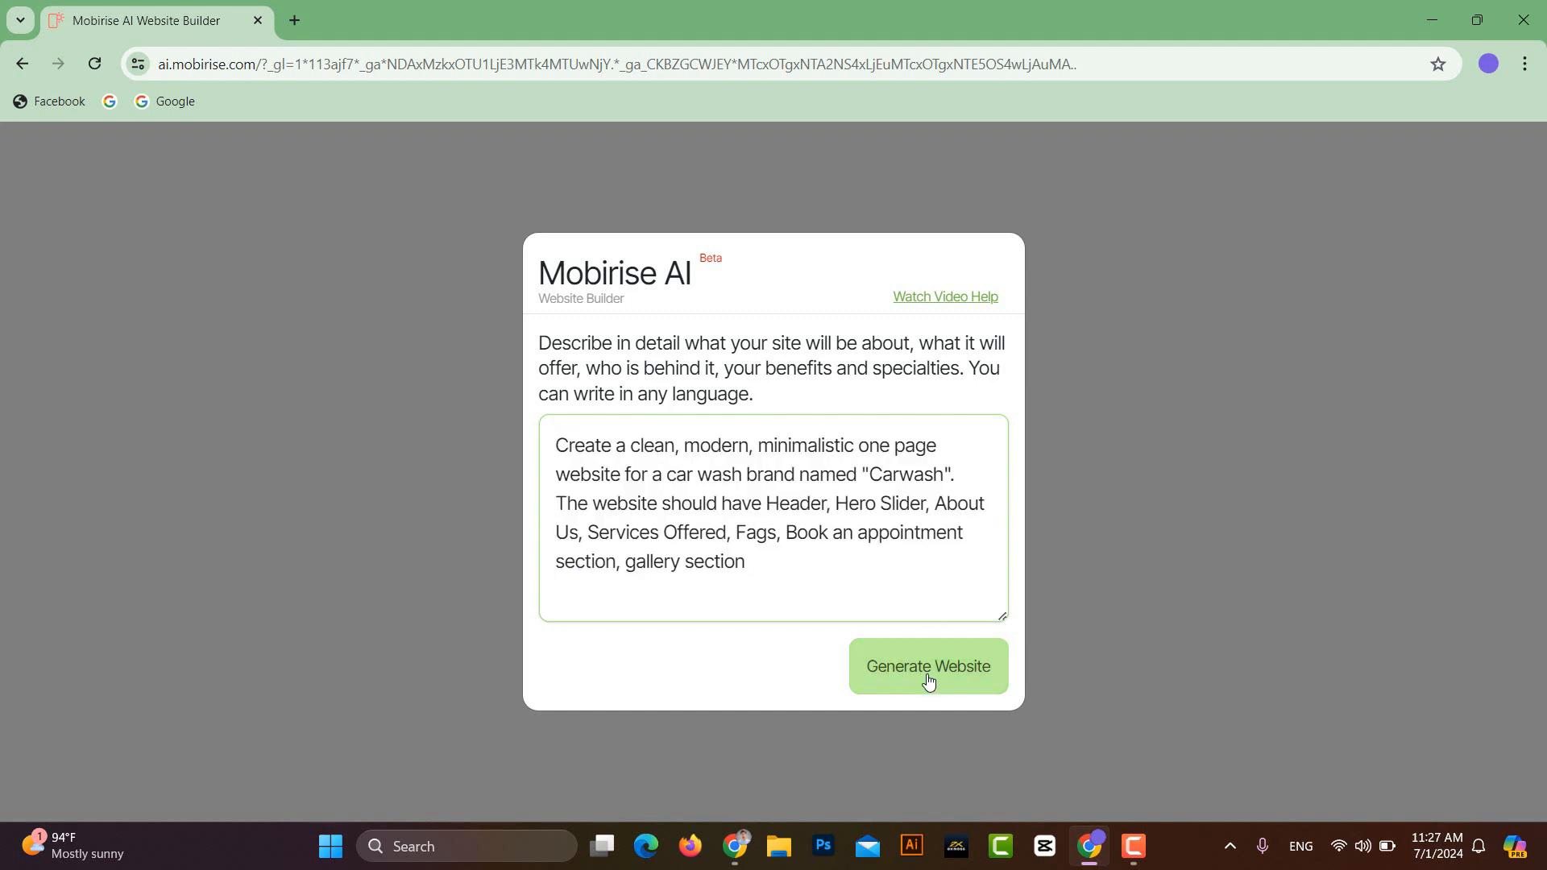
pyautogui.click(927, 666)
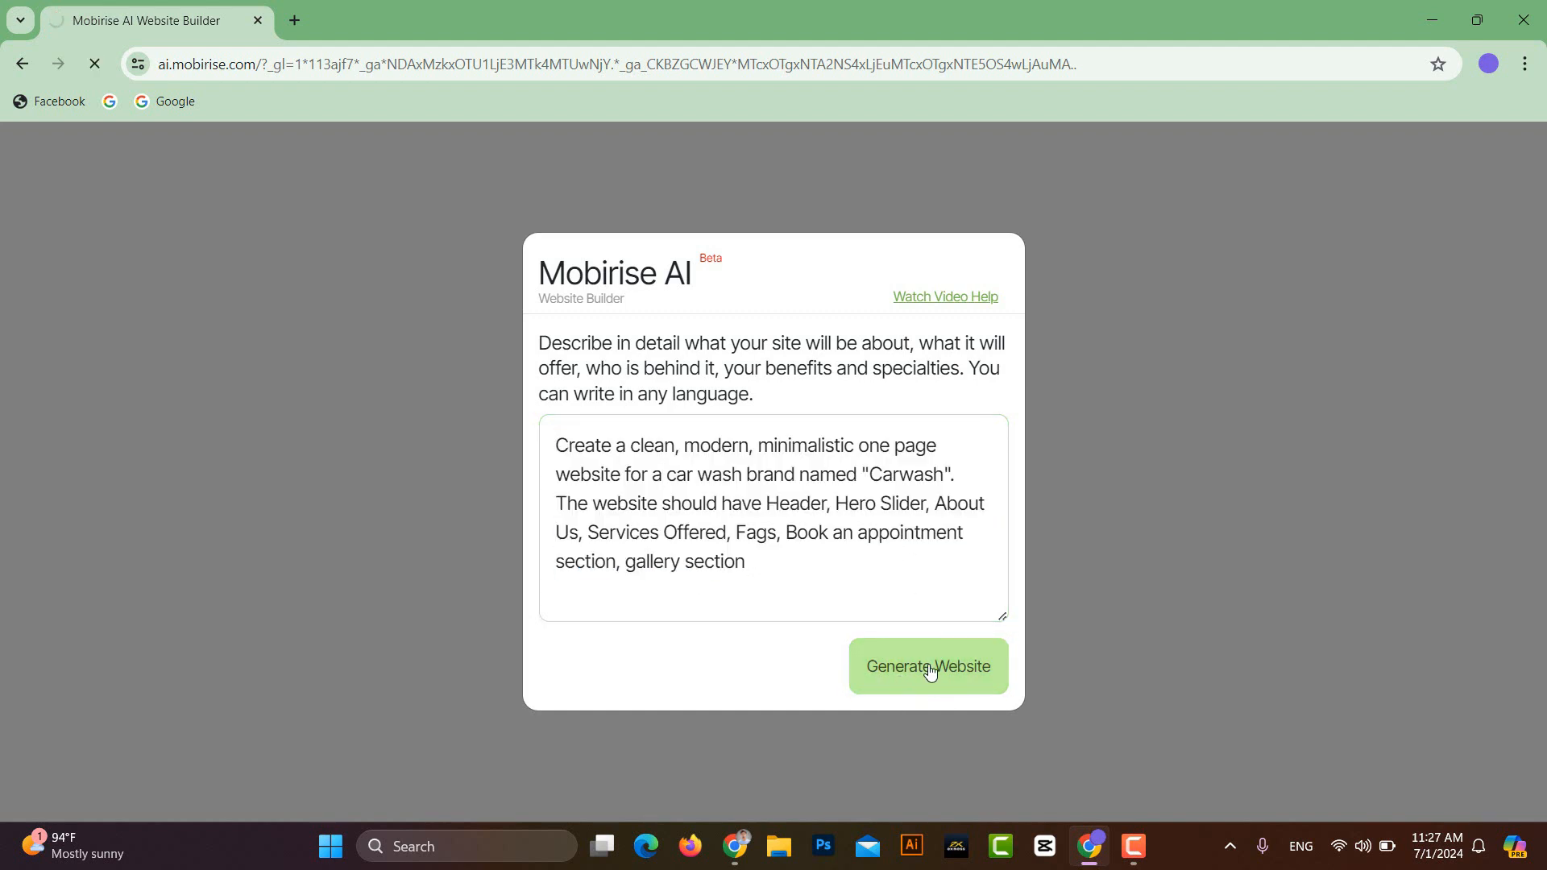
# Sign in with a Google account and confirm continuing to mobirise.com.
pyautogui.click(927, 666)
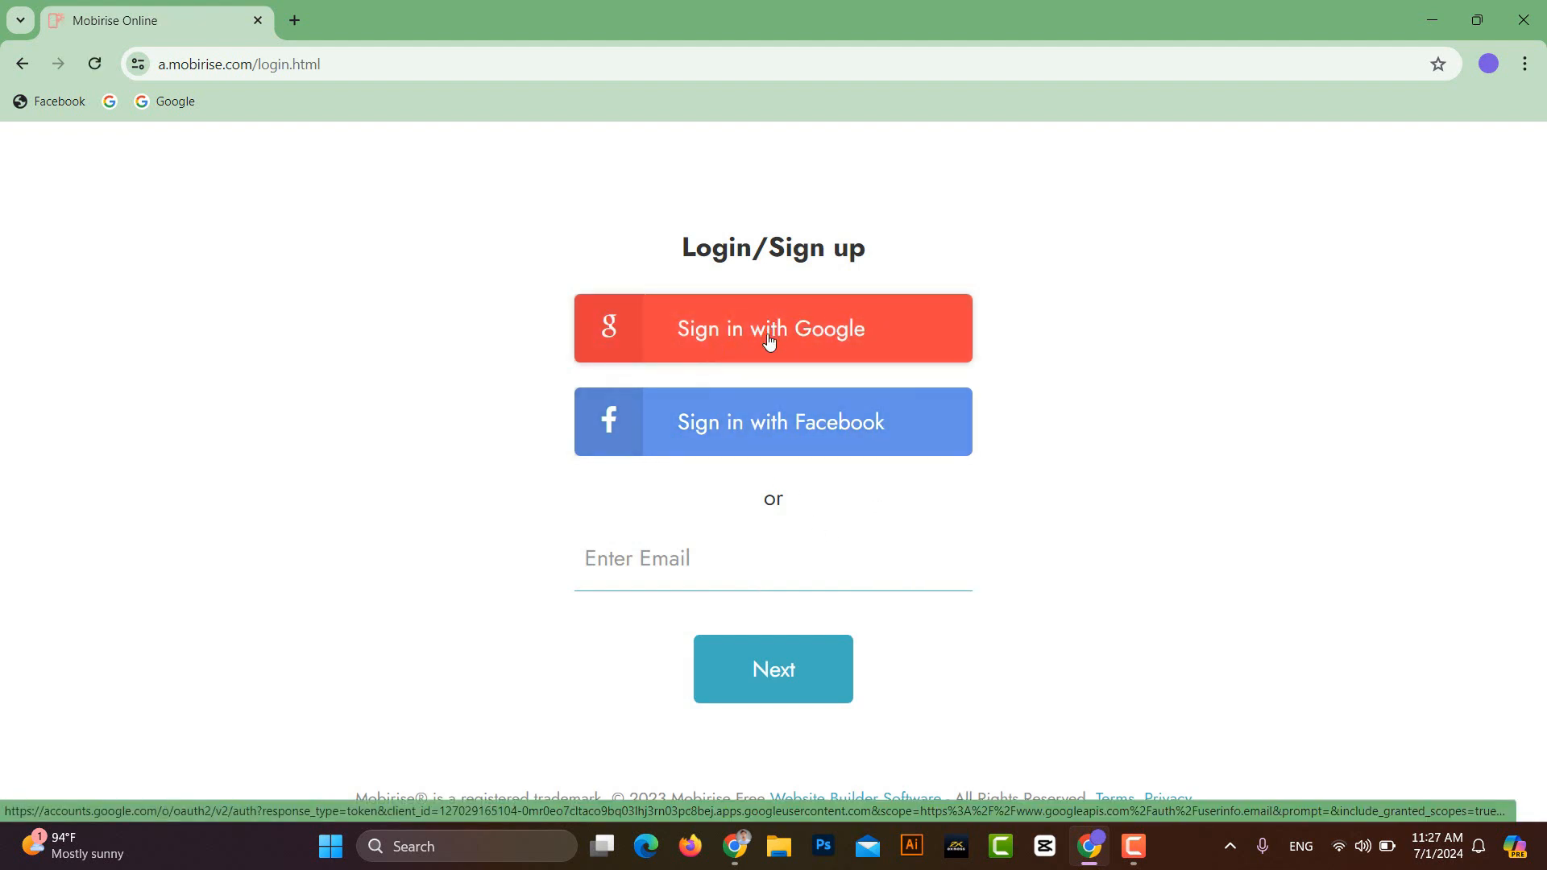
pyautogui.click(773, 329)
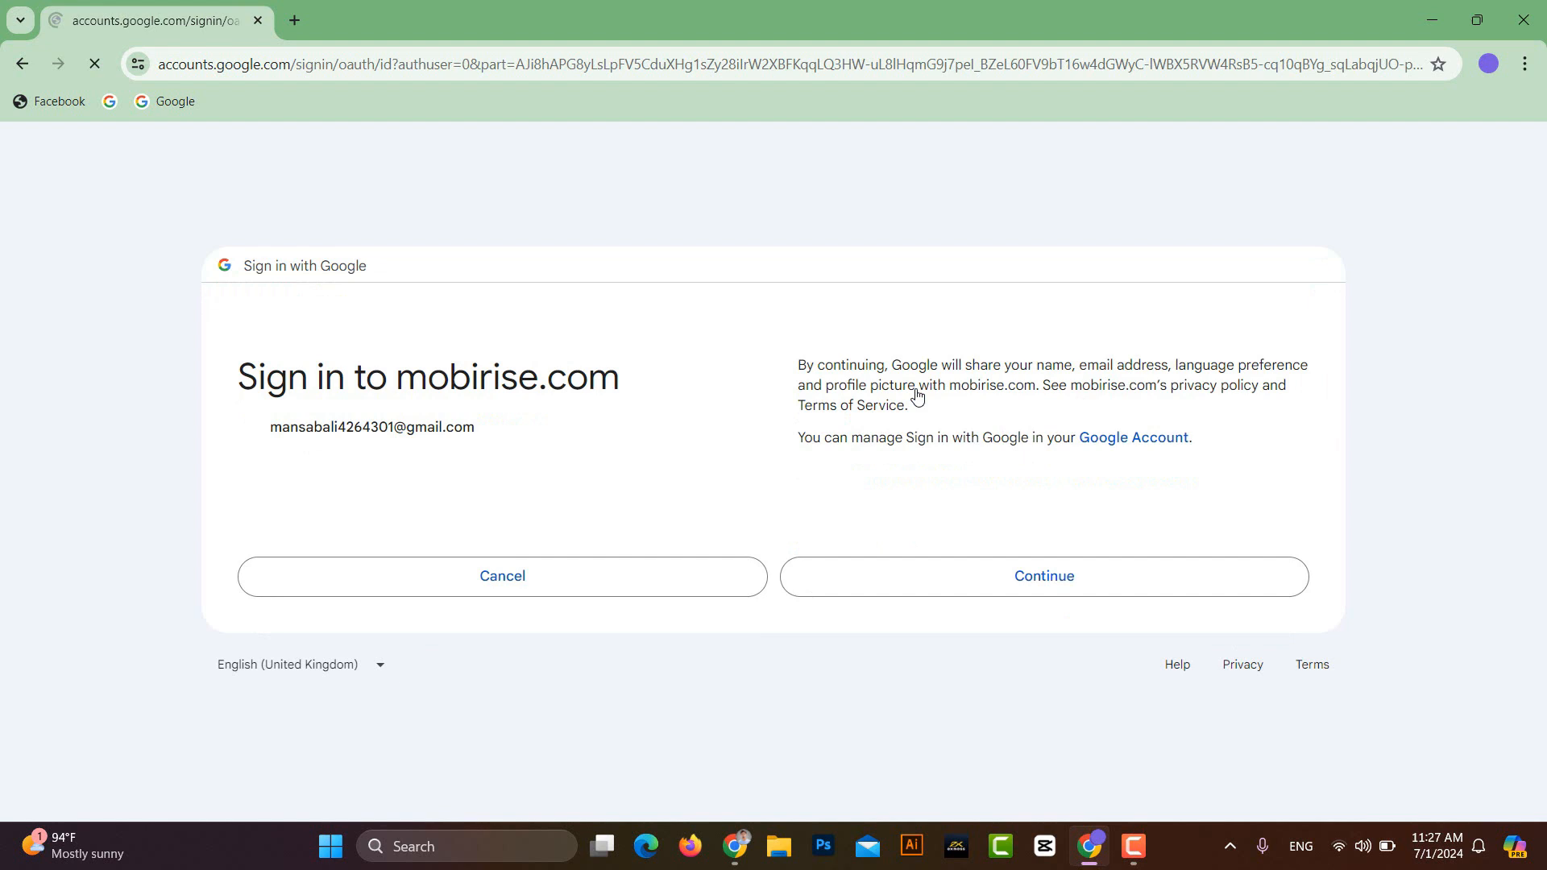
pyautogui.click(1043, 576)
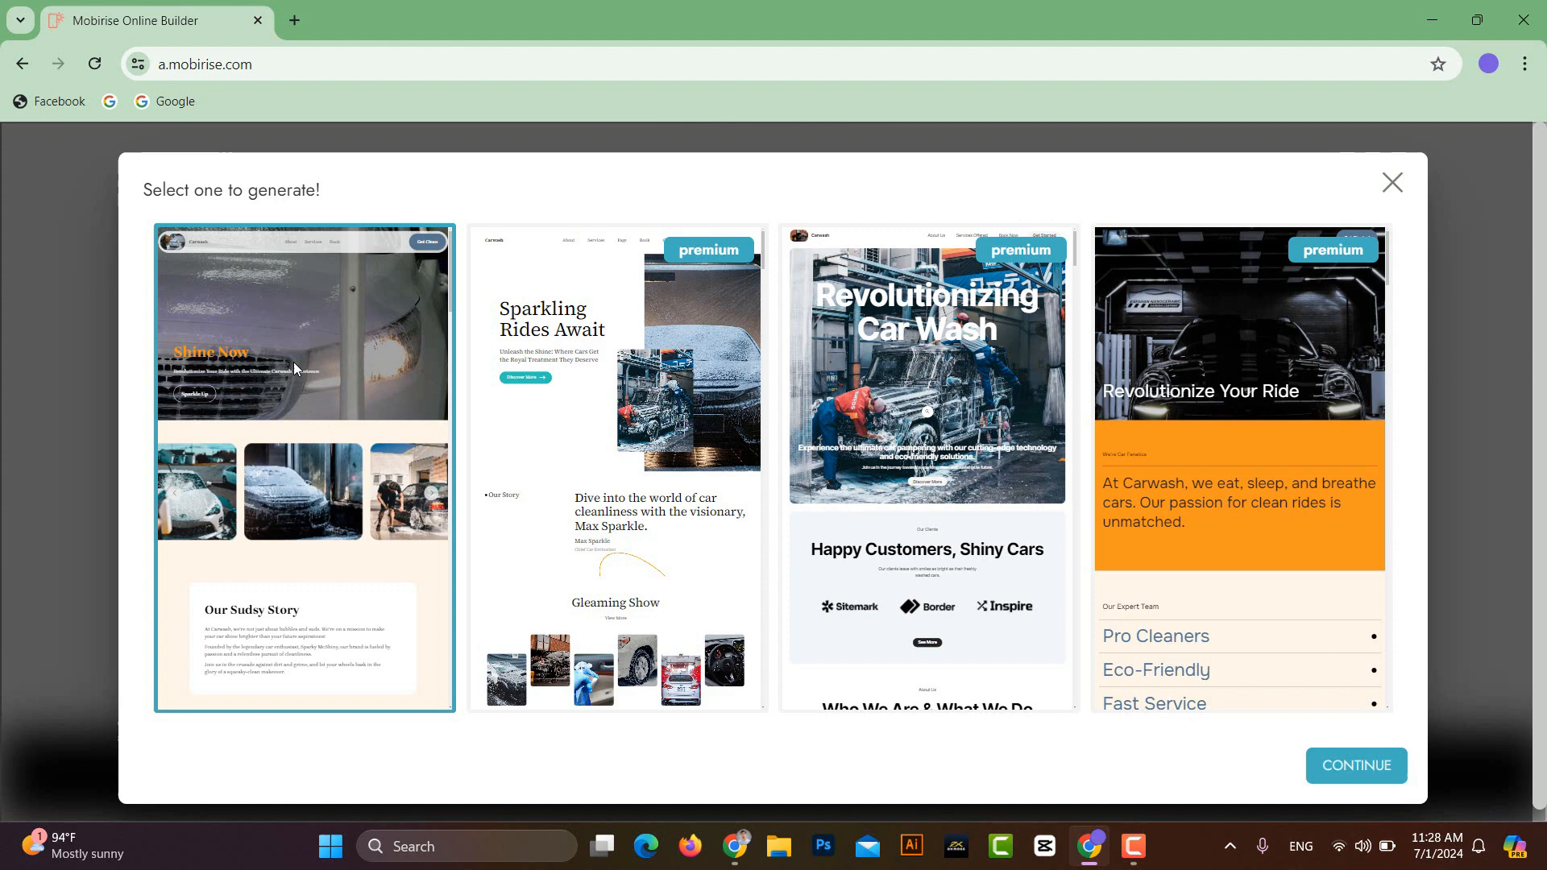
# Continue with the first free Carwash design to open it in the editor.
pyautogui.click(1354, 765)
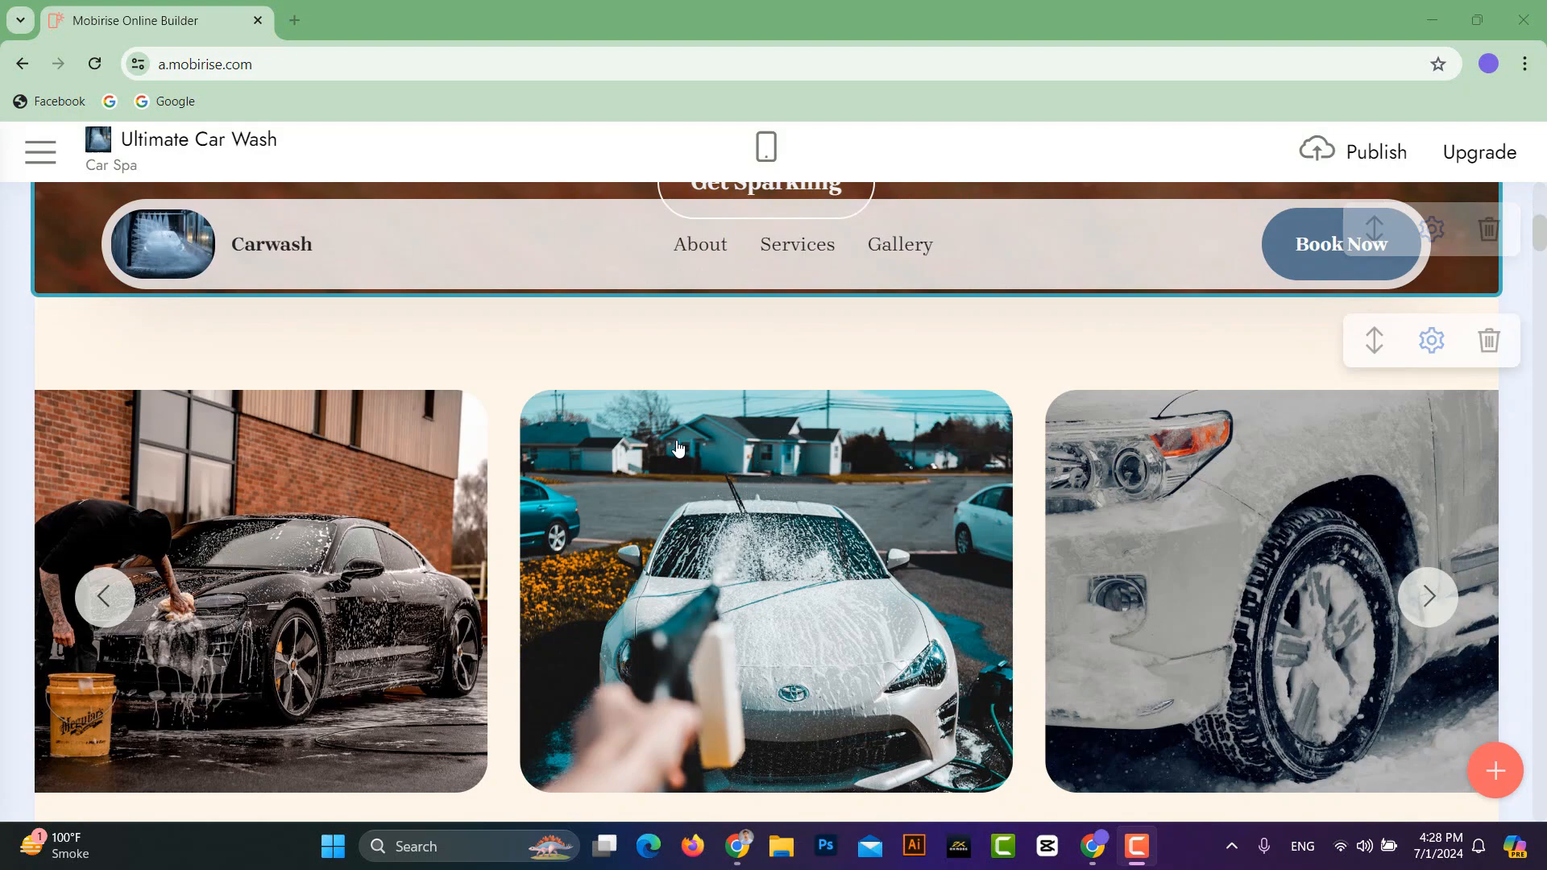
# Edit the header menu to read About Us, Services, Gallery, FAQ and Blog.
pyautogui.scroll(-3)
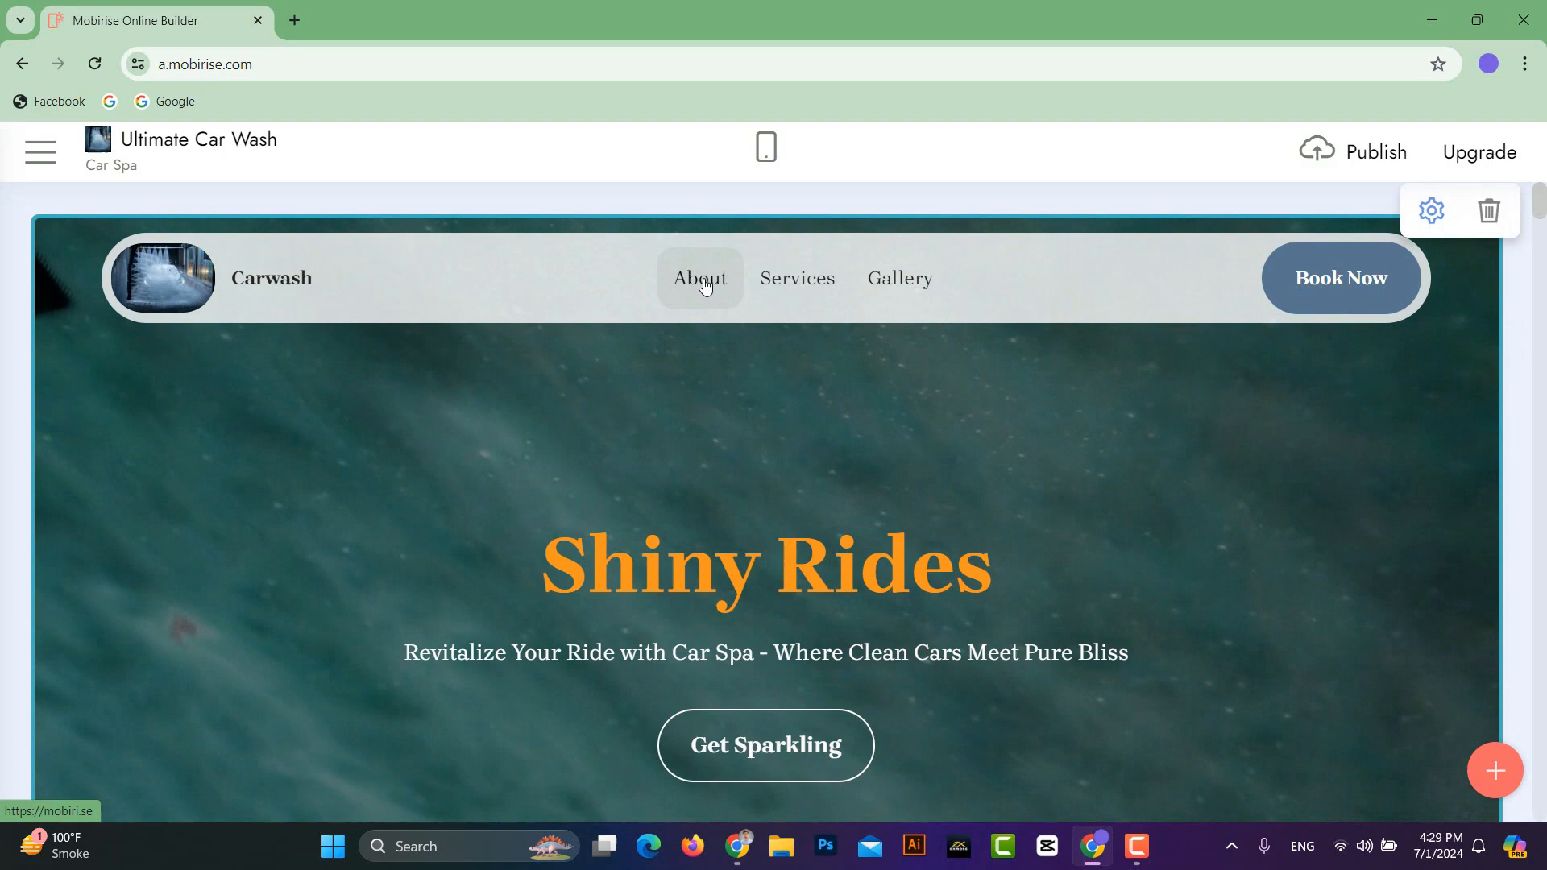
pyautogui.click(700, 278)
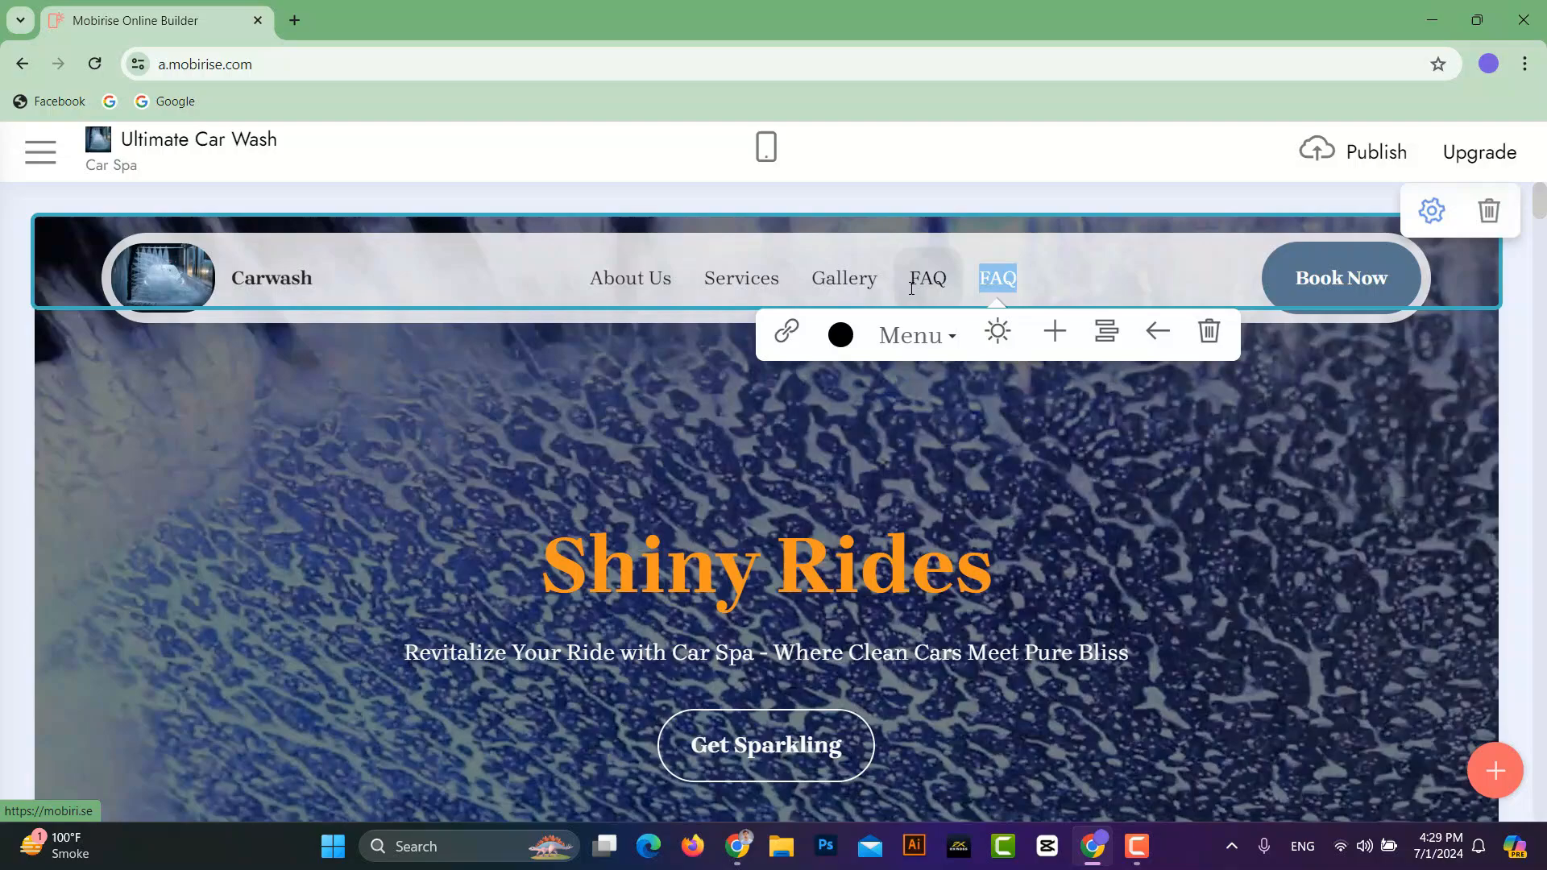
pyautogui.write('Blog')
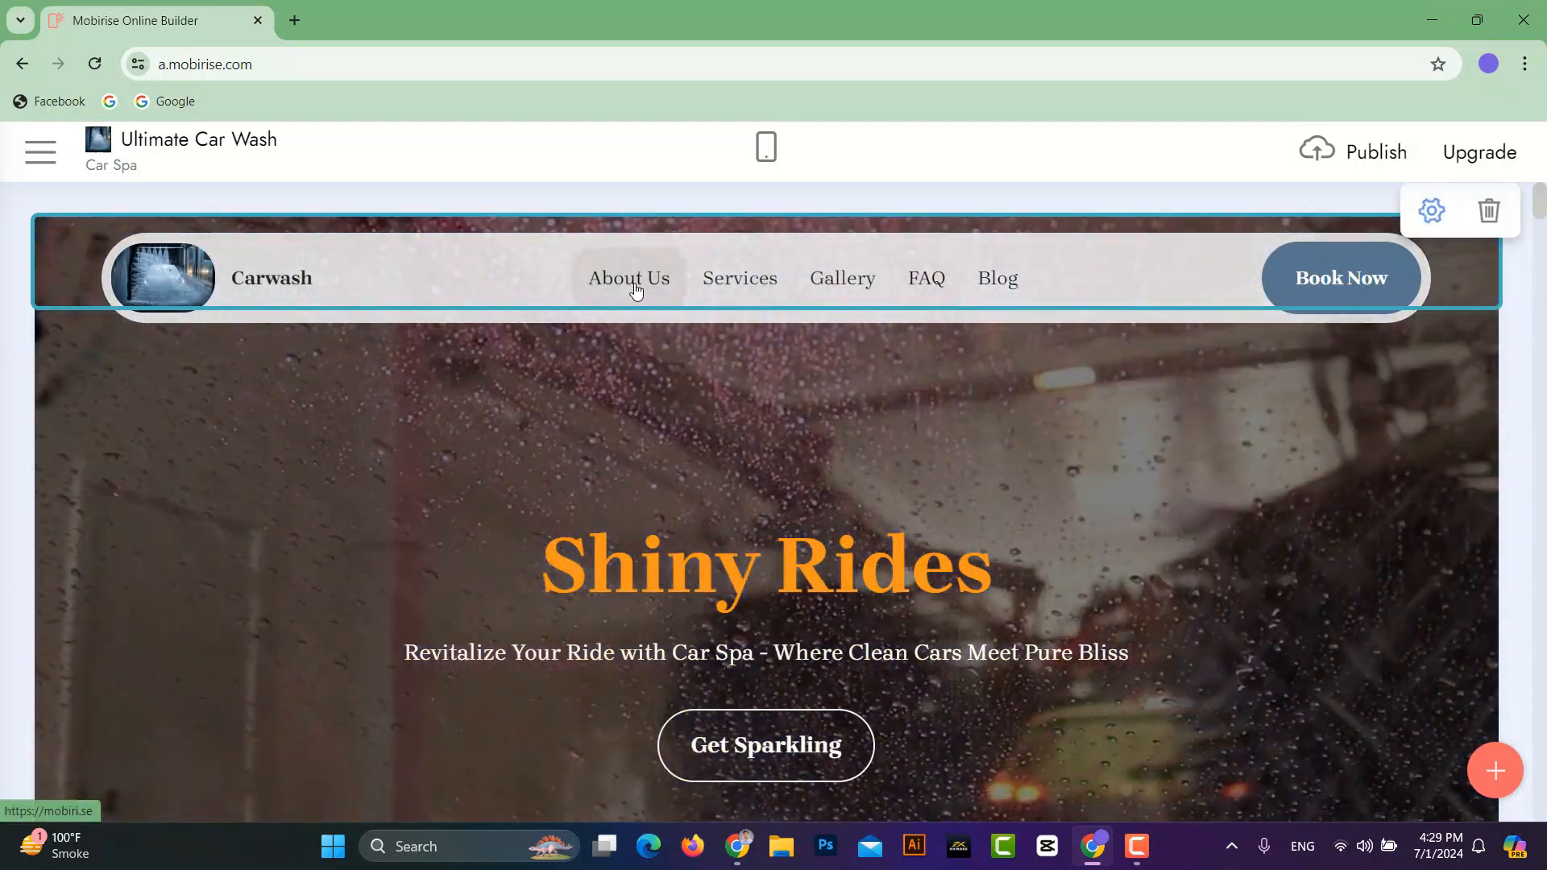
# Link the About Us menu item to the about-us block on the page.
pyautogui.click(470, 333)
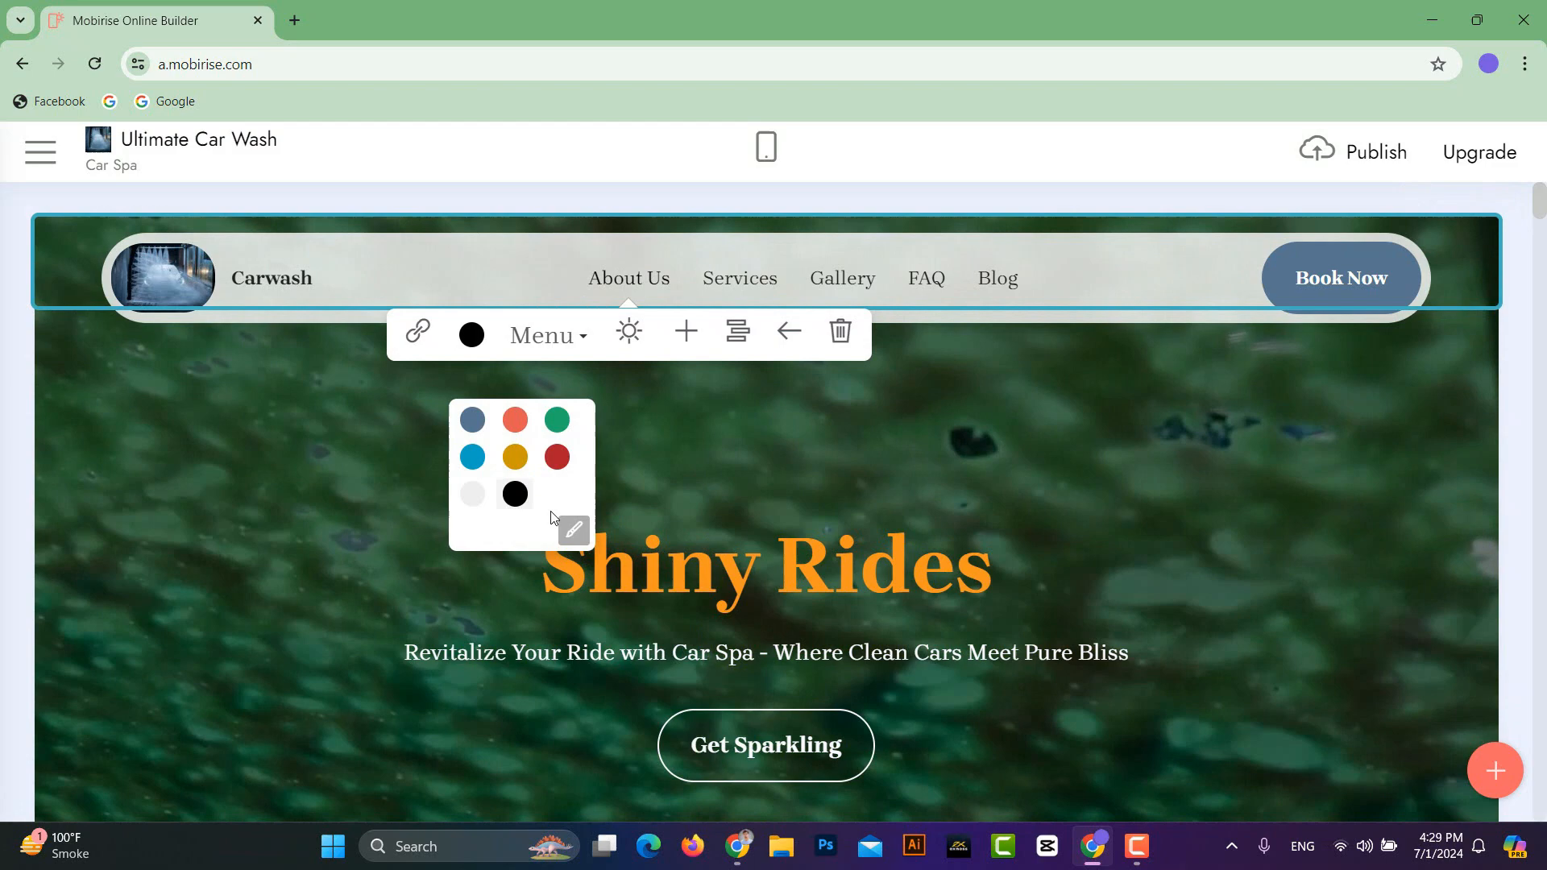
pyautogui.click(416, 330)
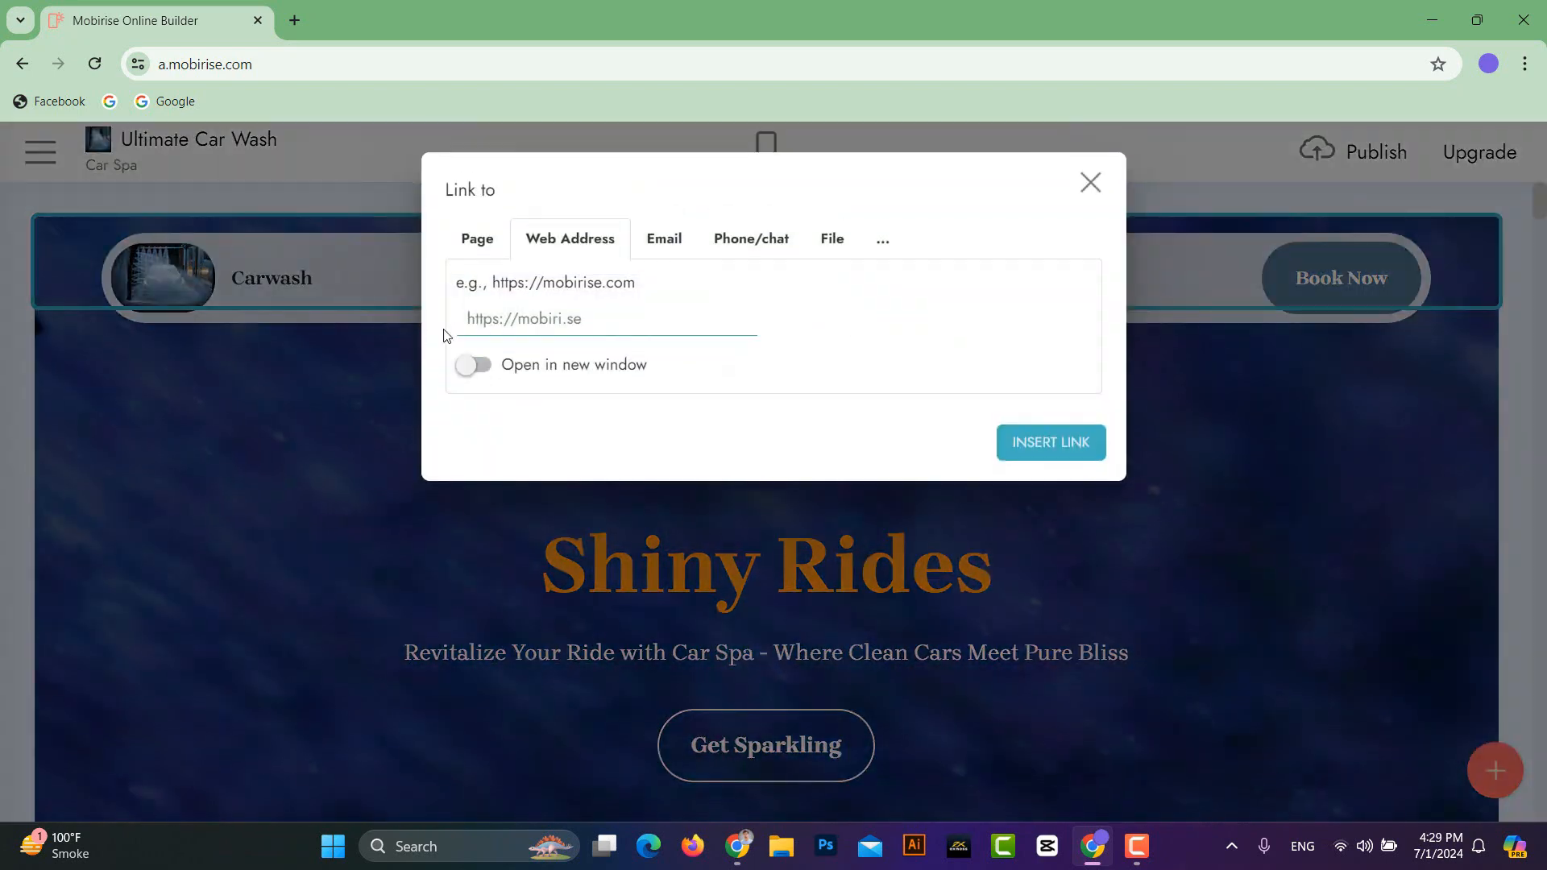
pyautogui.click(476, 238)
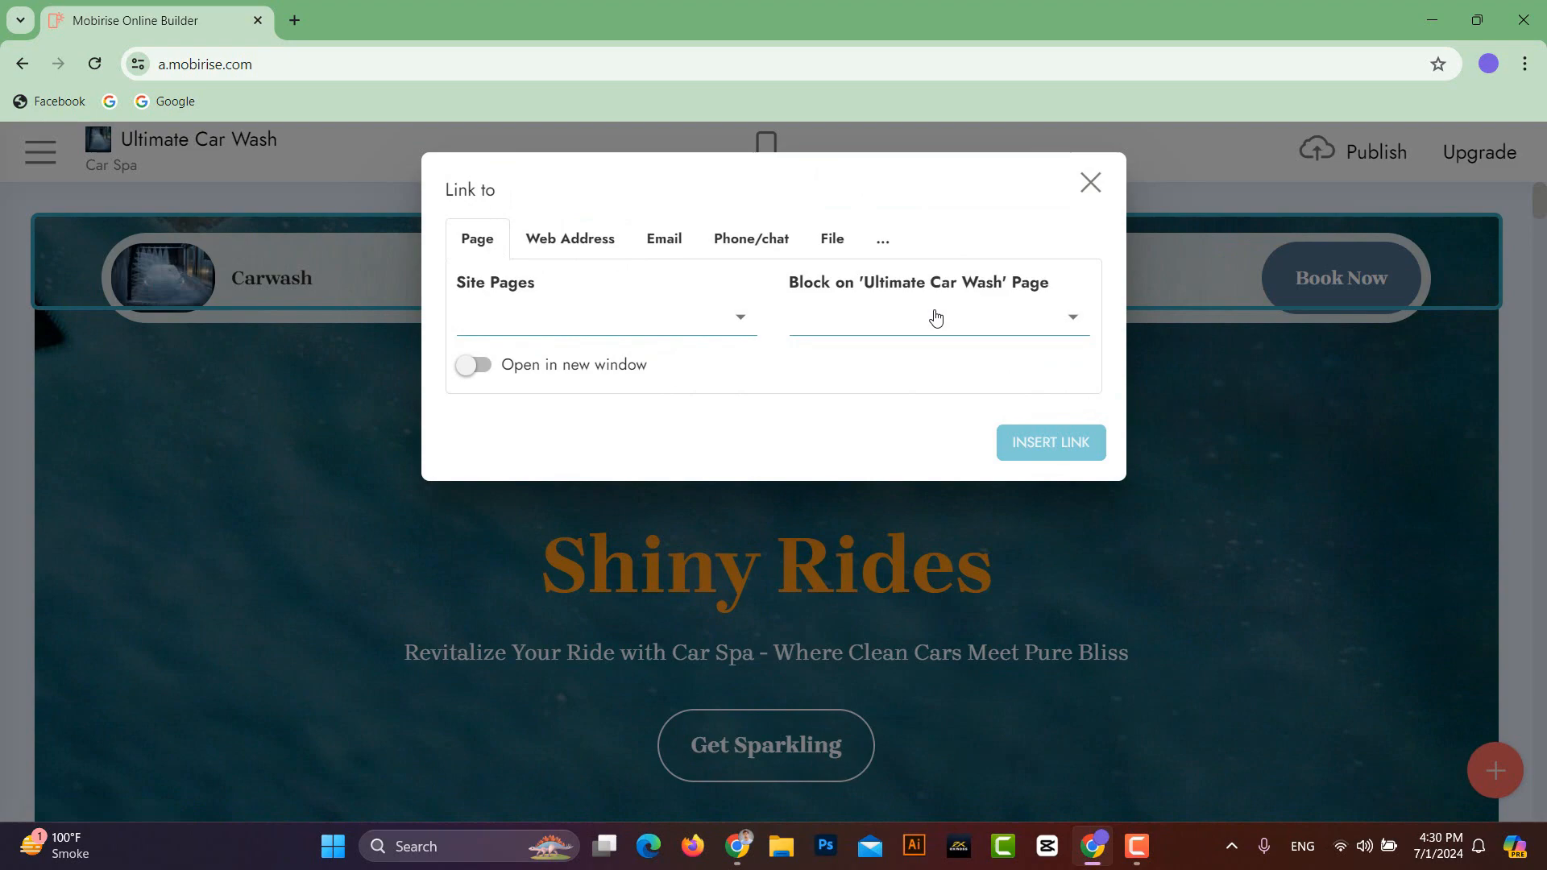
pyautogui.click(936, 317)
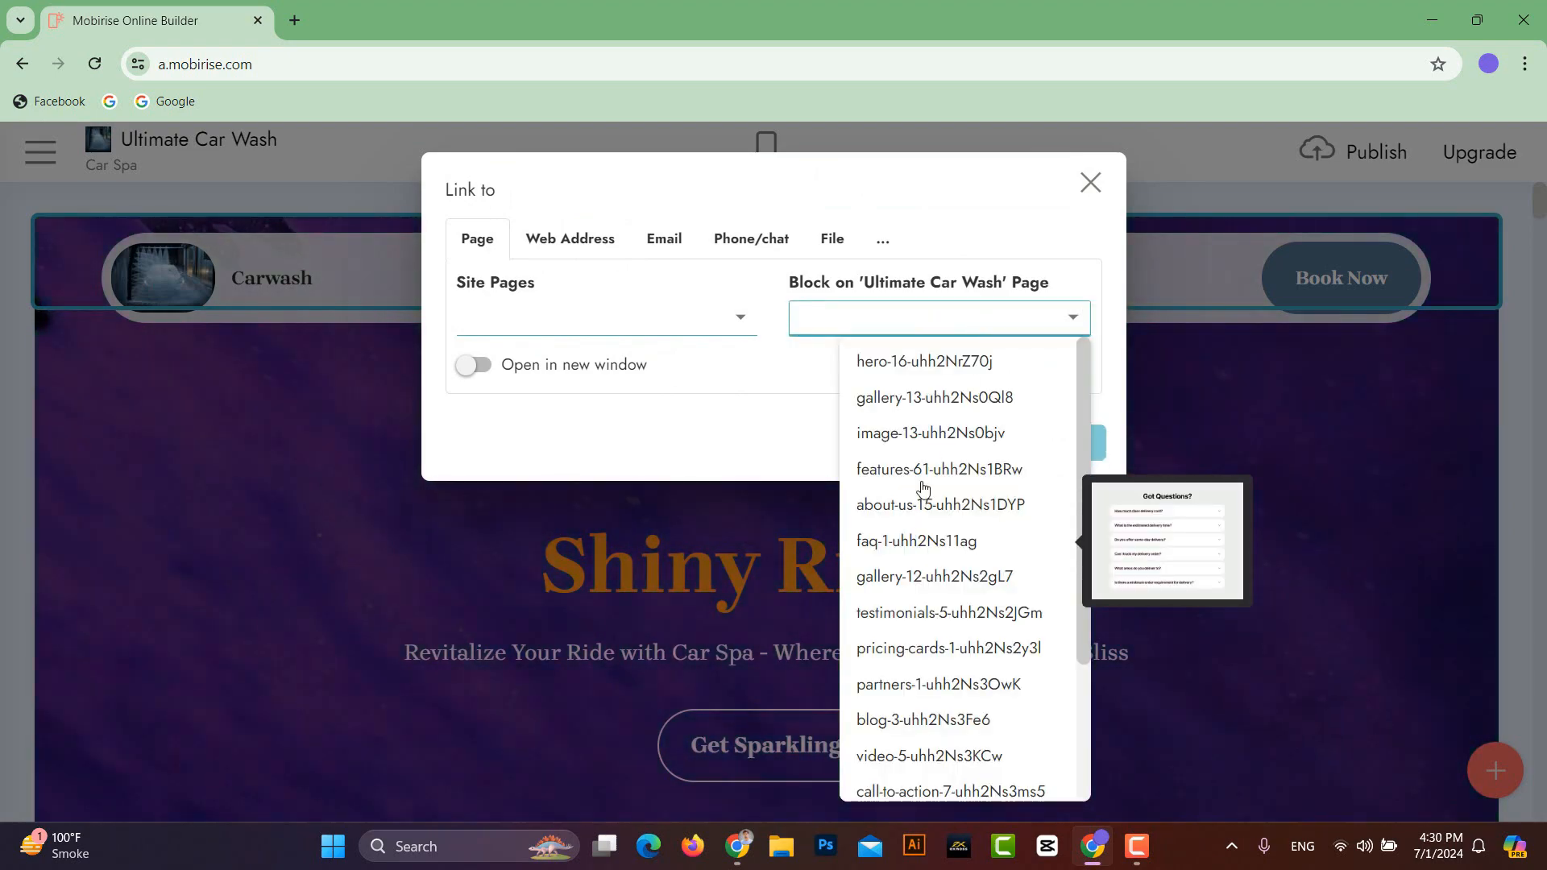
pyautogui.click(569, 239)
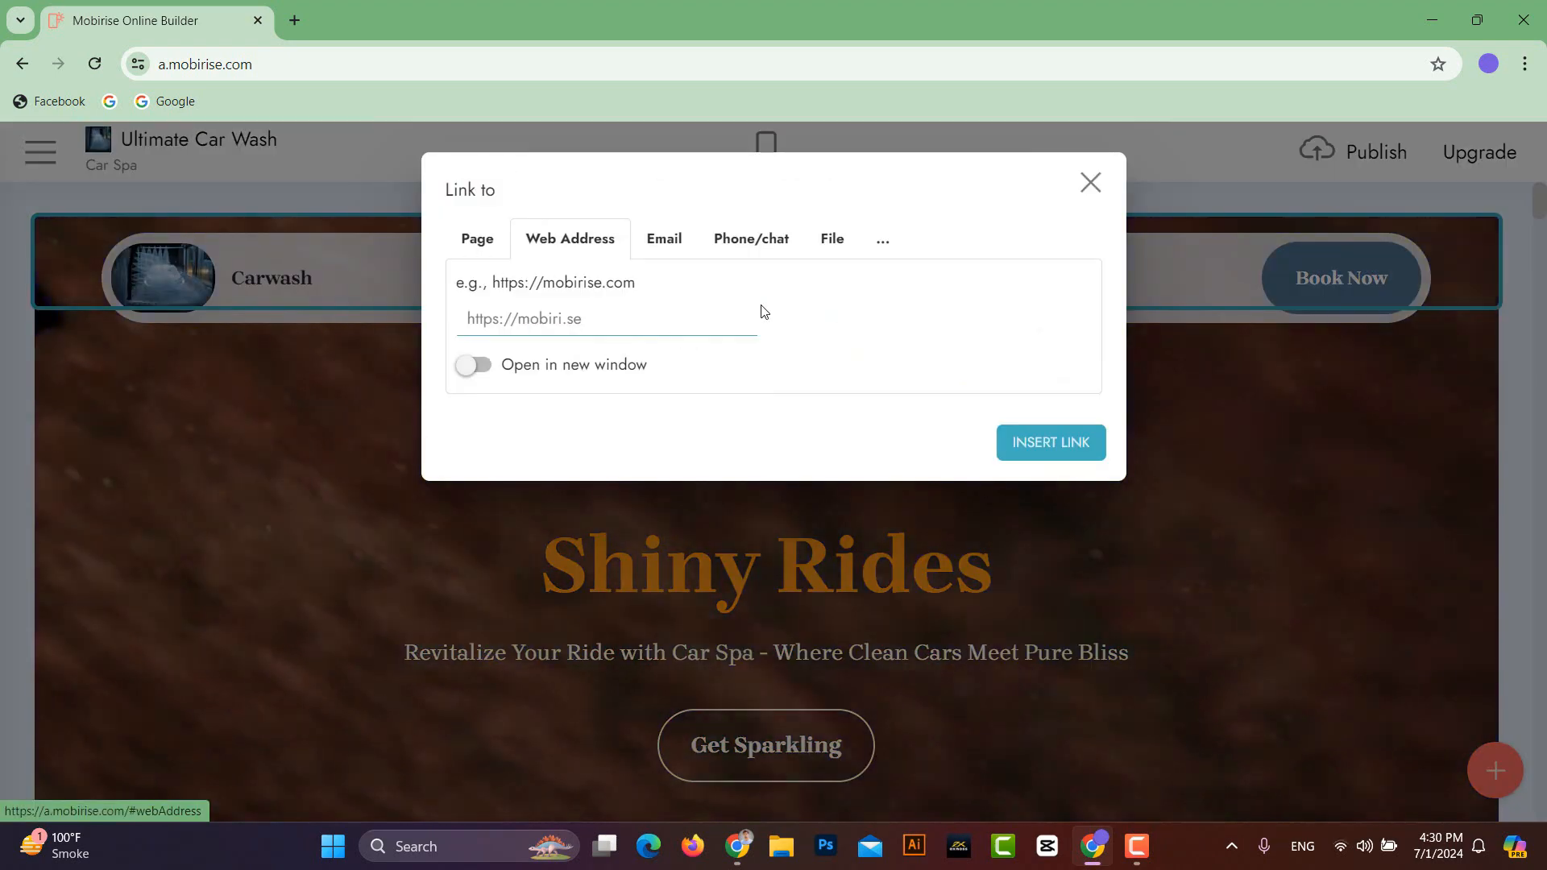
pyautogui.click(476, 239)
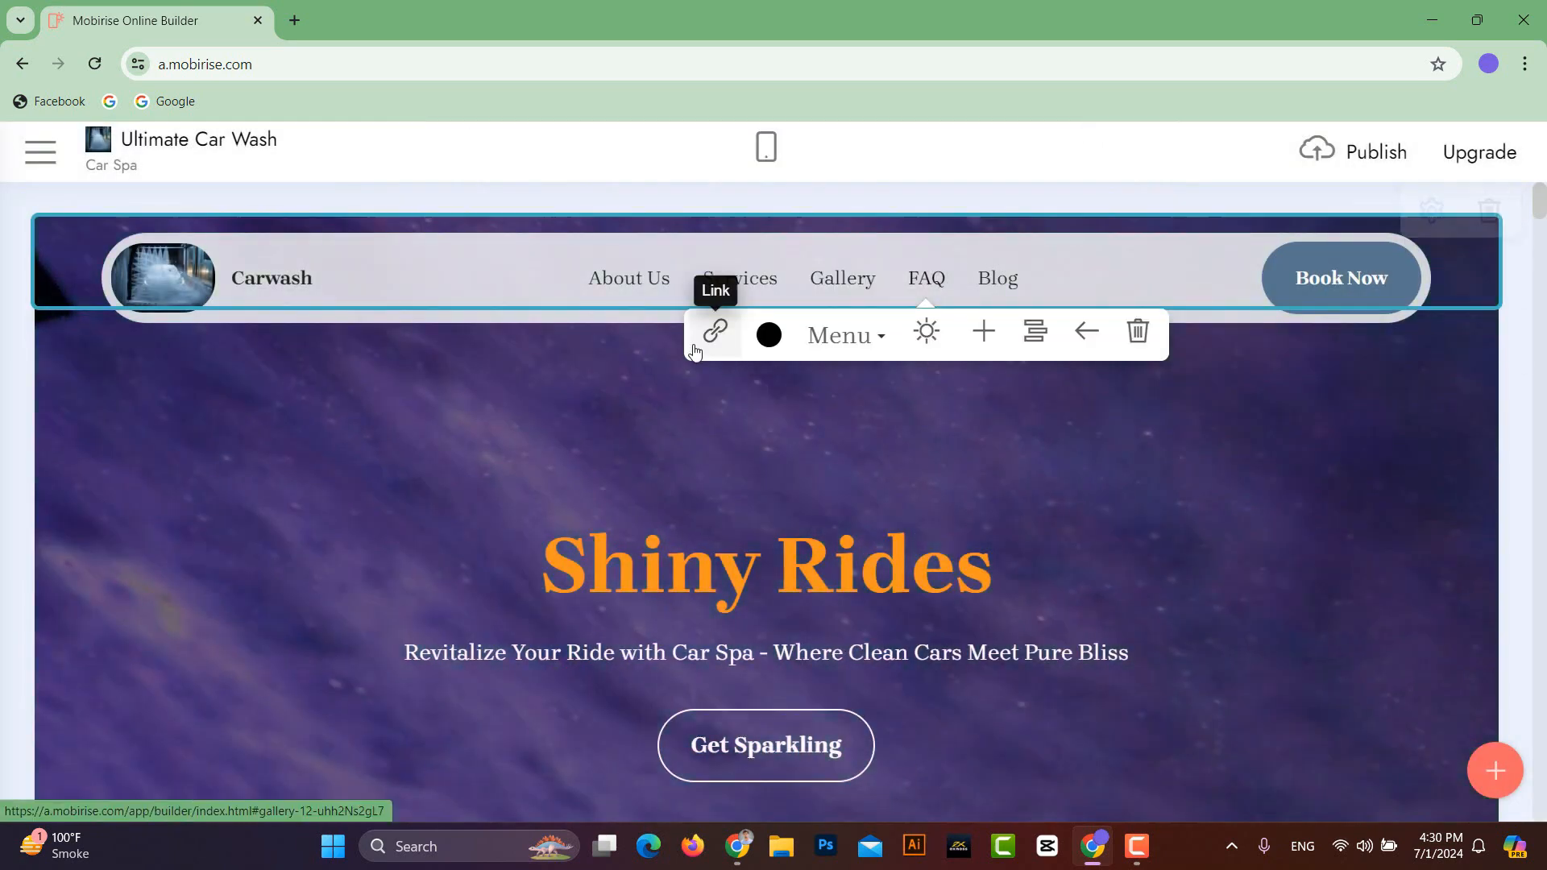
# Link another menu item to its block and point Contact Us to the contacts block.
pyautogui.click(713, 330)
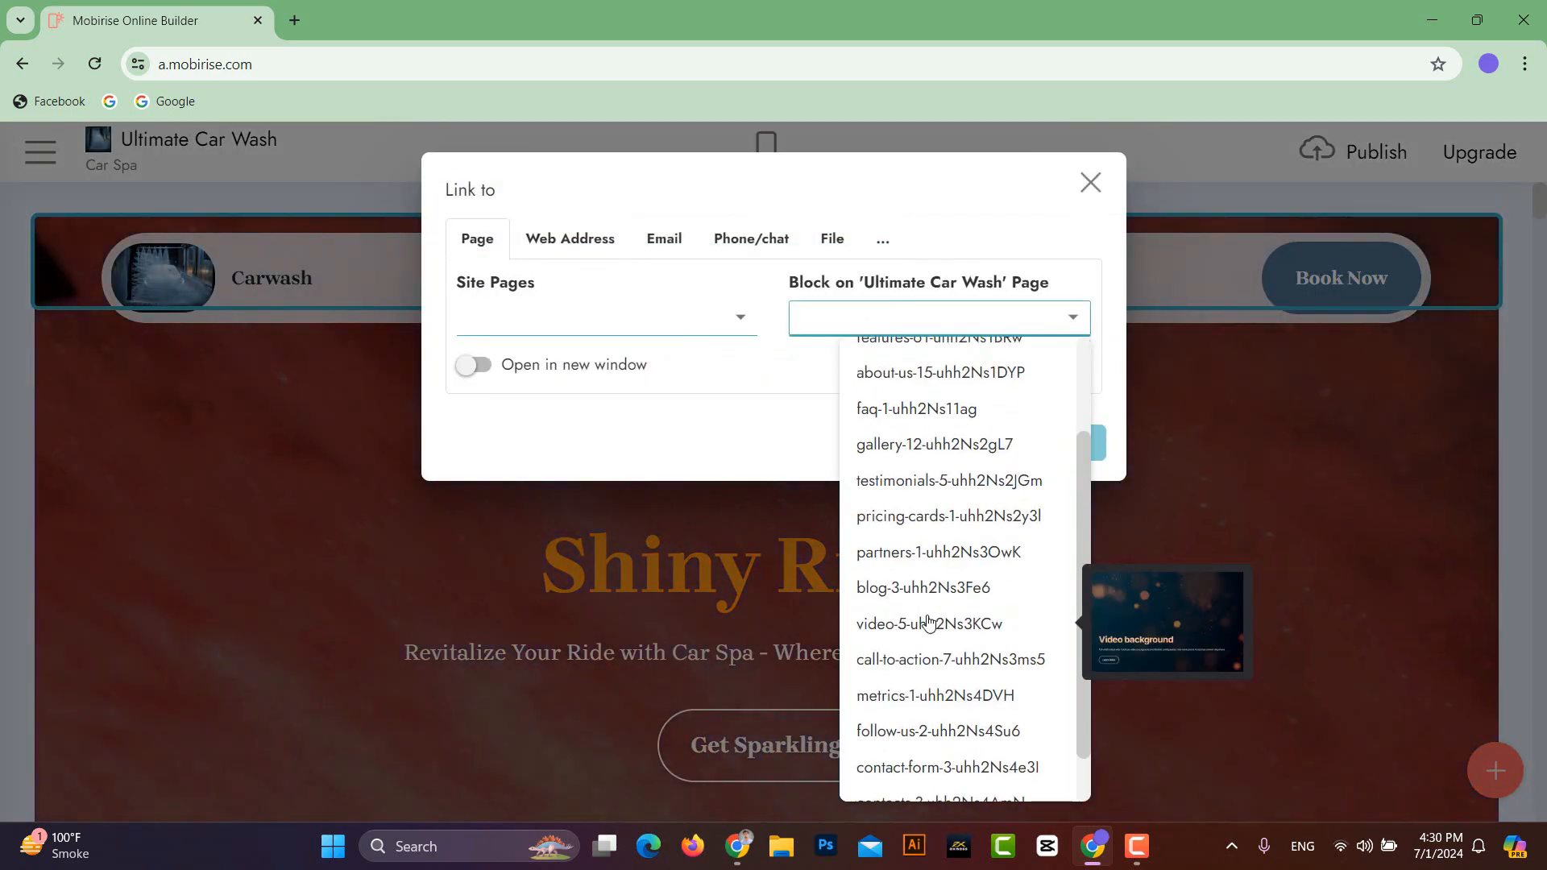
pyautogui.click(1090, 184)
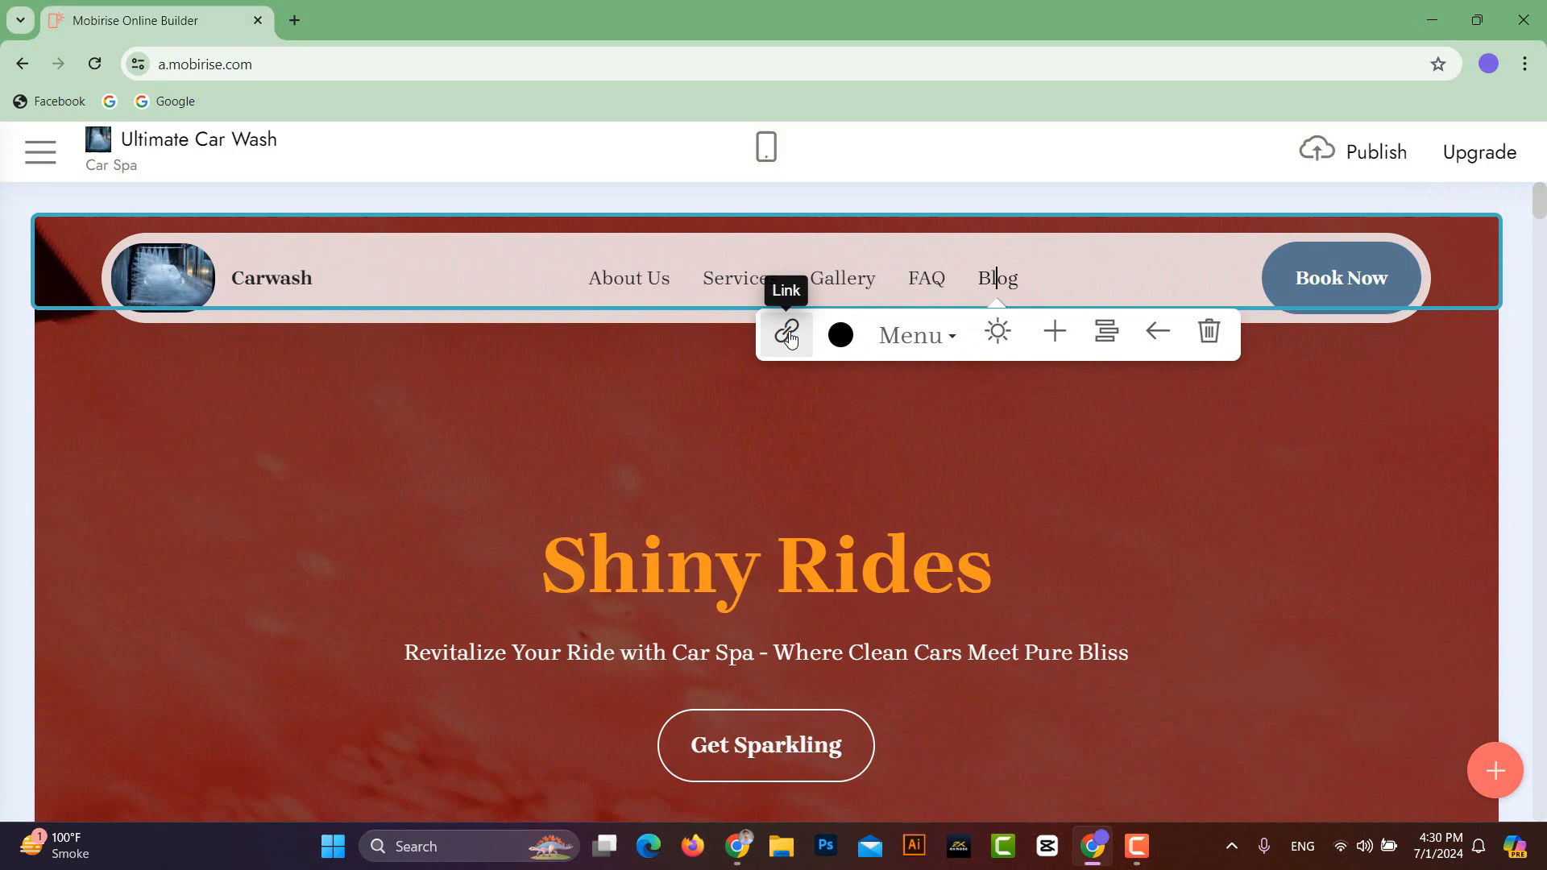
pyautogui.click(786, 331)
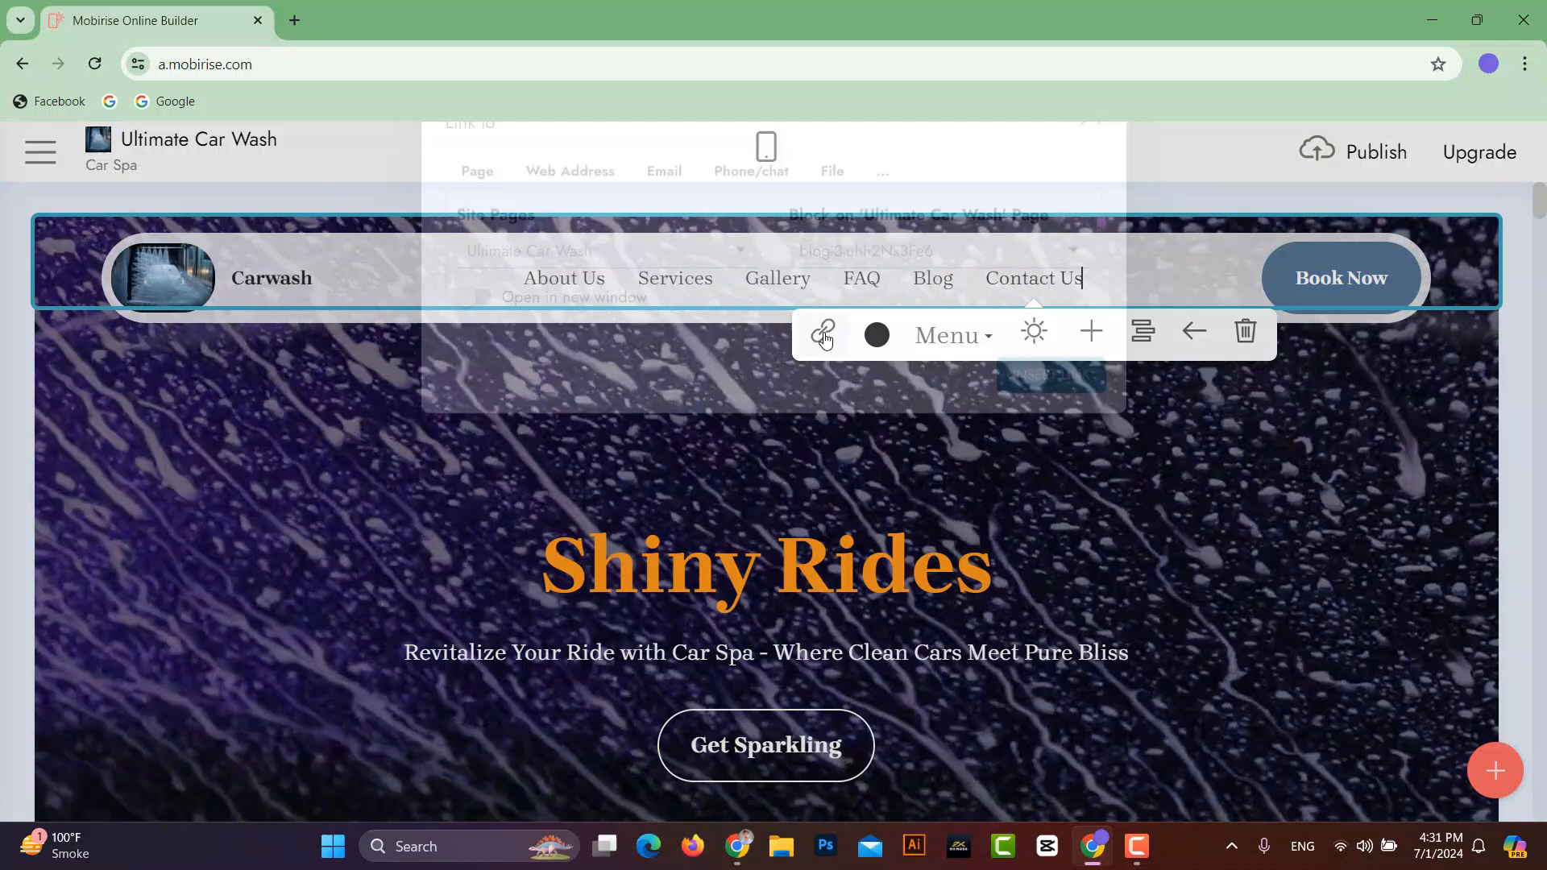
pyautogui.click(823, 333)
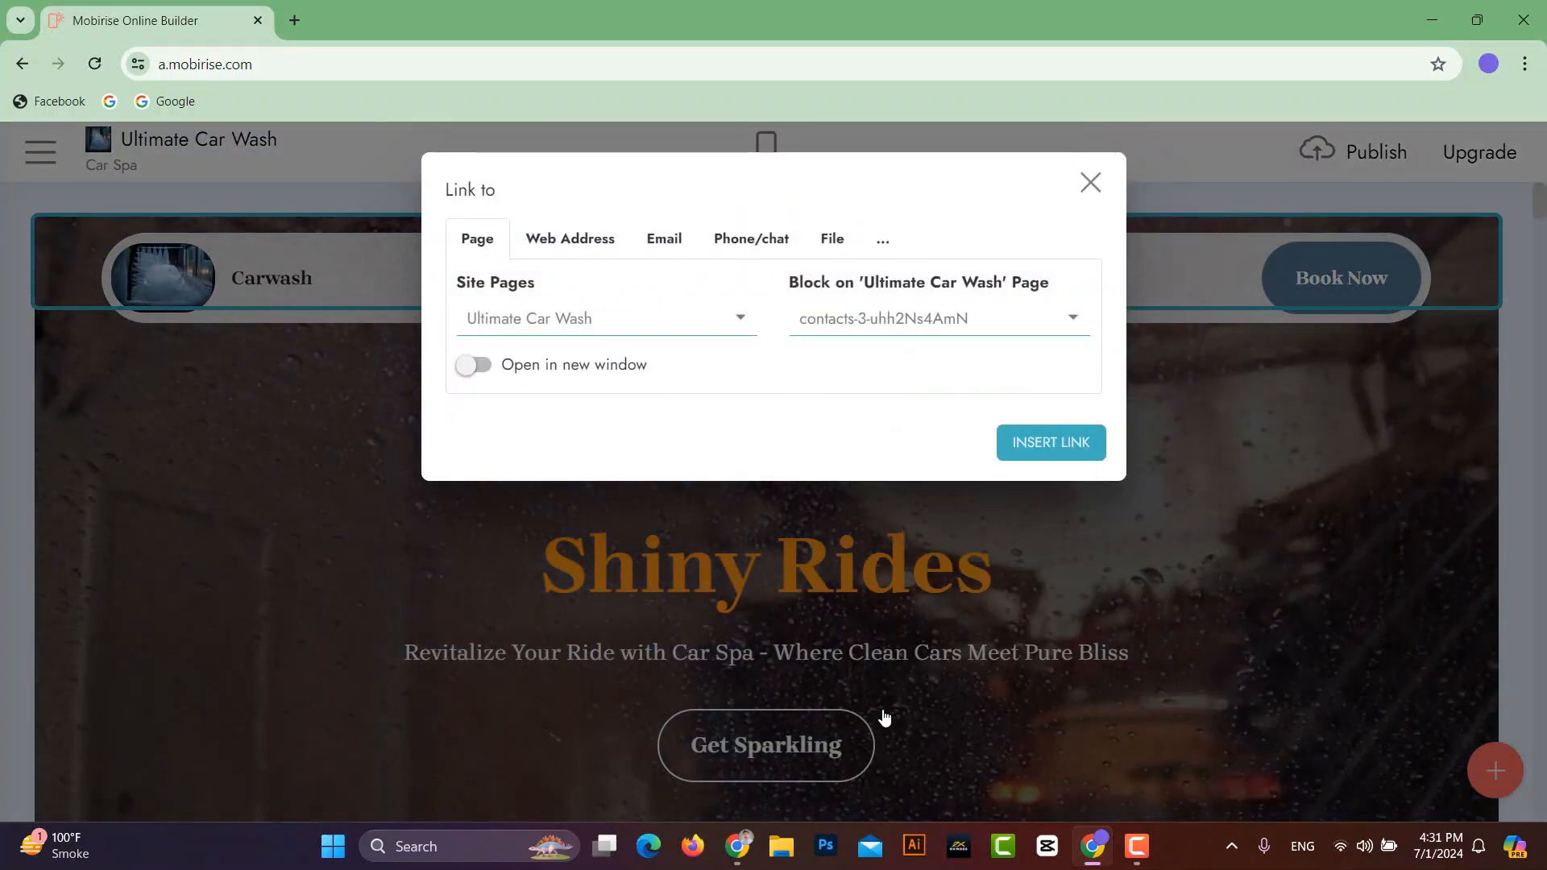
pyautogui.click(1090, 183)
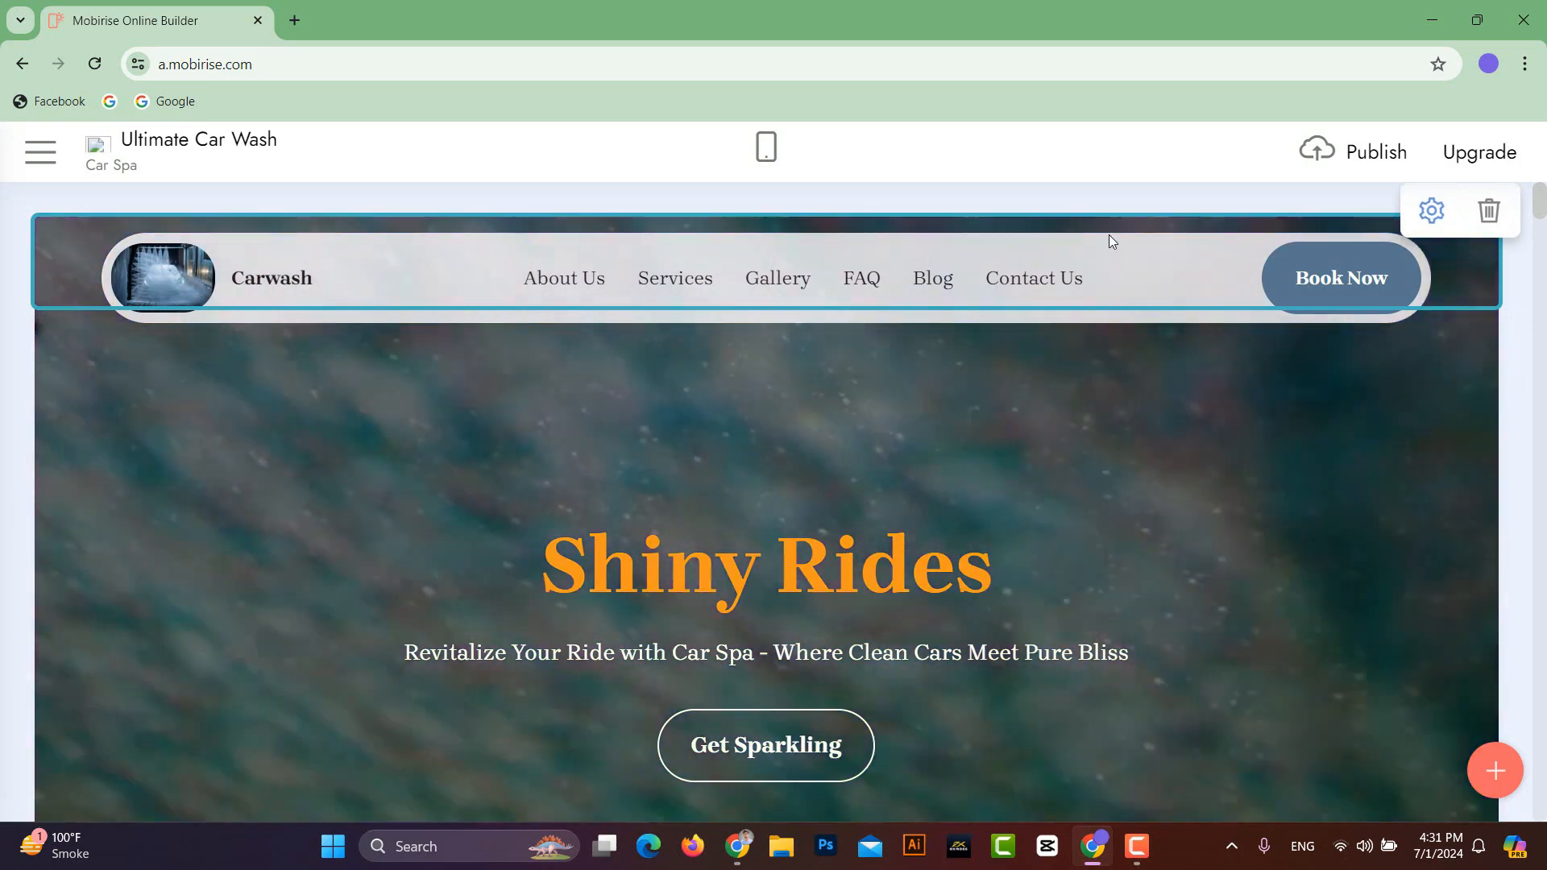
# Turn off the Carwash brand name in the navbar settings, keeping the logo shown.
pyautogui.click(1432, 211)
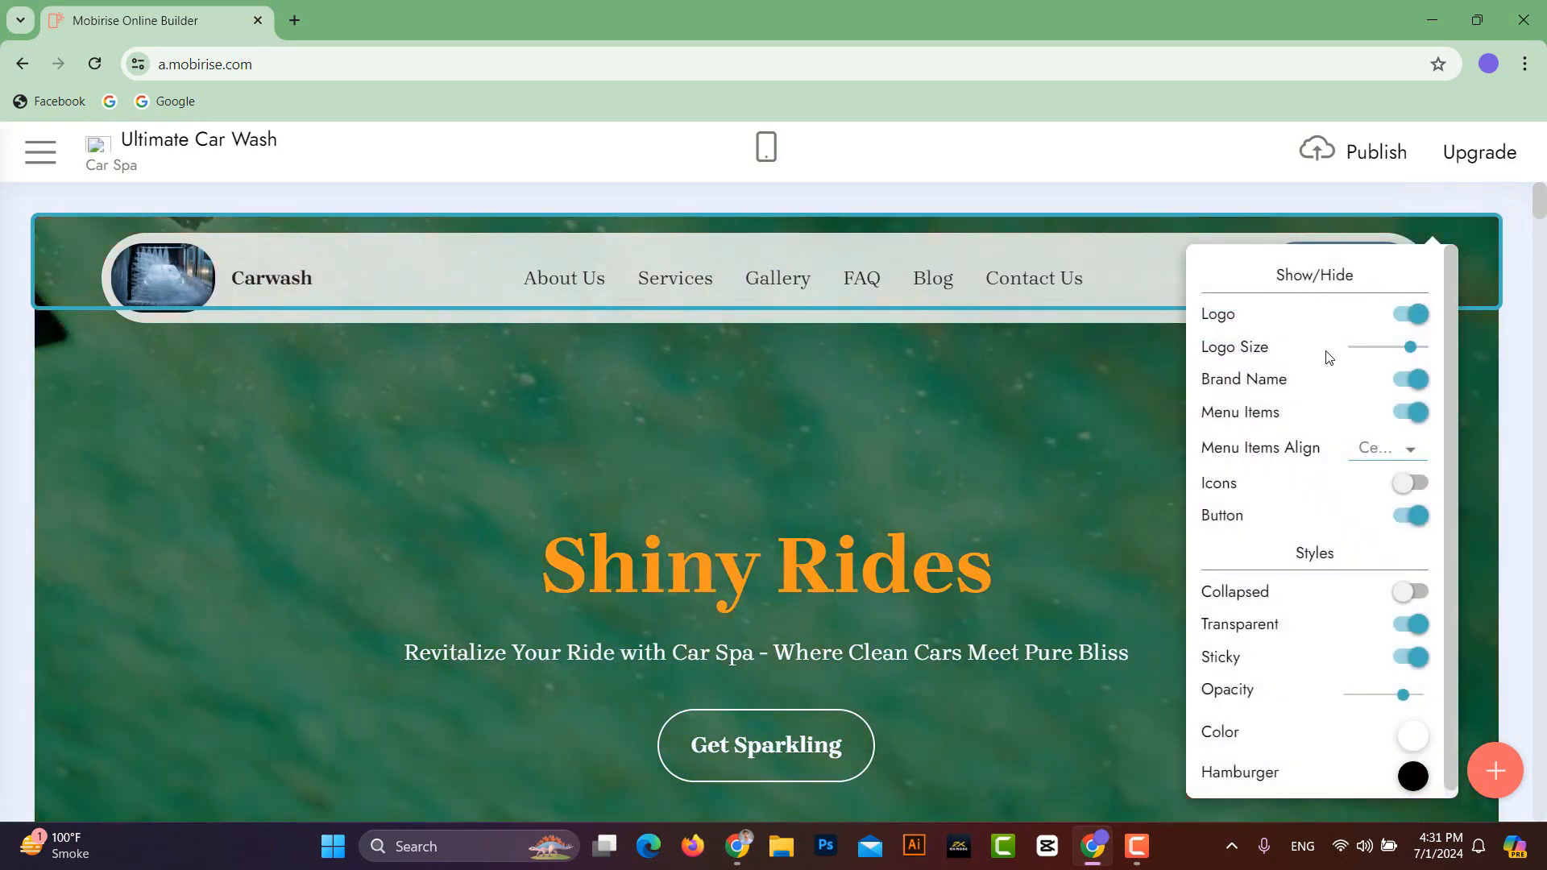
pyautogui.click(1409, 313)
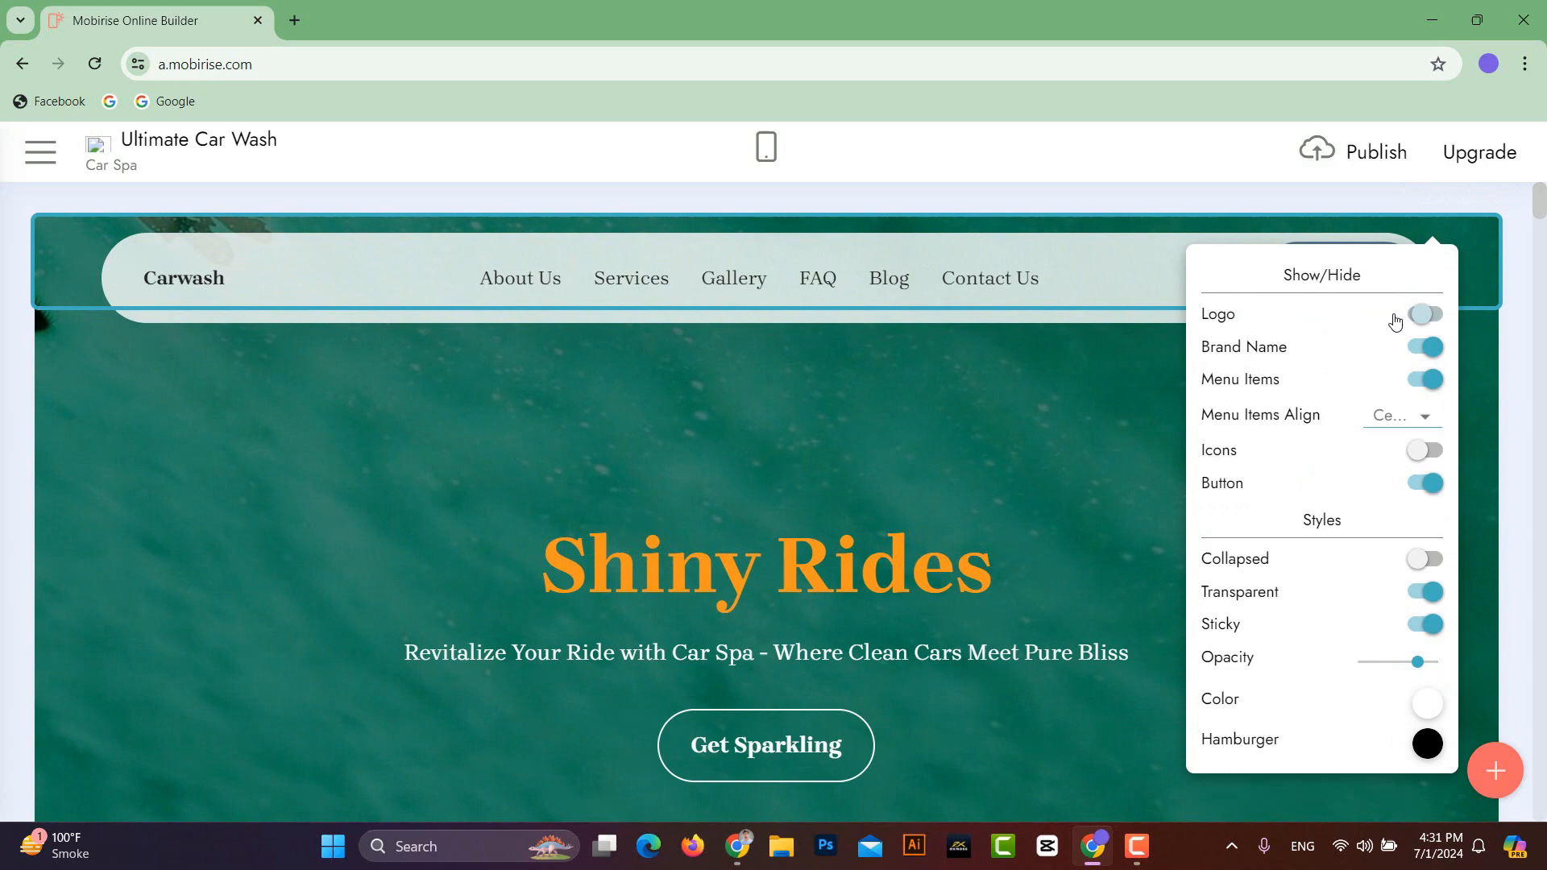
pyautogui.click(1420, 314)
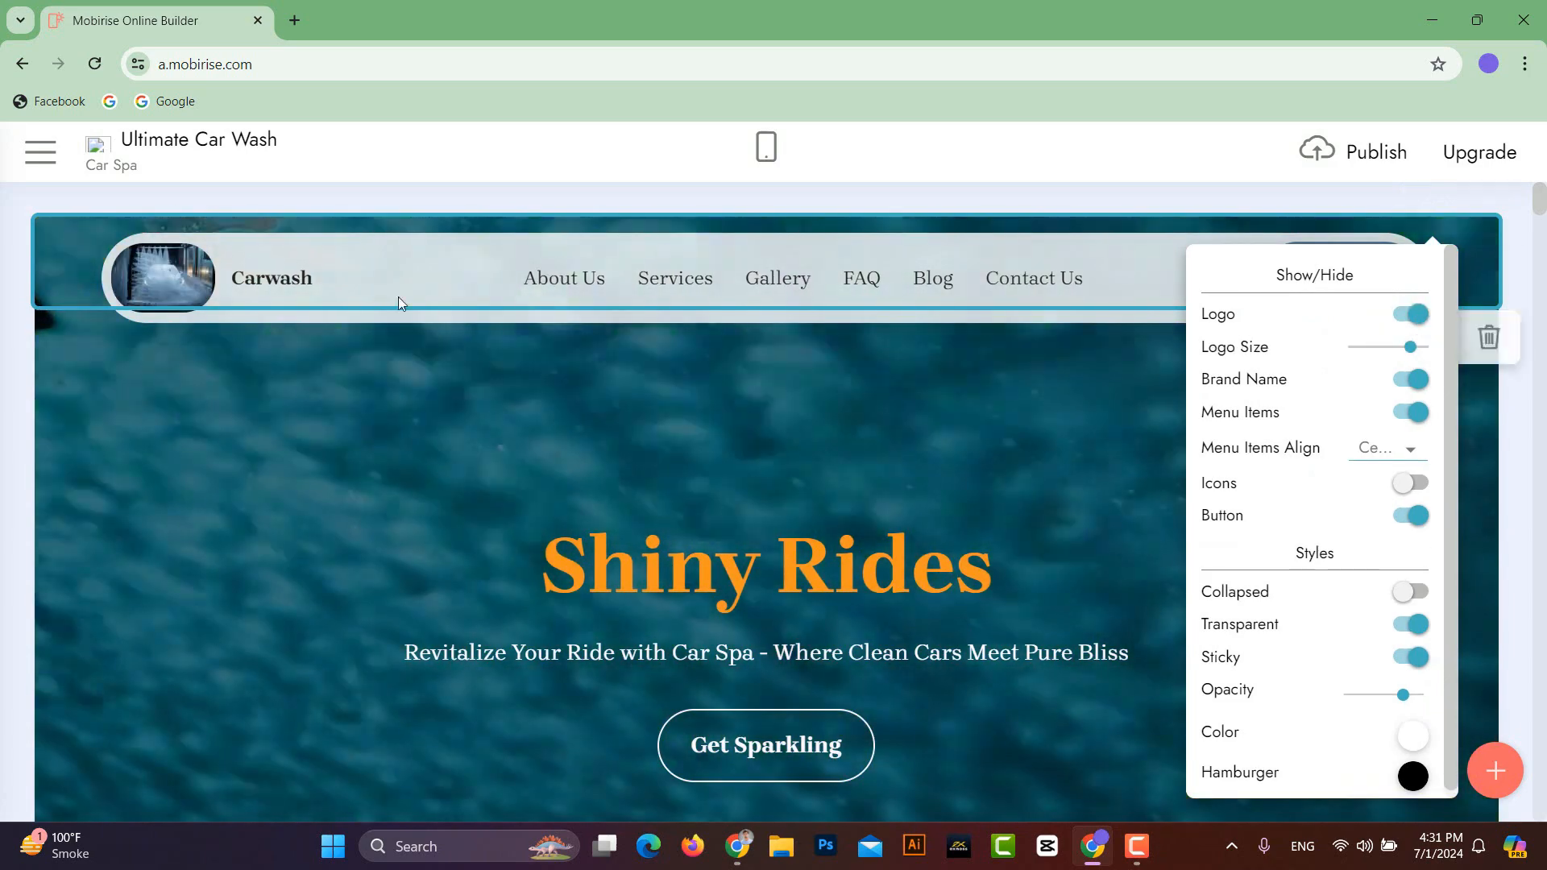
pyautogui.click(1409, 379)
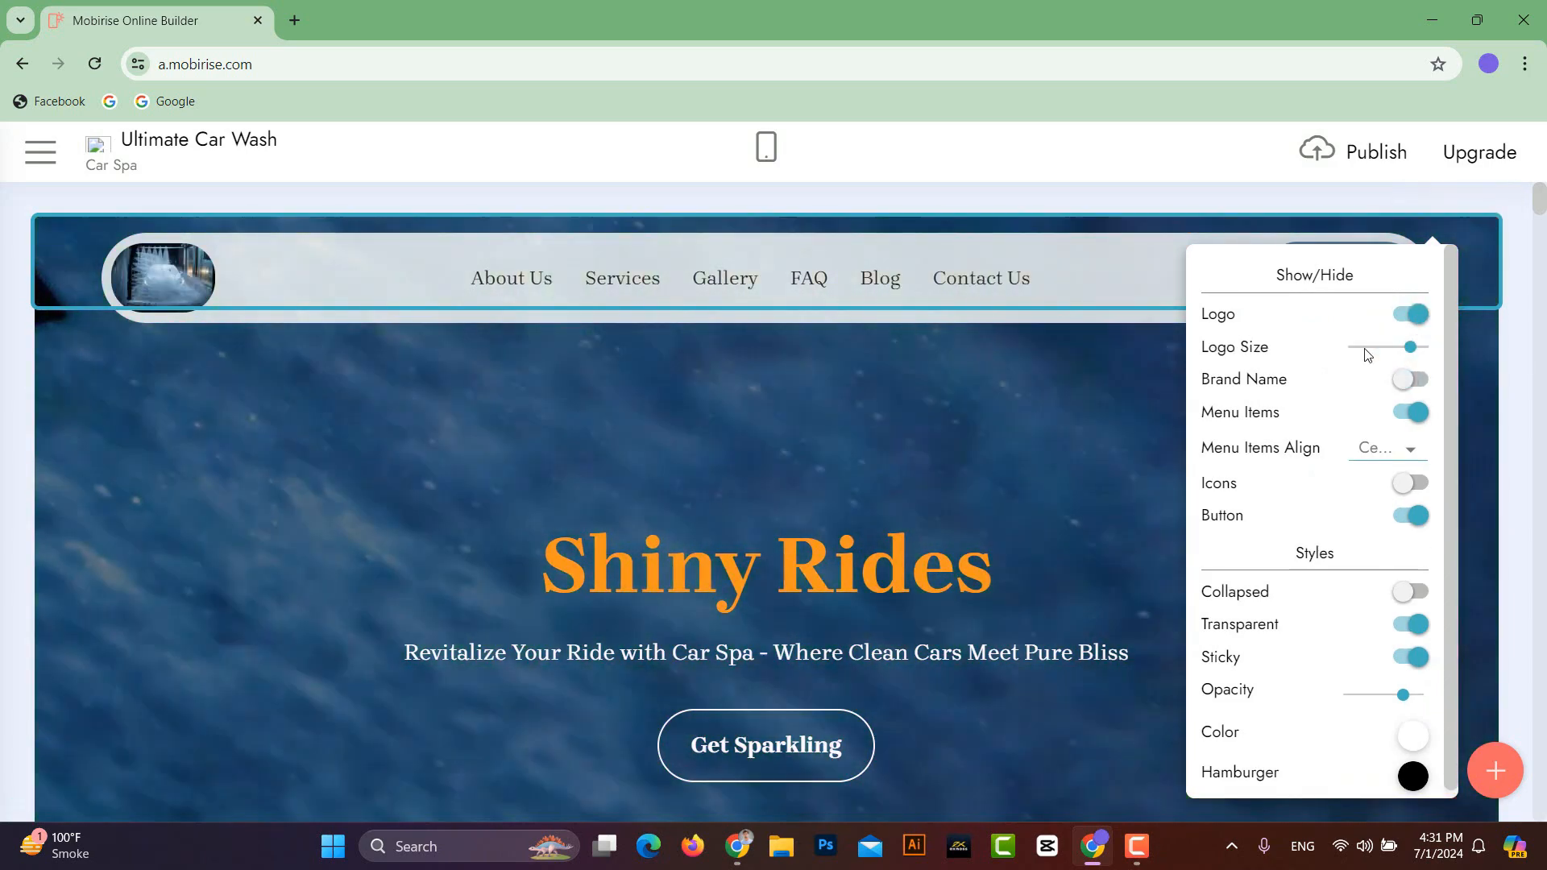
# Upload the yellow-car Car Wash logo image from the computer.
pyautogui.click(161, 276)
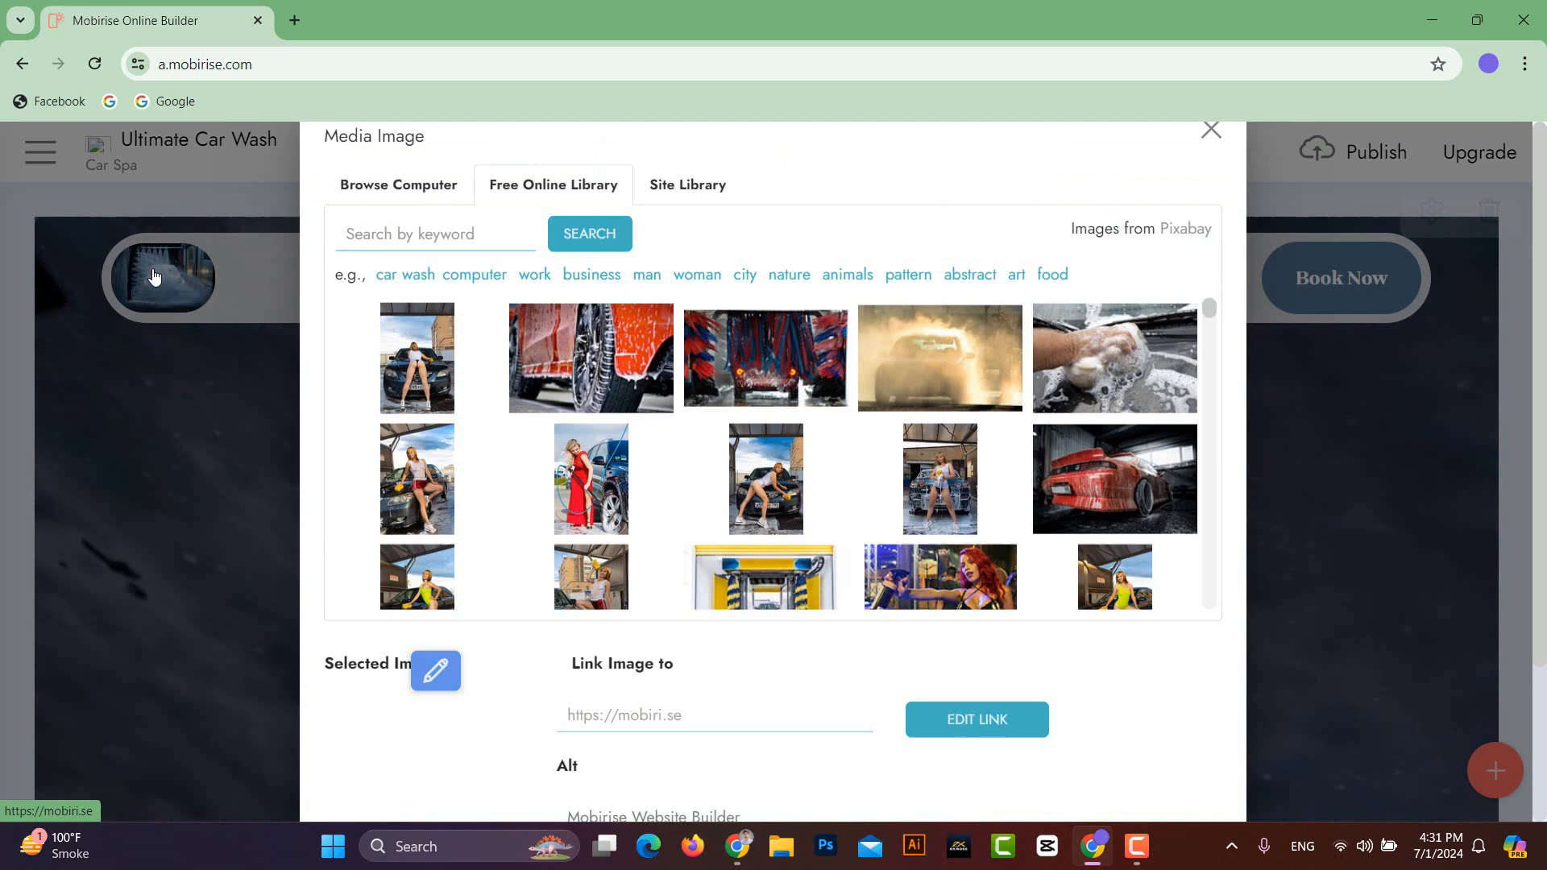
pyautogui.click(399, 184)
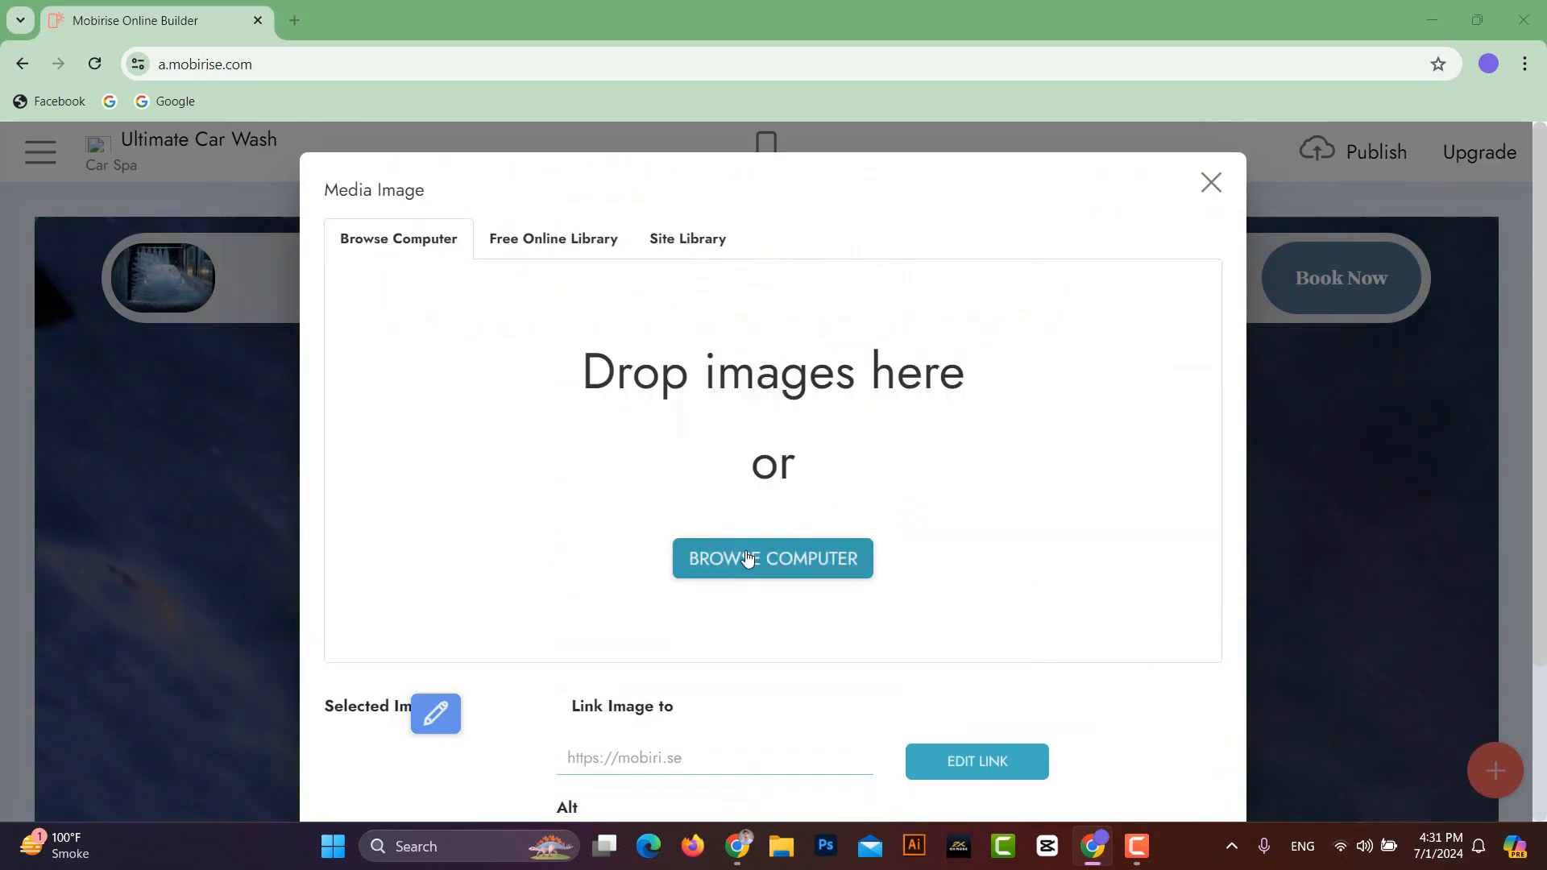
pyautogui.click(773, 559)
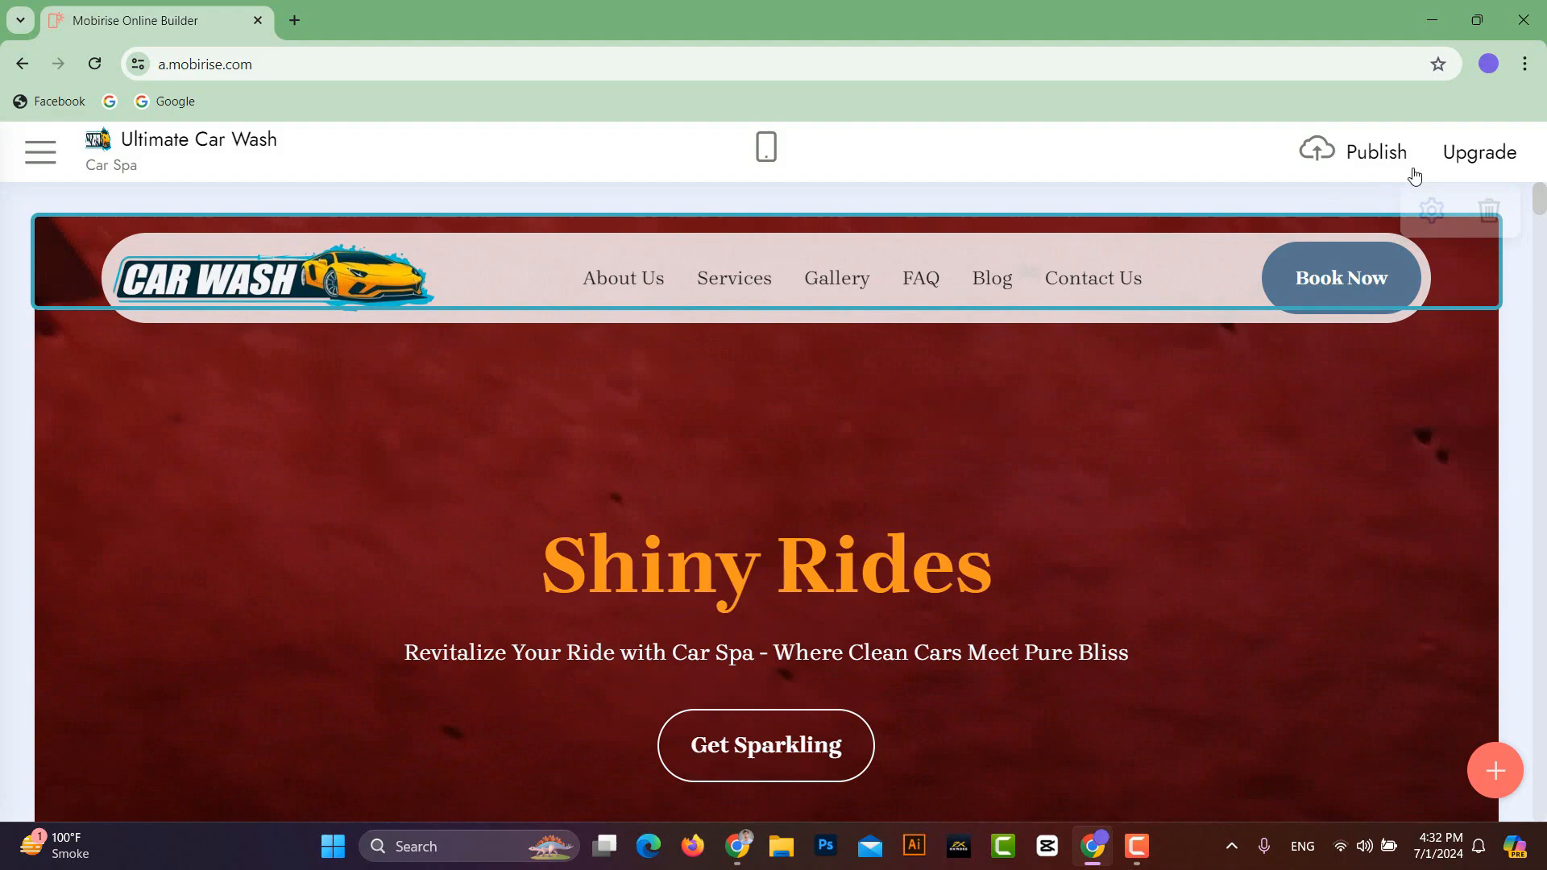
pyautogui.click(1432, 210)
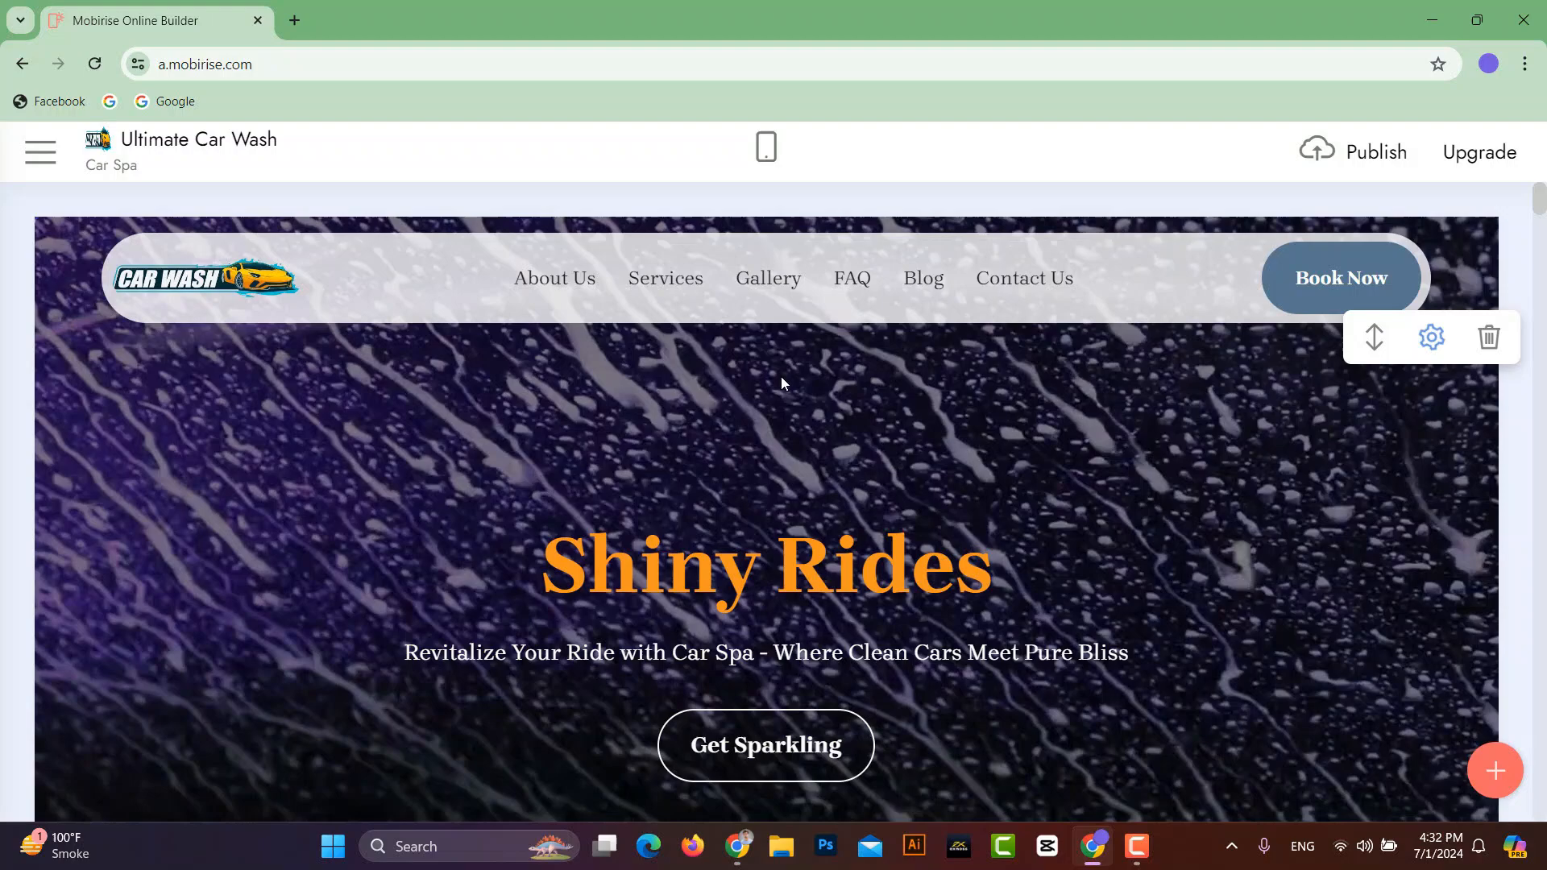
# Change the hero heading to 'Best Car Wash' and bring up Get Sparkling's link settings.
pyautogui.scroll(-3)
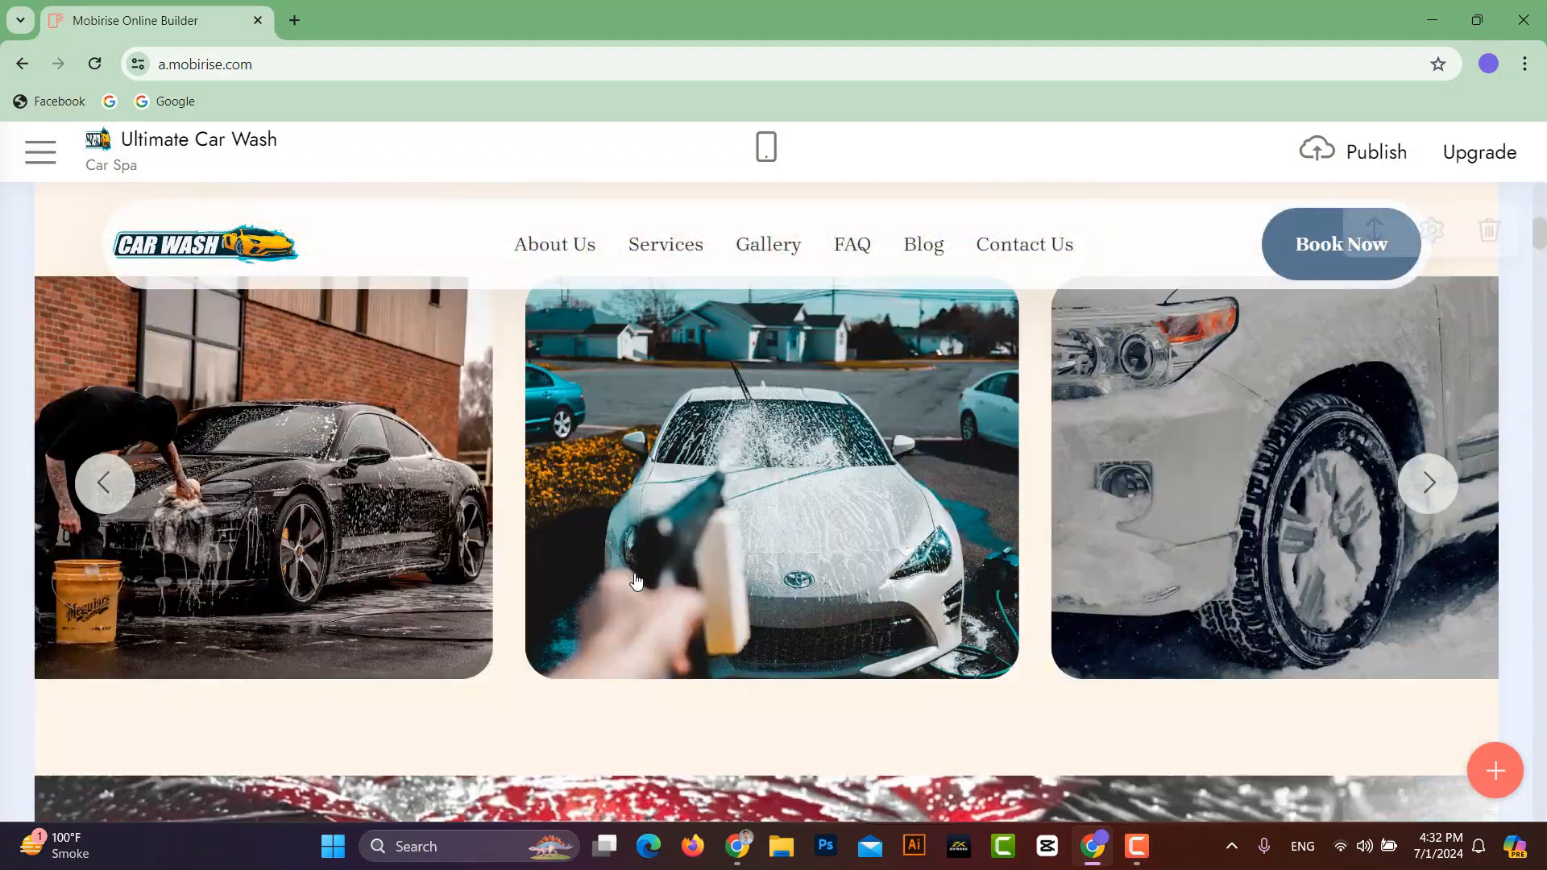
pyautogui.scroll(3)
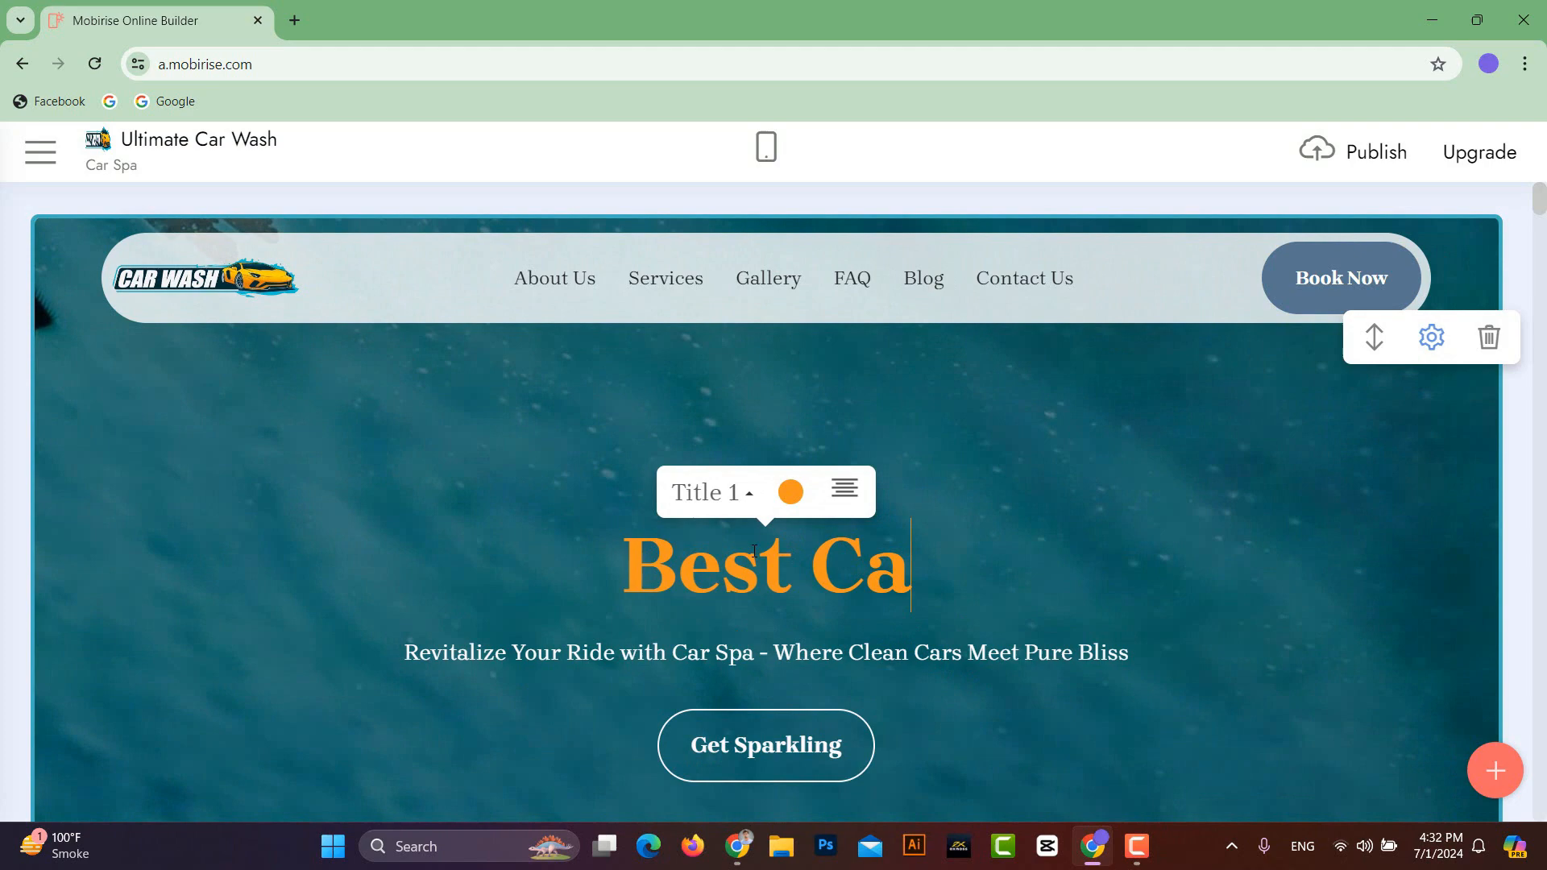
pyautogui.write('r Wash')
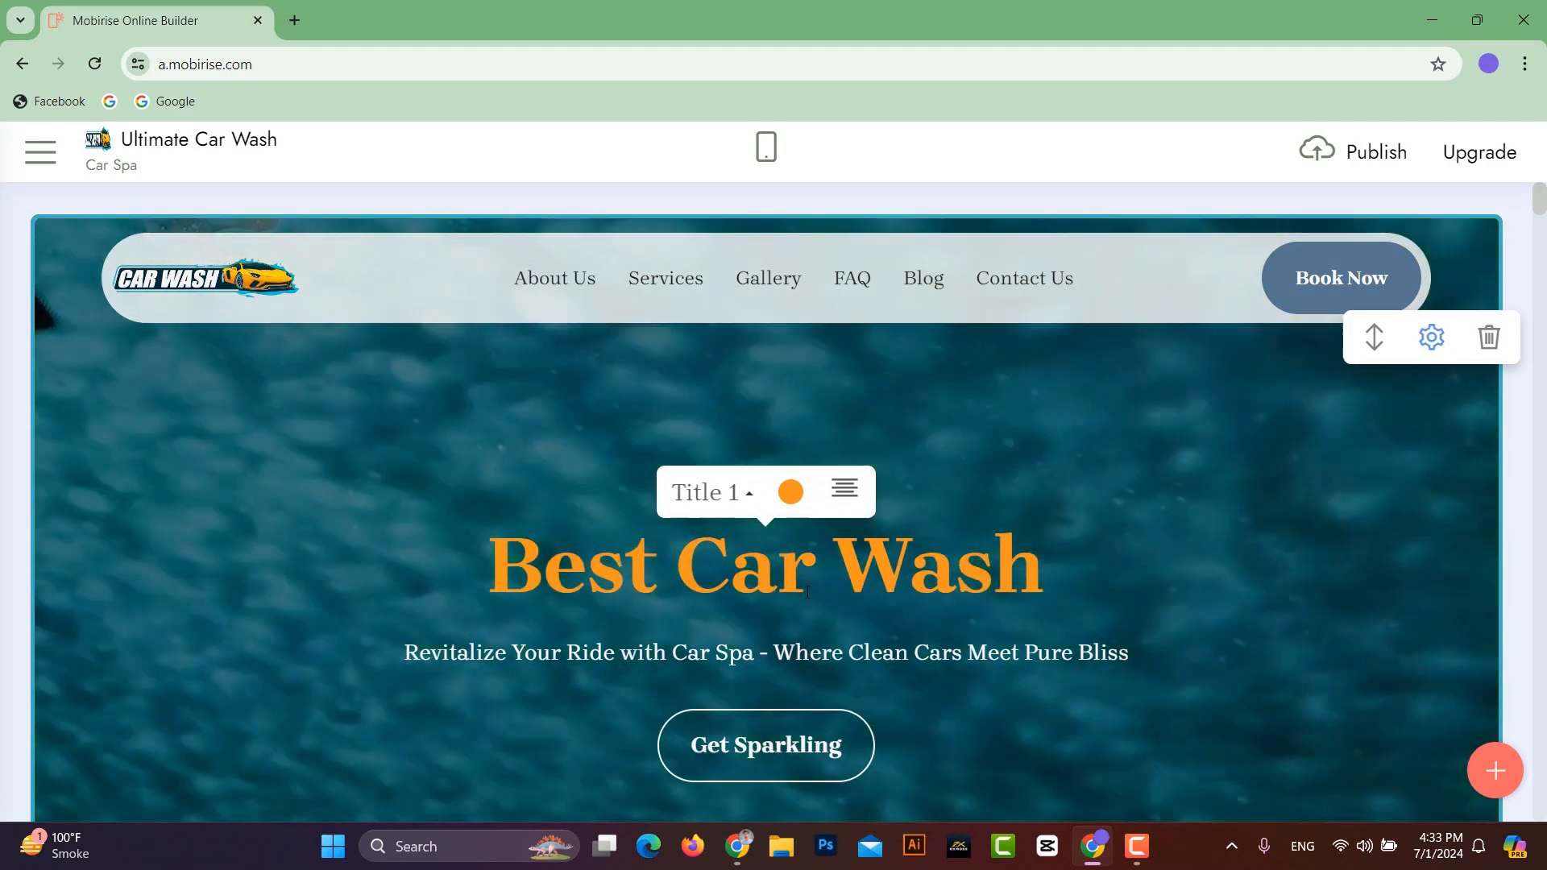
pyautogui.click(790, 492)
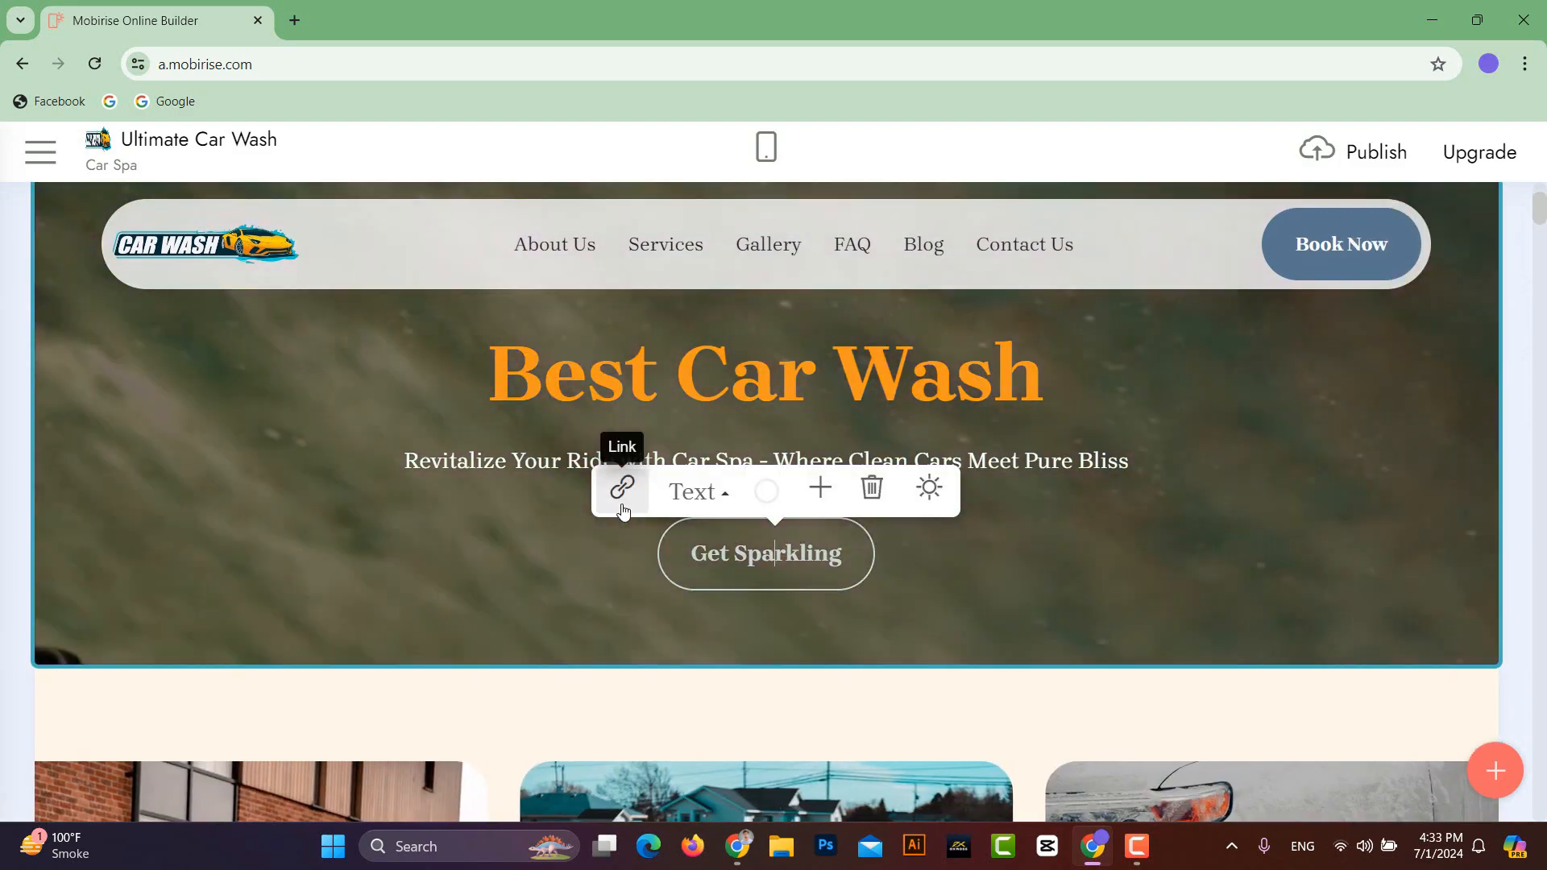
pyautogui.click(621, 487)
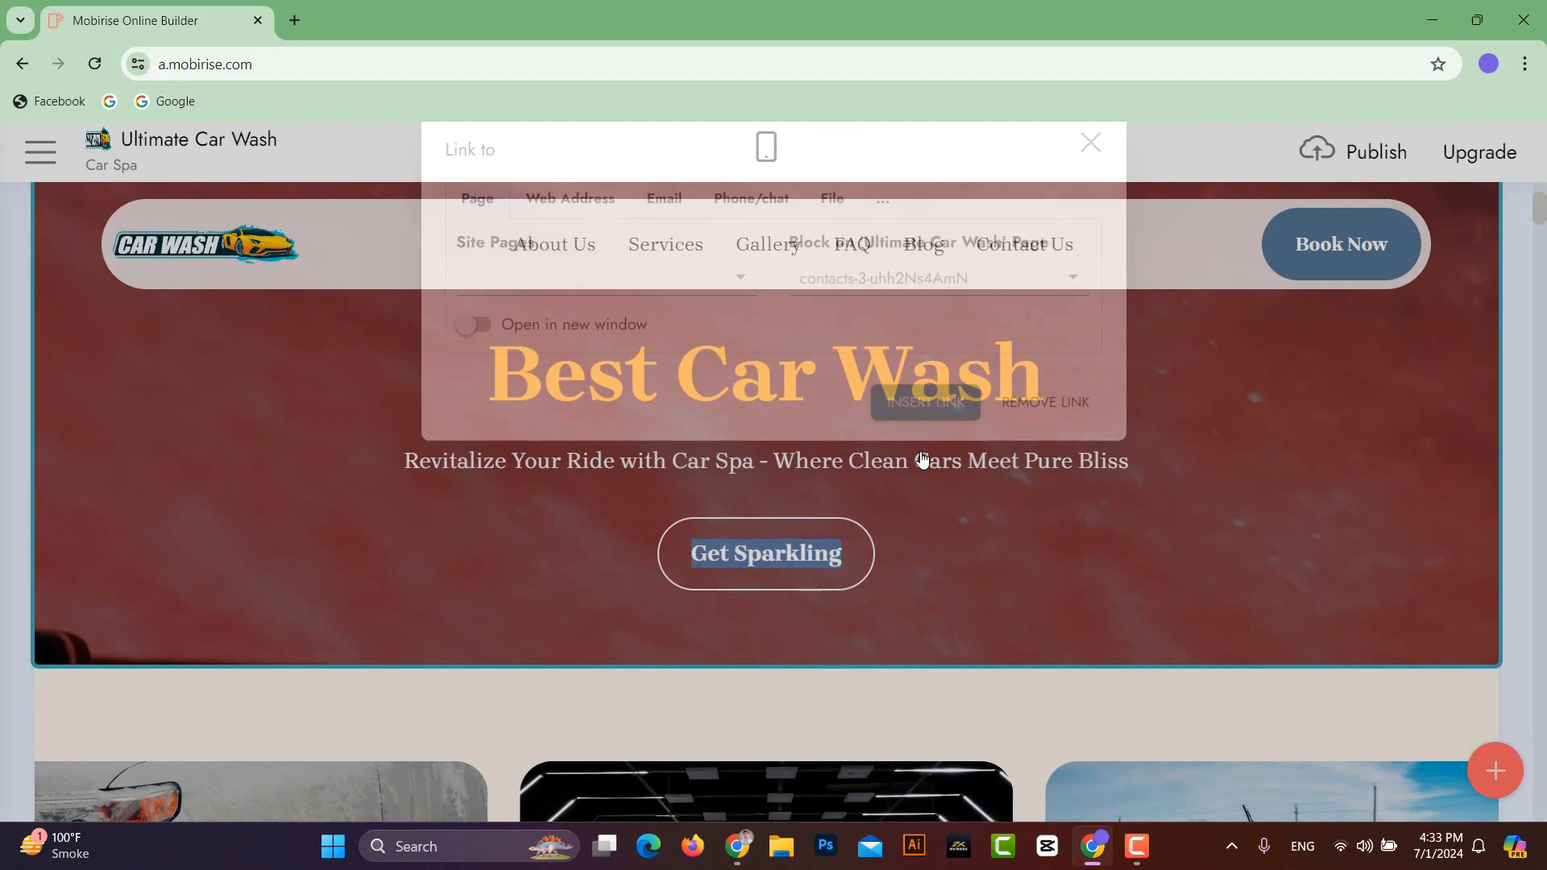
# Swap the soapy red car block background for the car wash brushes library photo.
pyautogui.click(1089, 142)
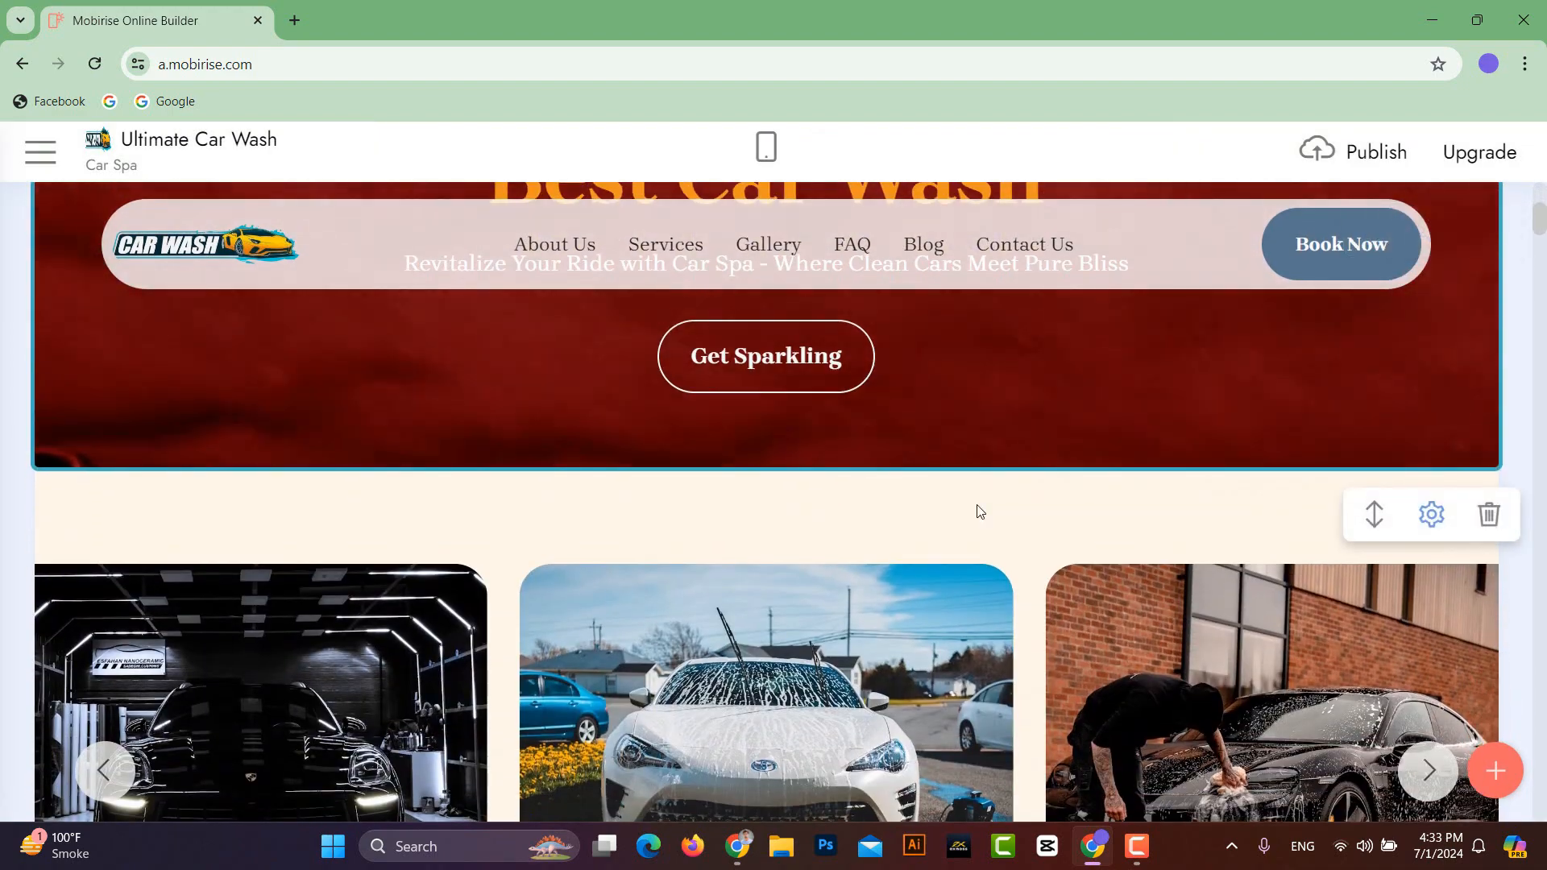
pyautogui.scroll(-3)
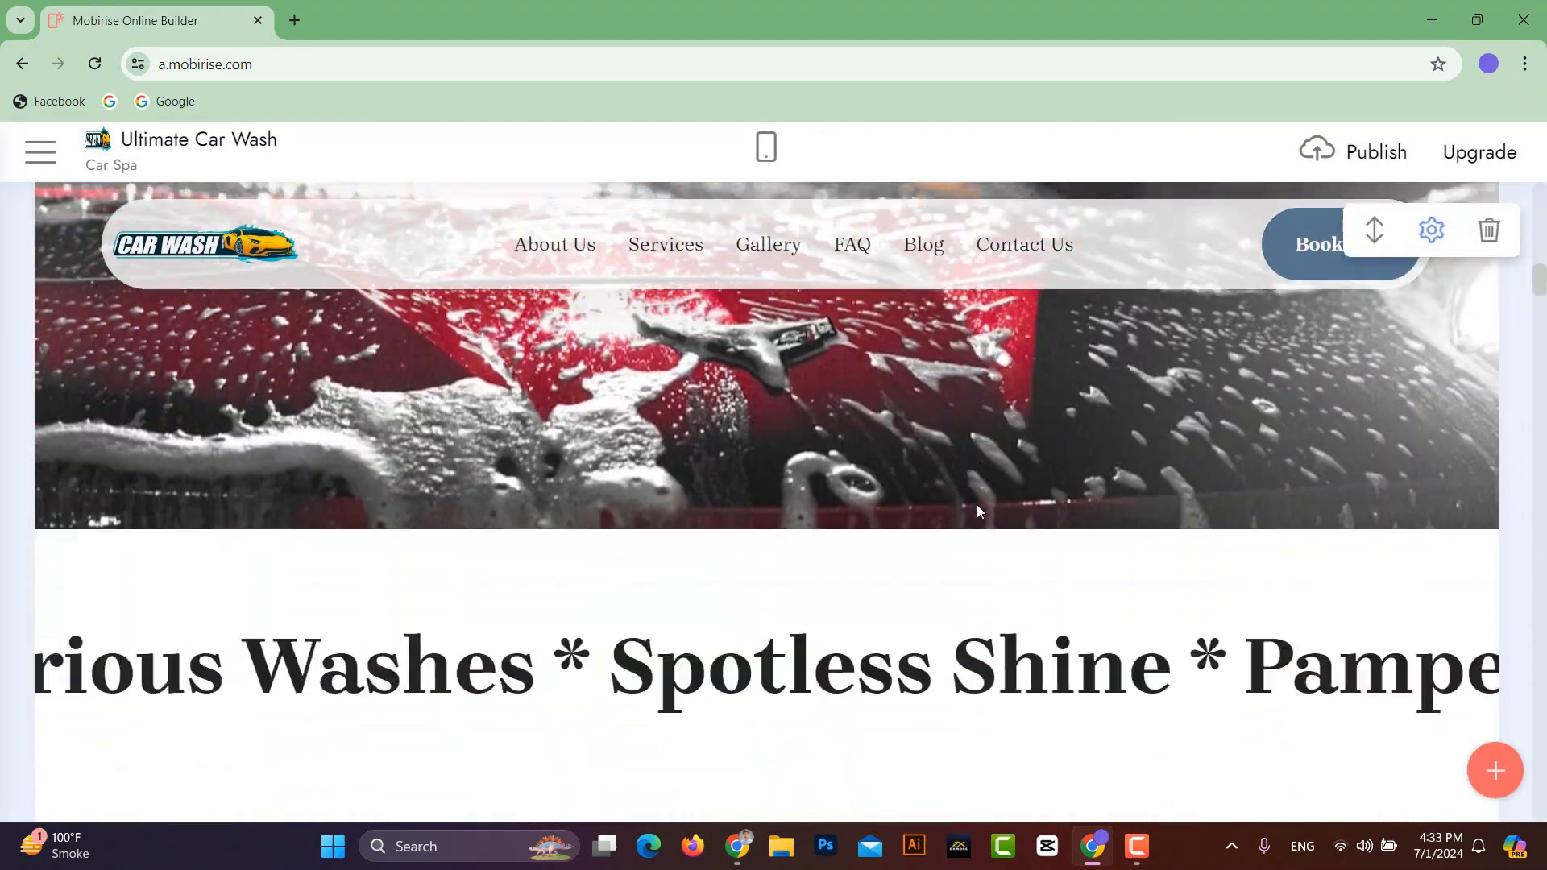
pyautogui.scroll(-3)
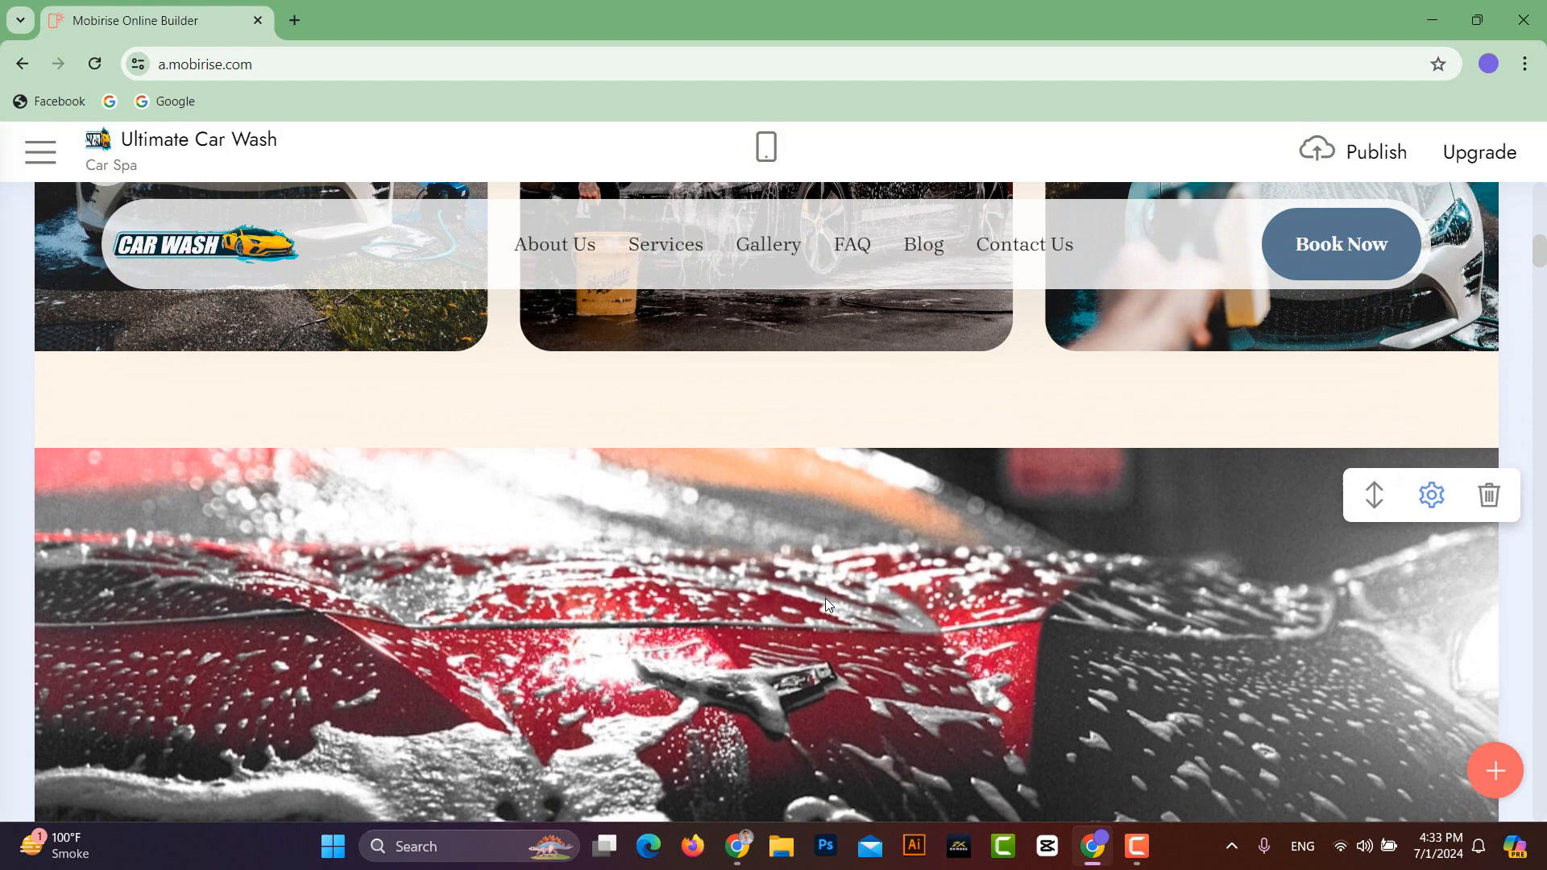
pyautogui.click(1431, 495)
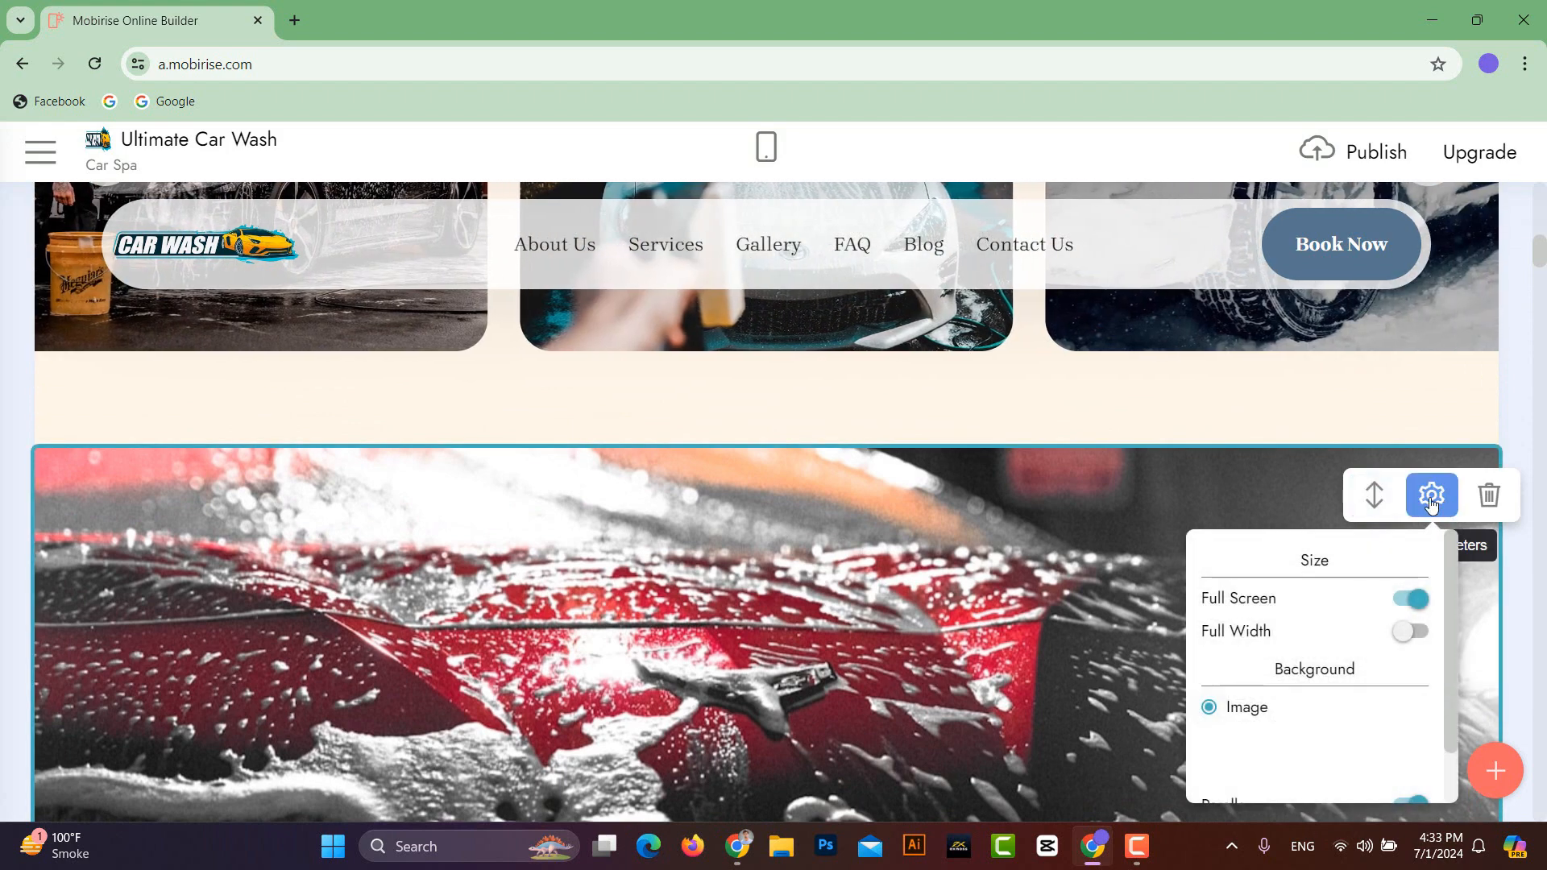
pyautogui.click(1245, 708)
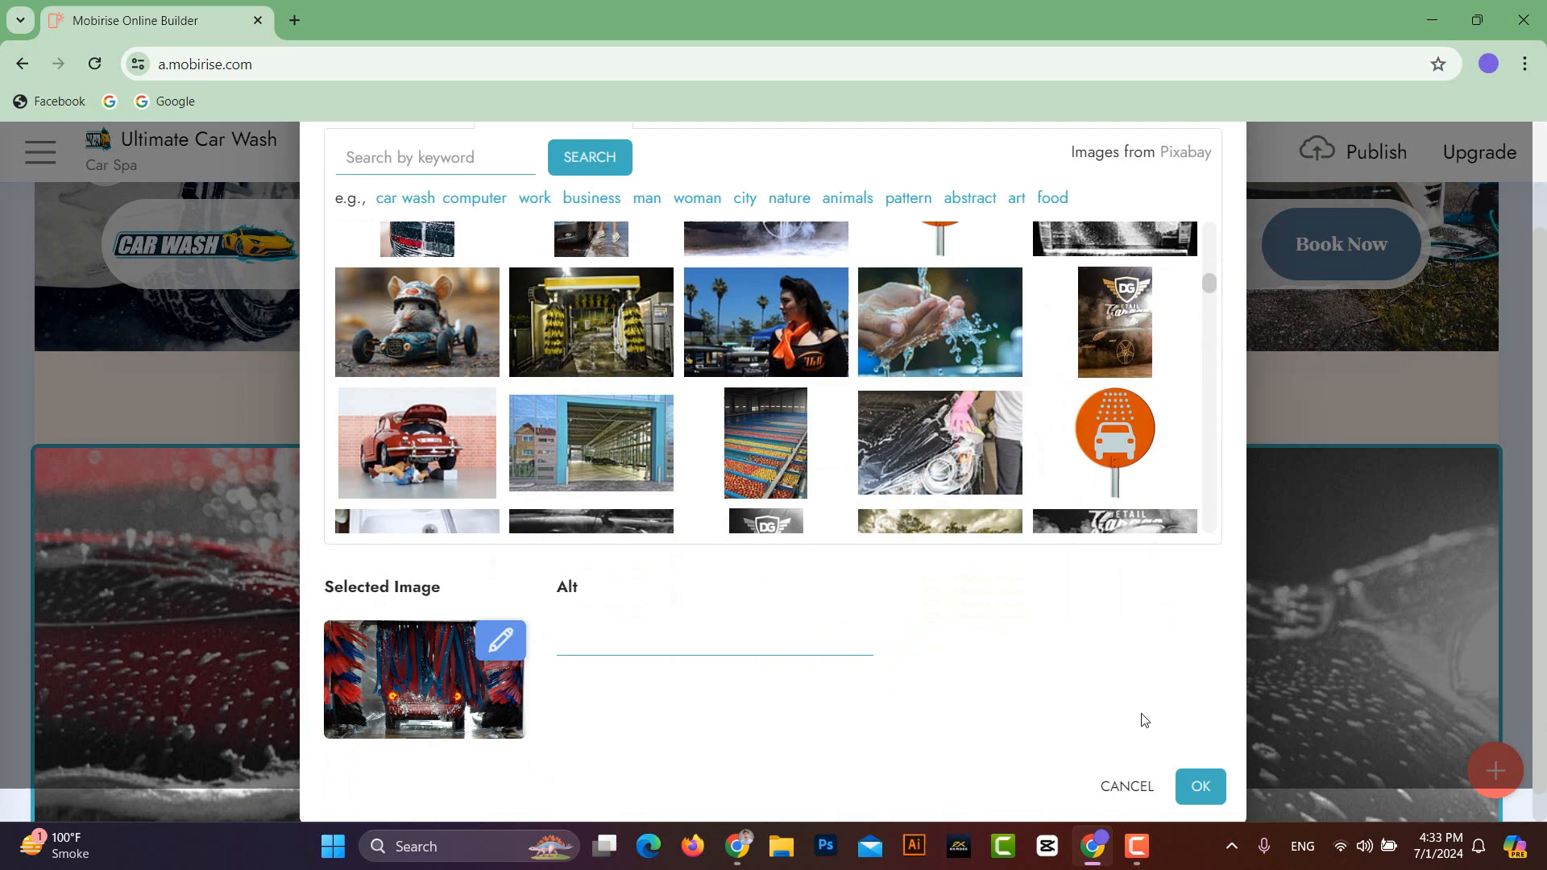
pyautogui.click(1200, 787)
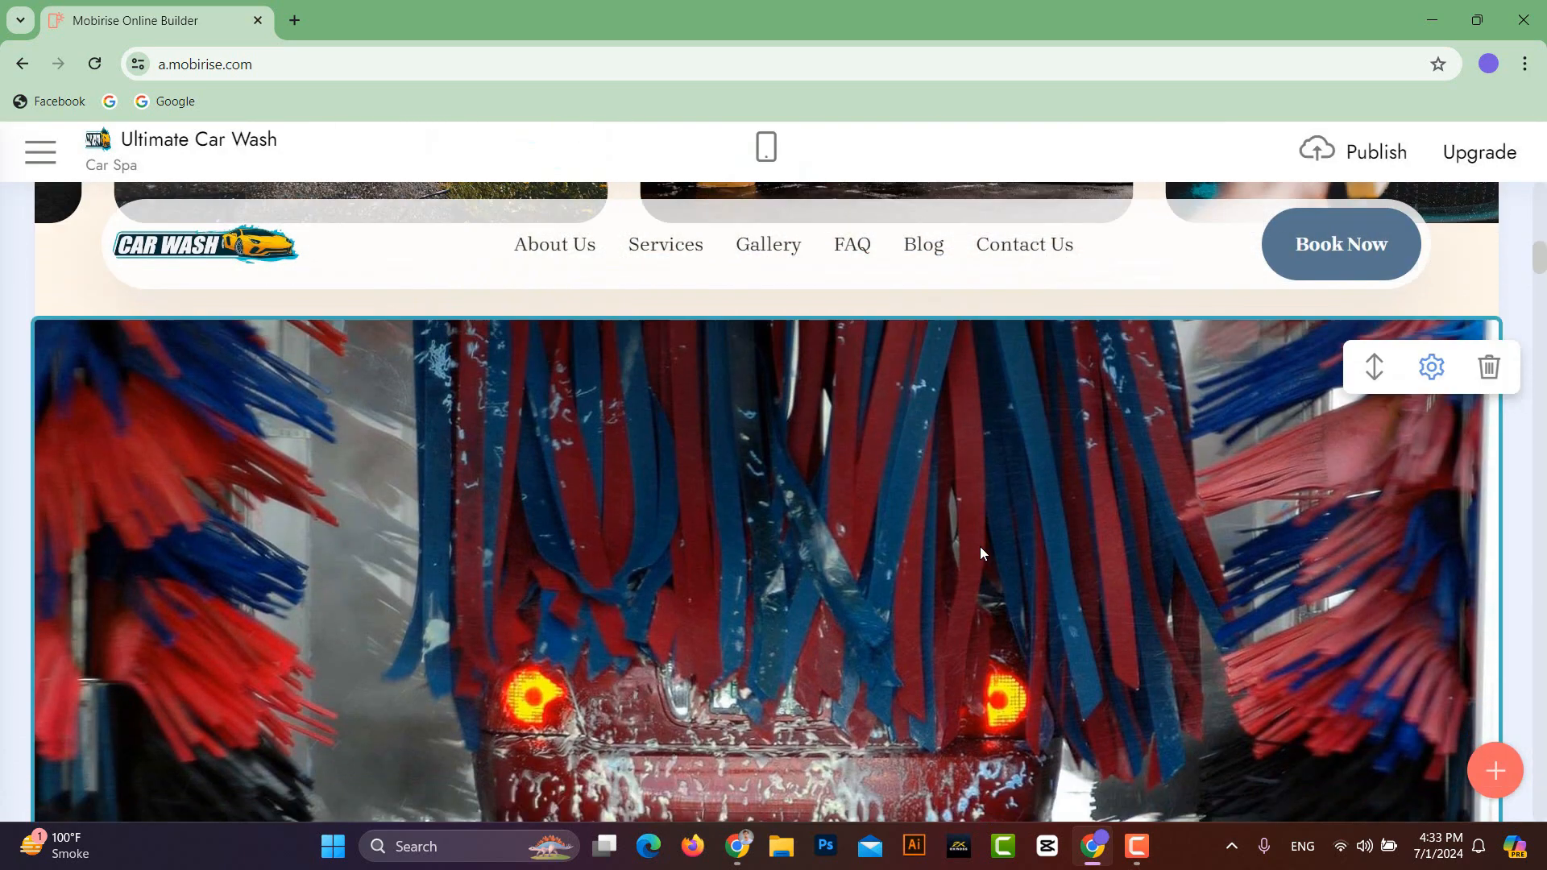
pyautogui.scroll(-3)
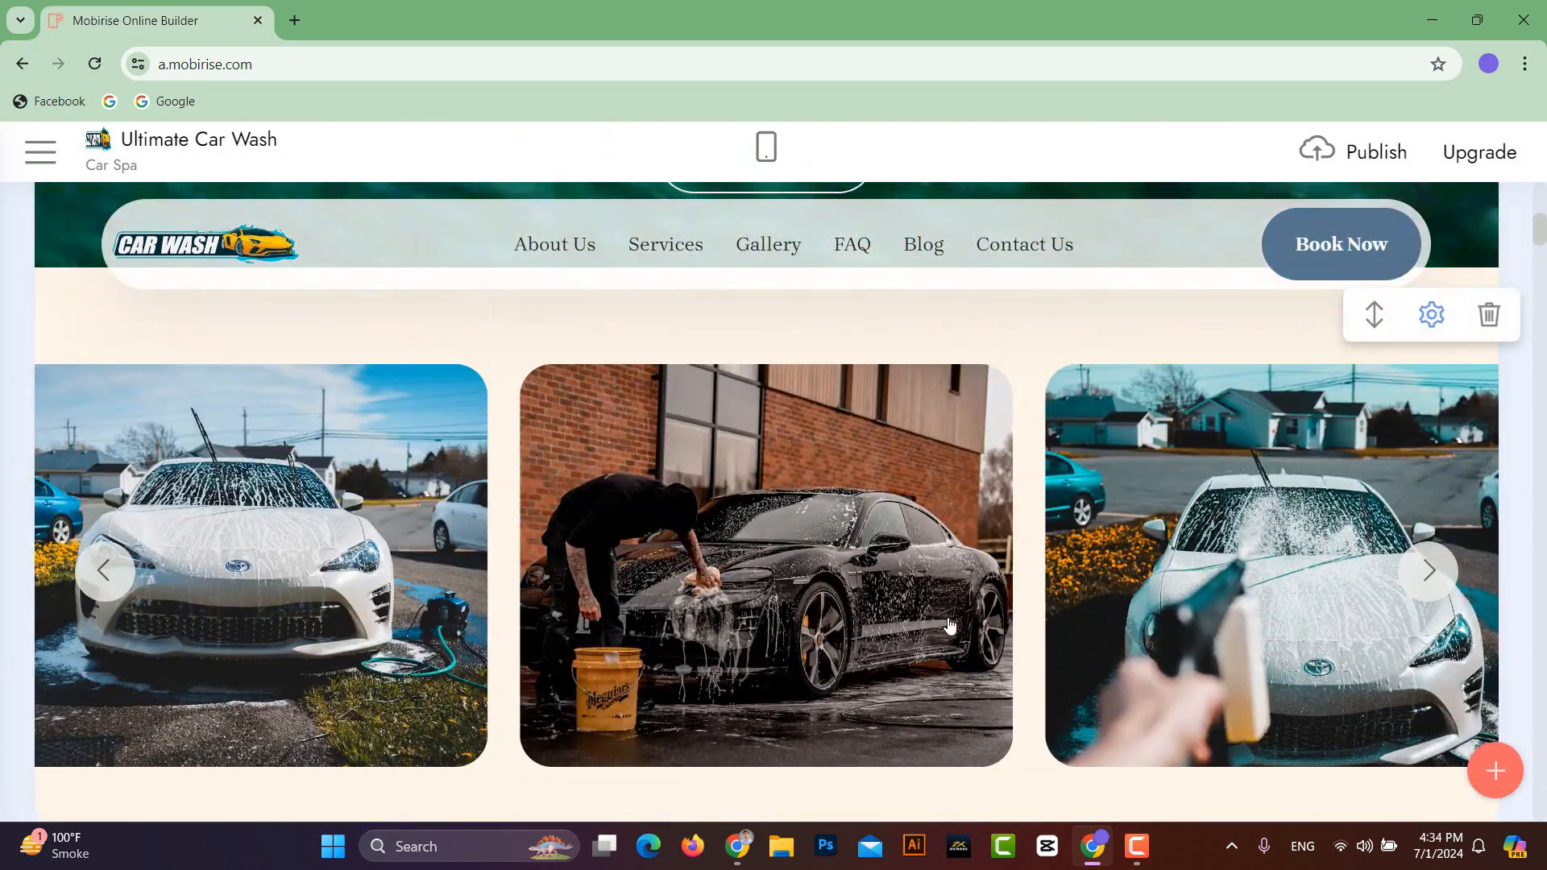
pyautogui.scroll(-3)
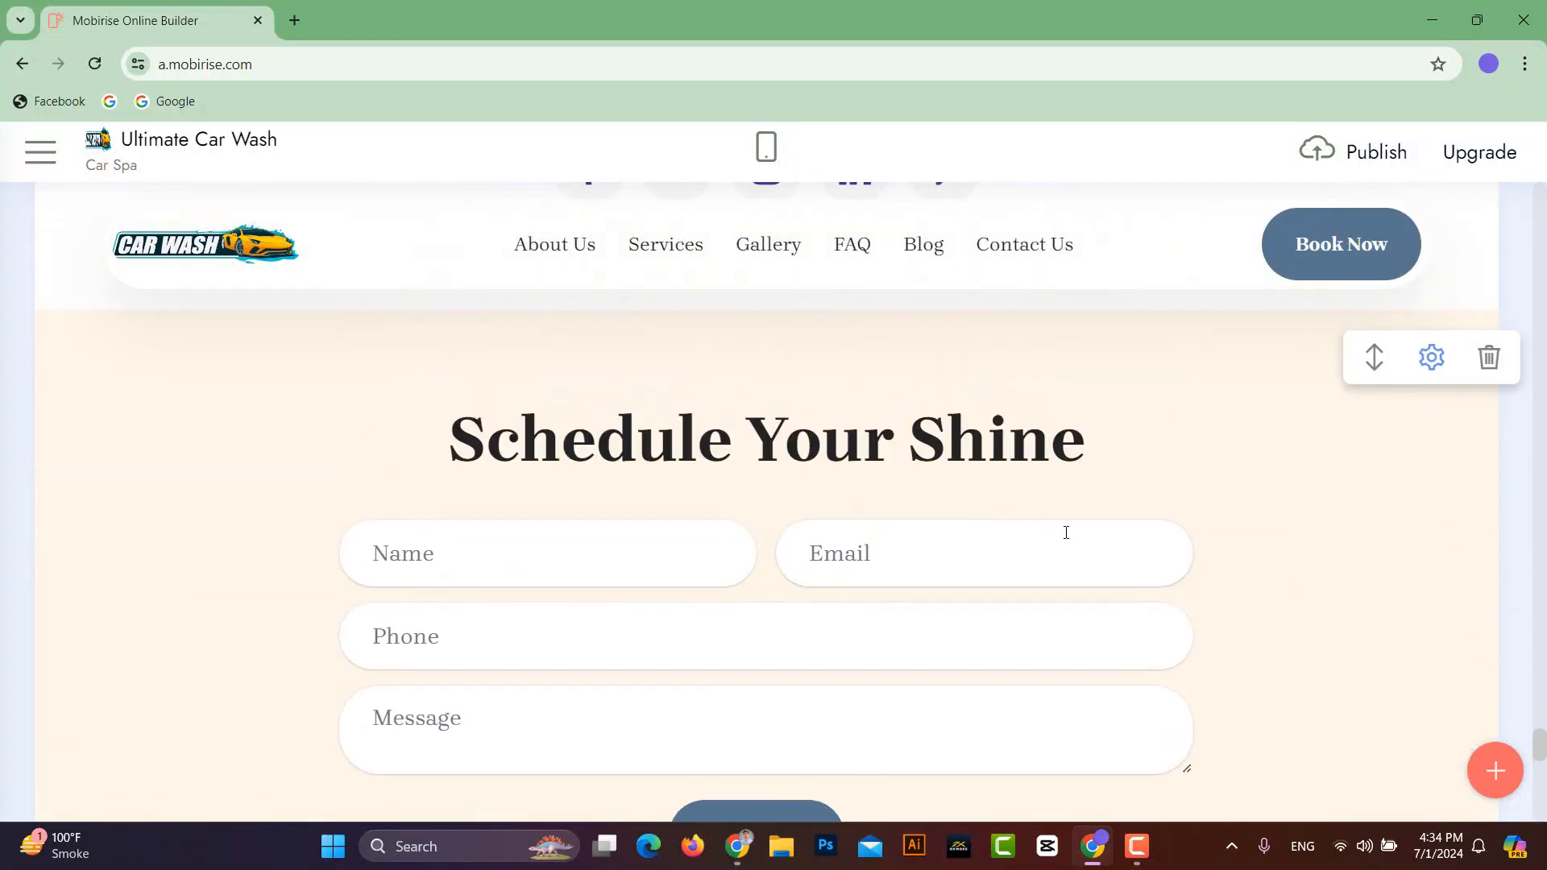
# Set the Schedule Your Shine form's notification email to the saved autofill address.
pyautogui.click(1432, 357)
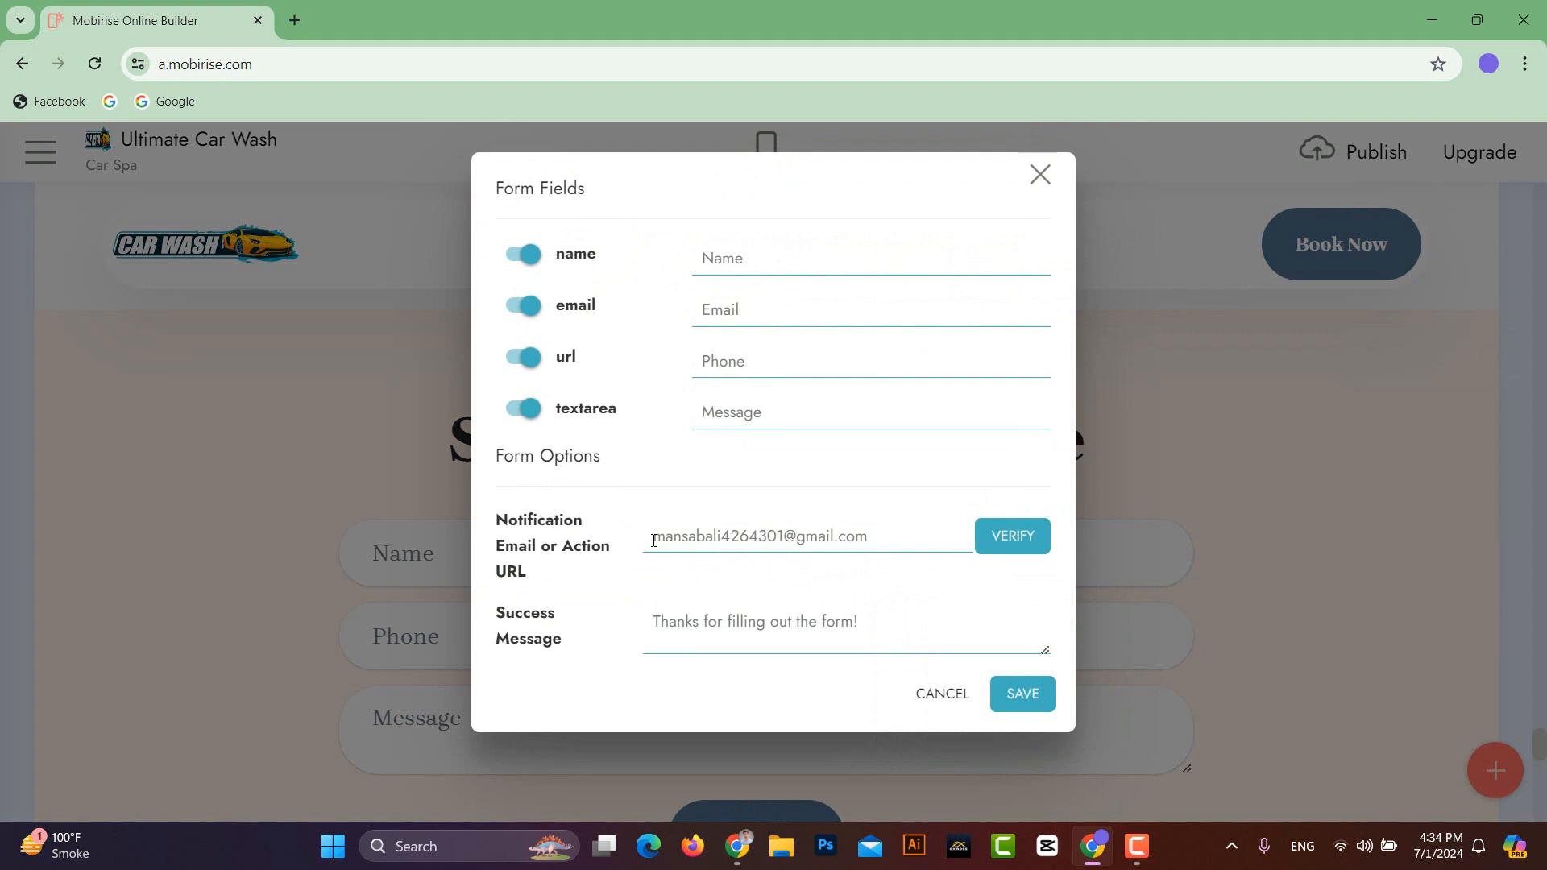
pyautogui.click(805, 536)
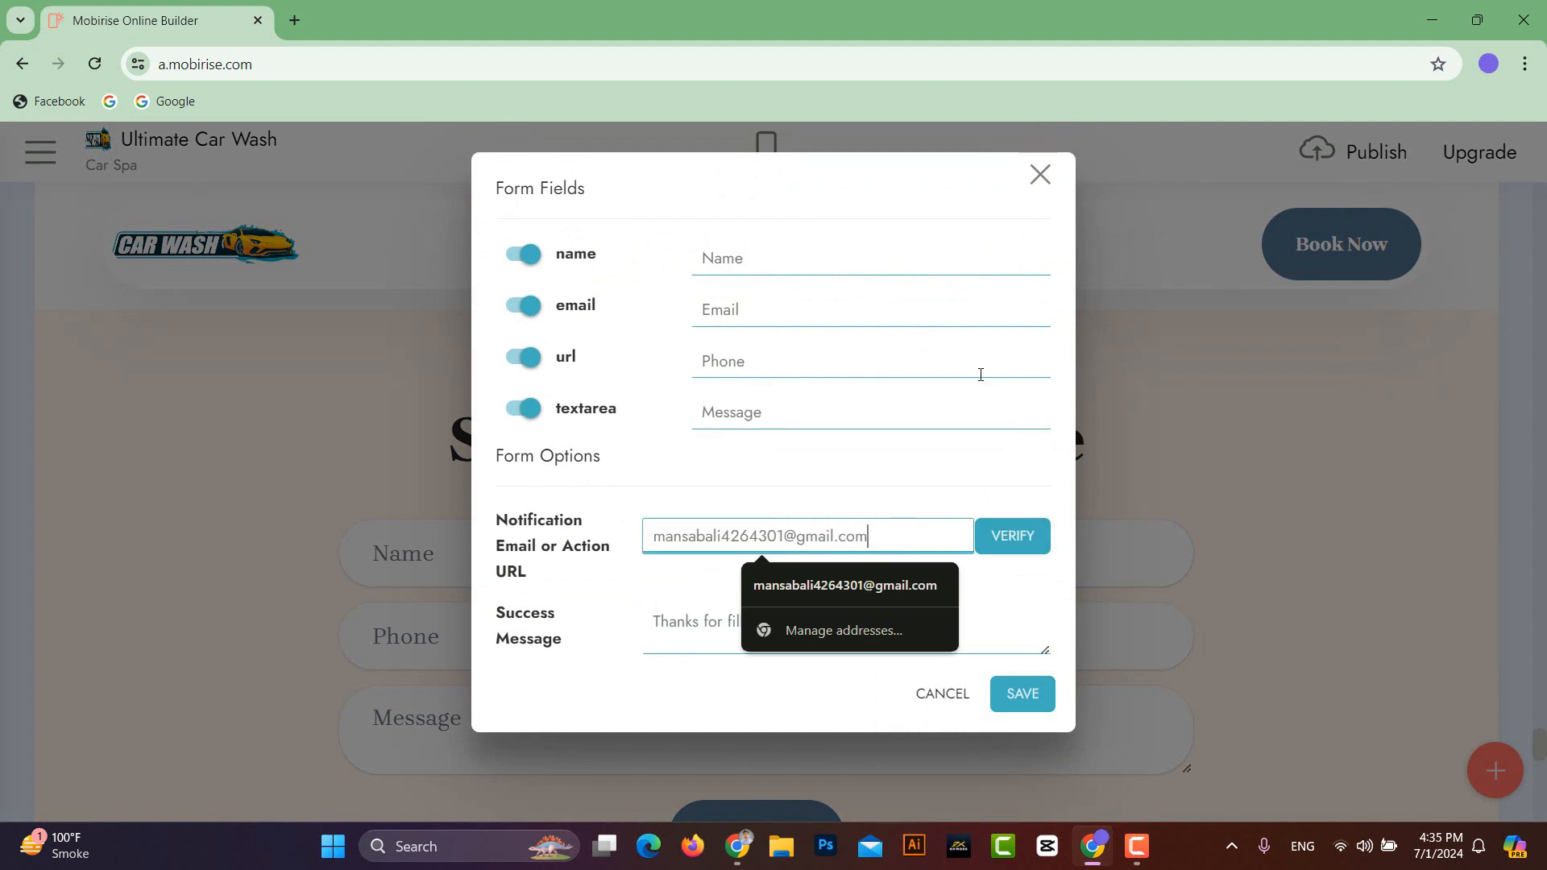
pyautogui.click(1020, 694)
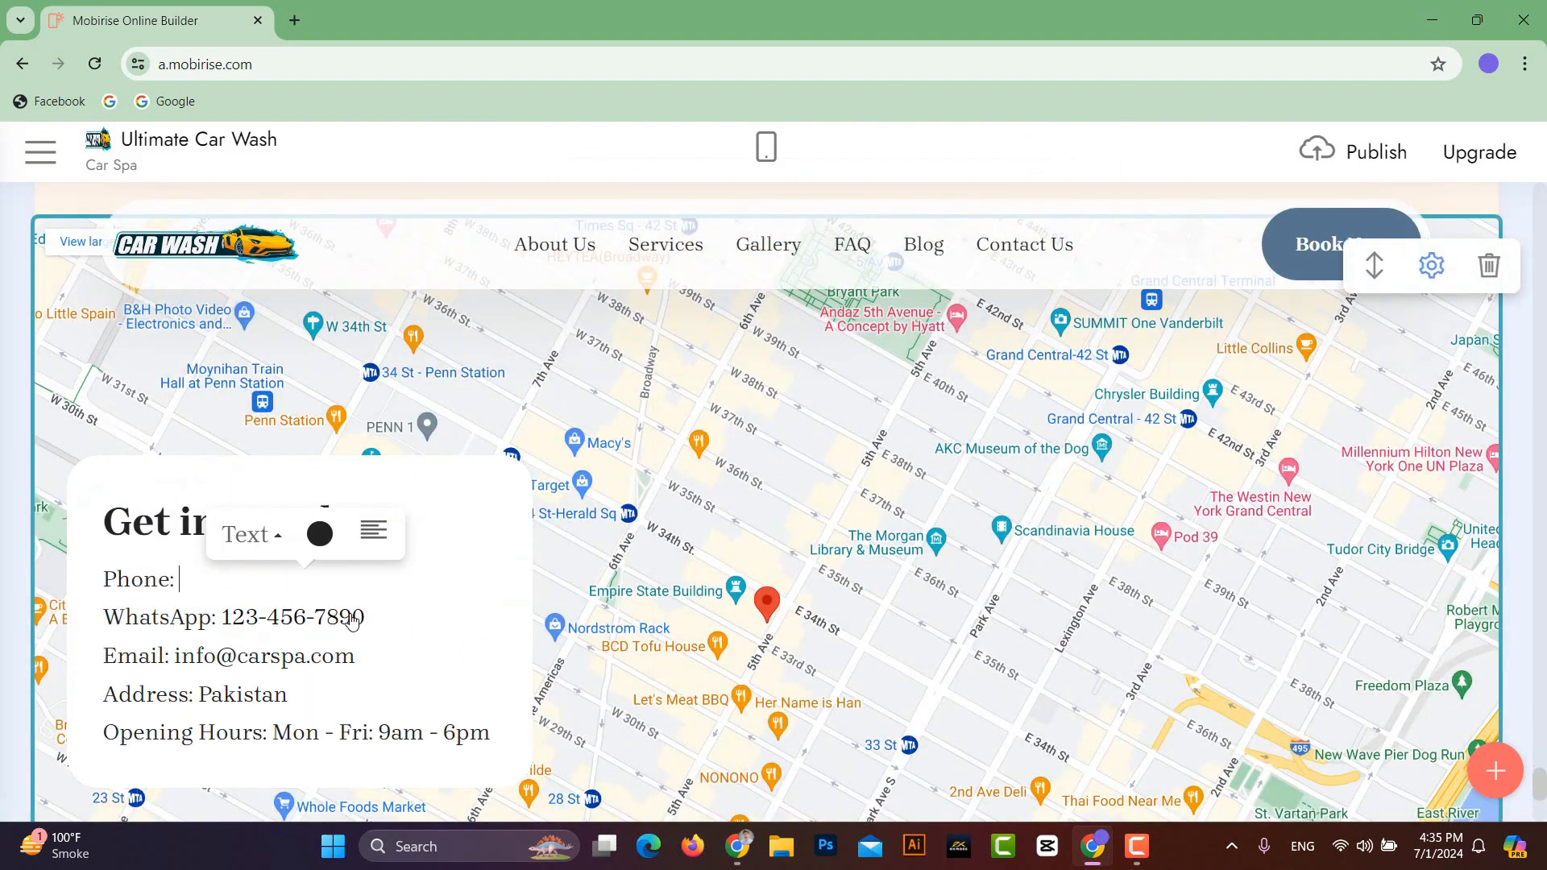
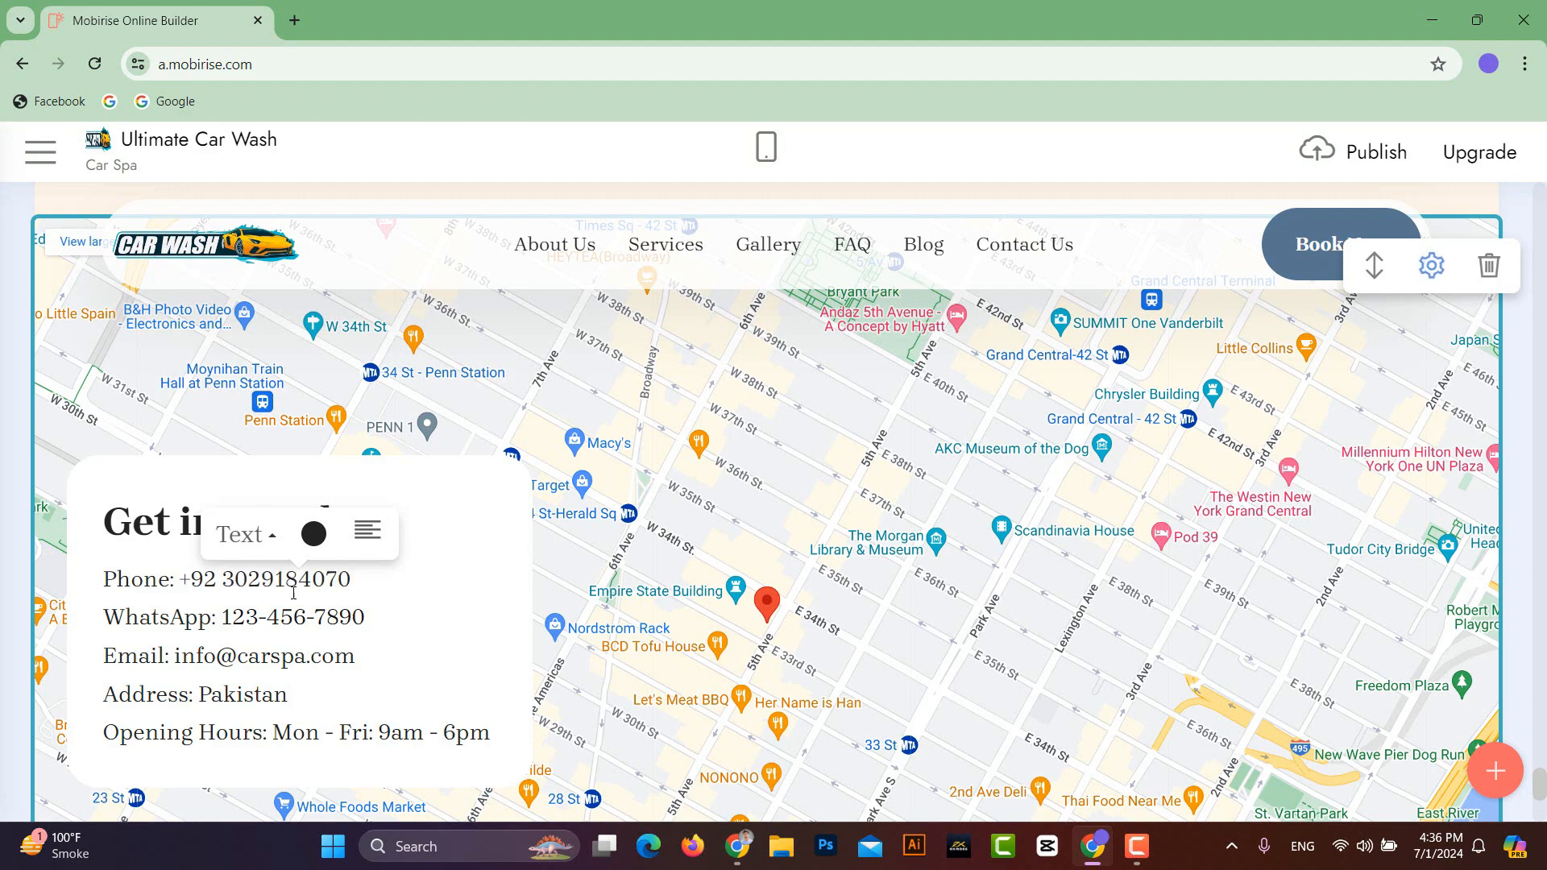
pyautogui.scroll(-3)
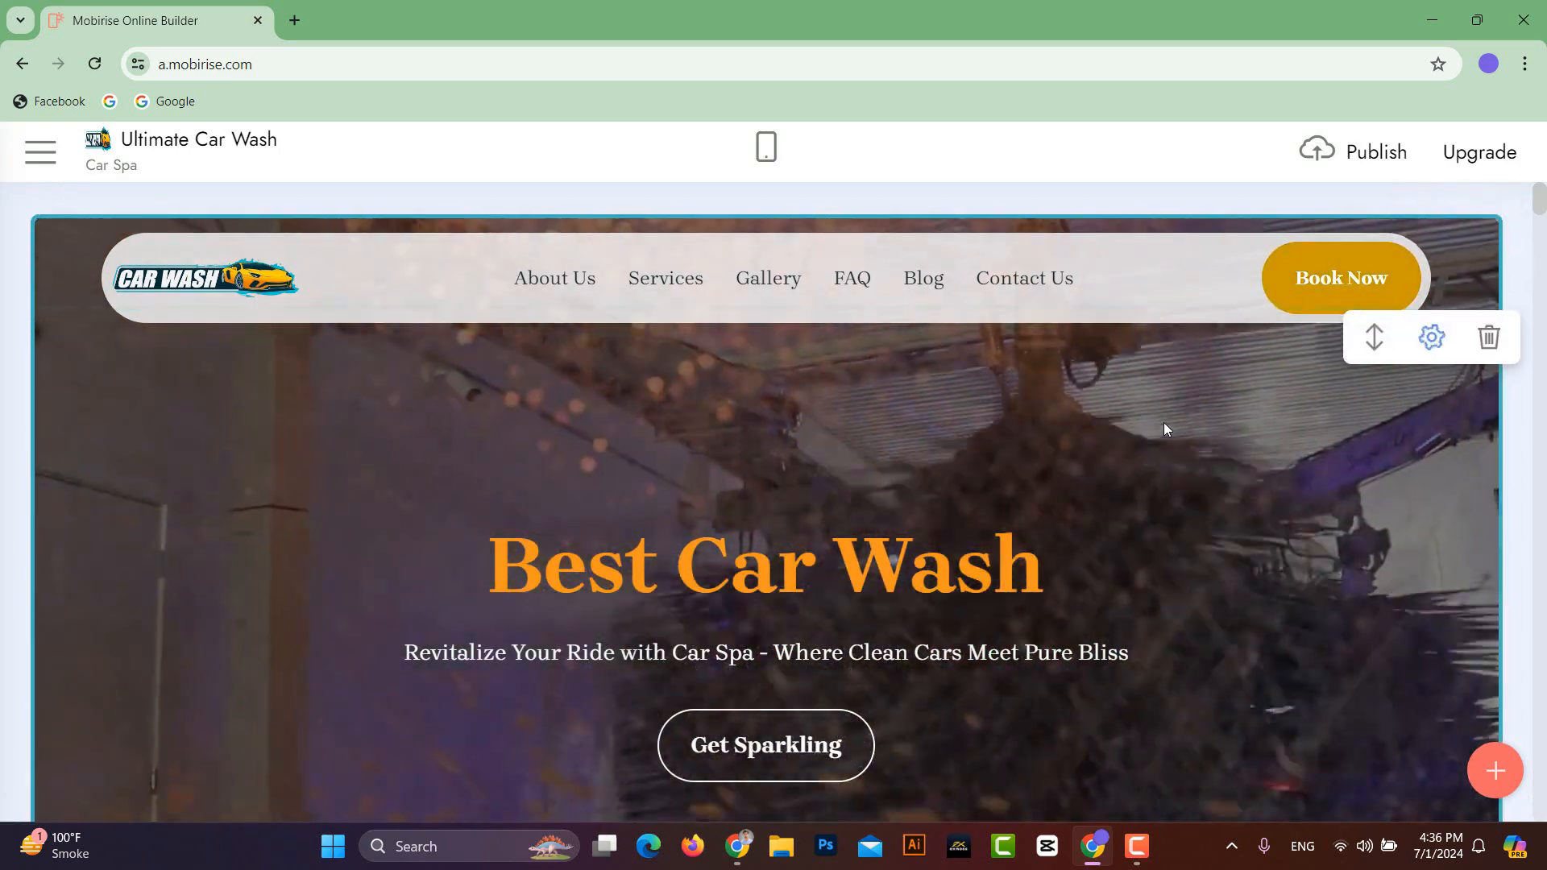
pyautogui.scroll(-3)
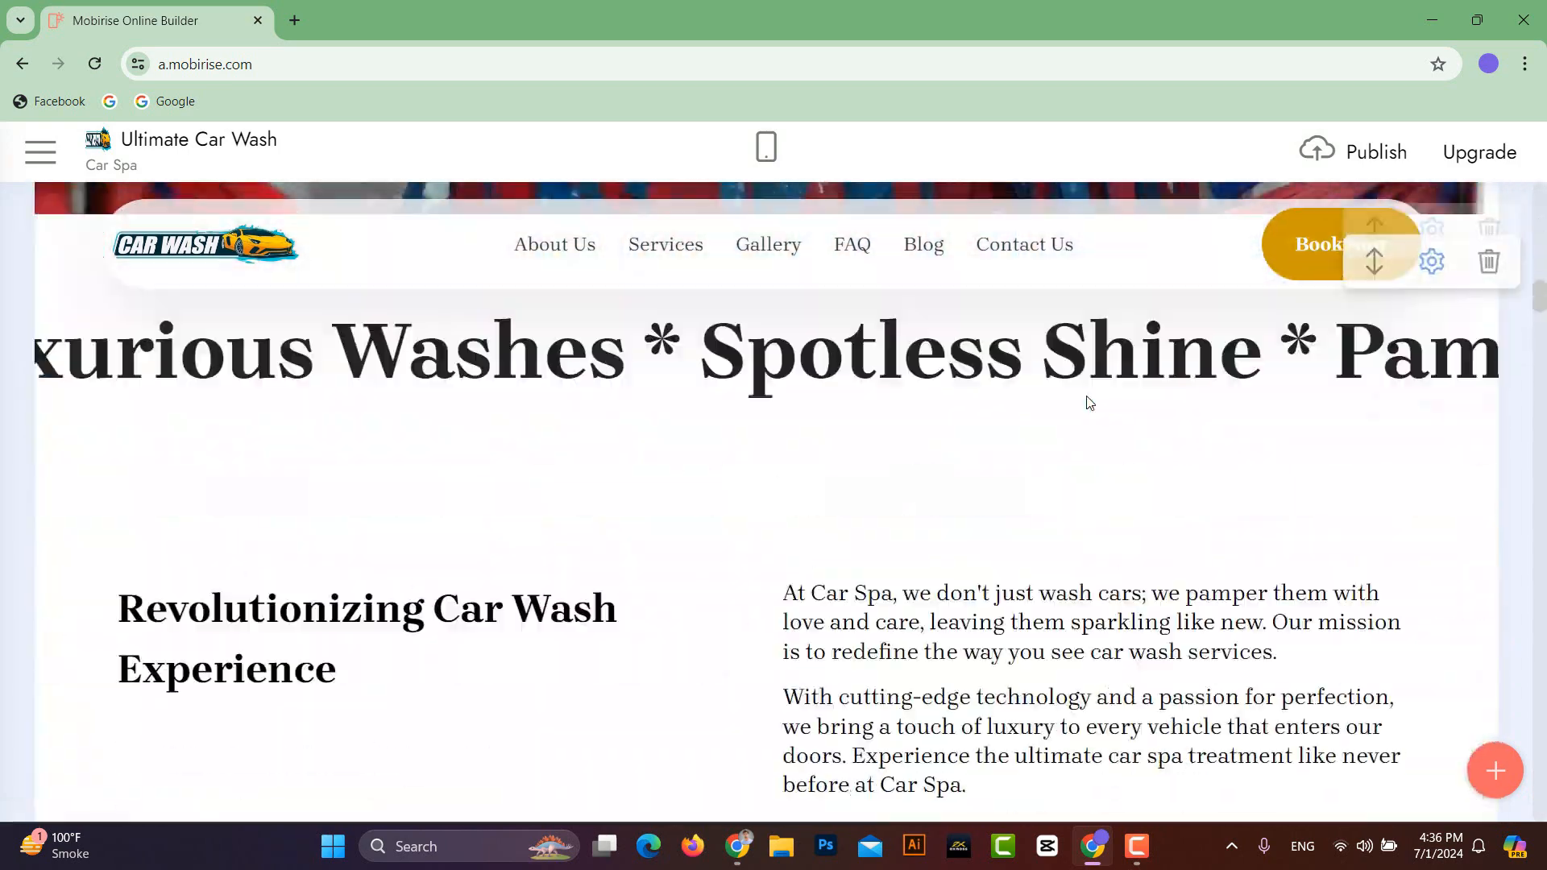
pyautogui.scroll(-3)
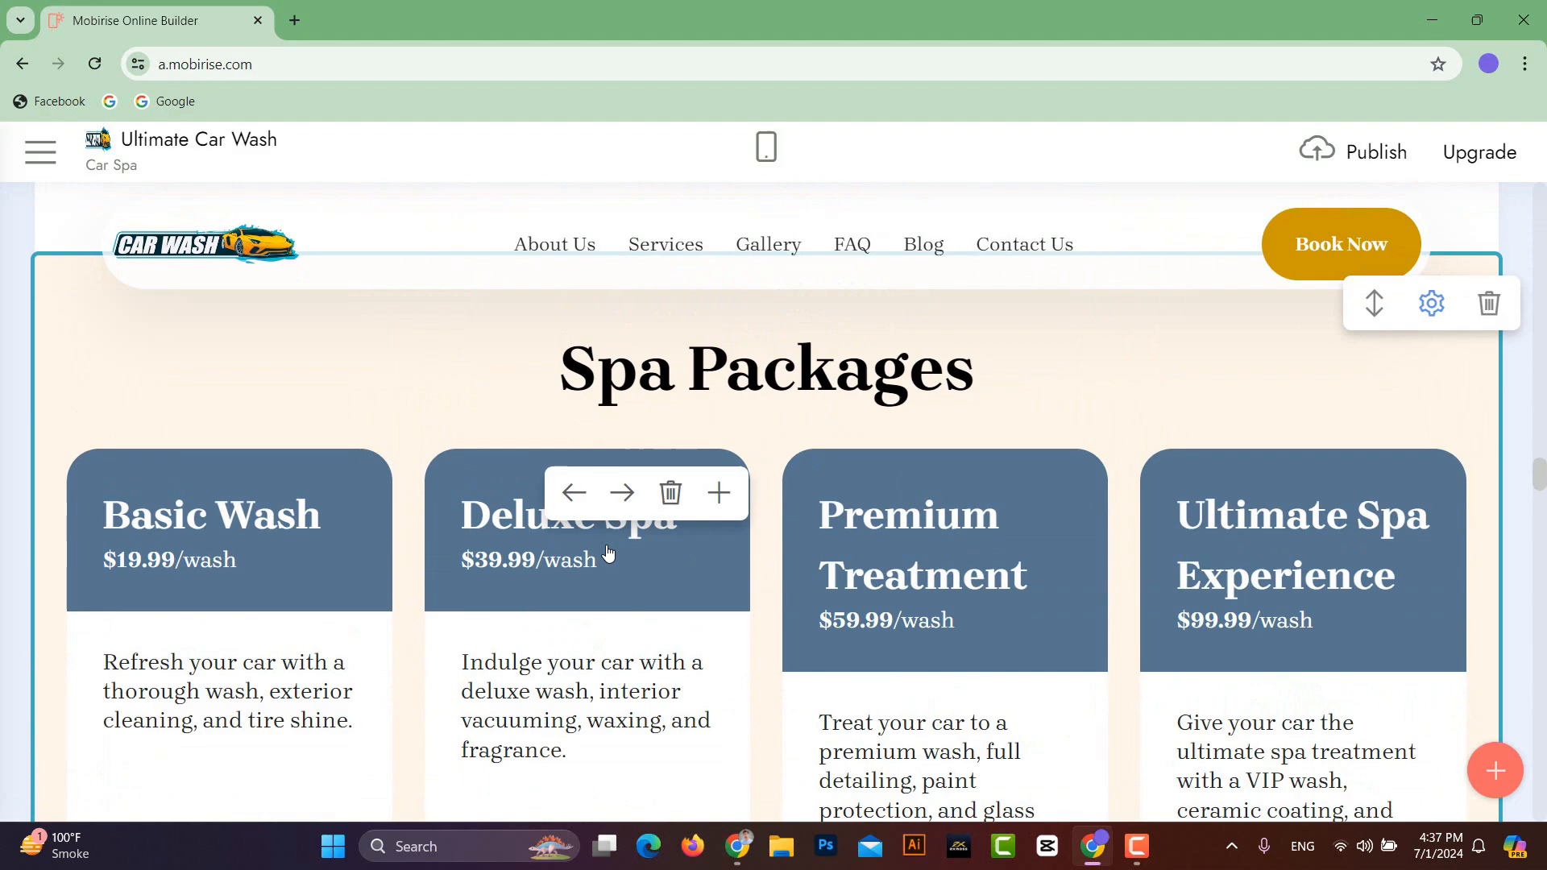
pyautogui.scroll(-3)
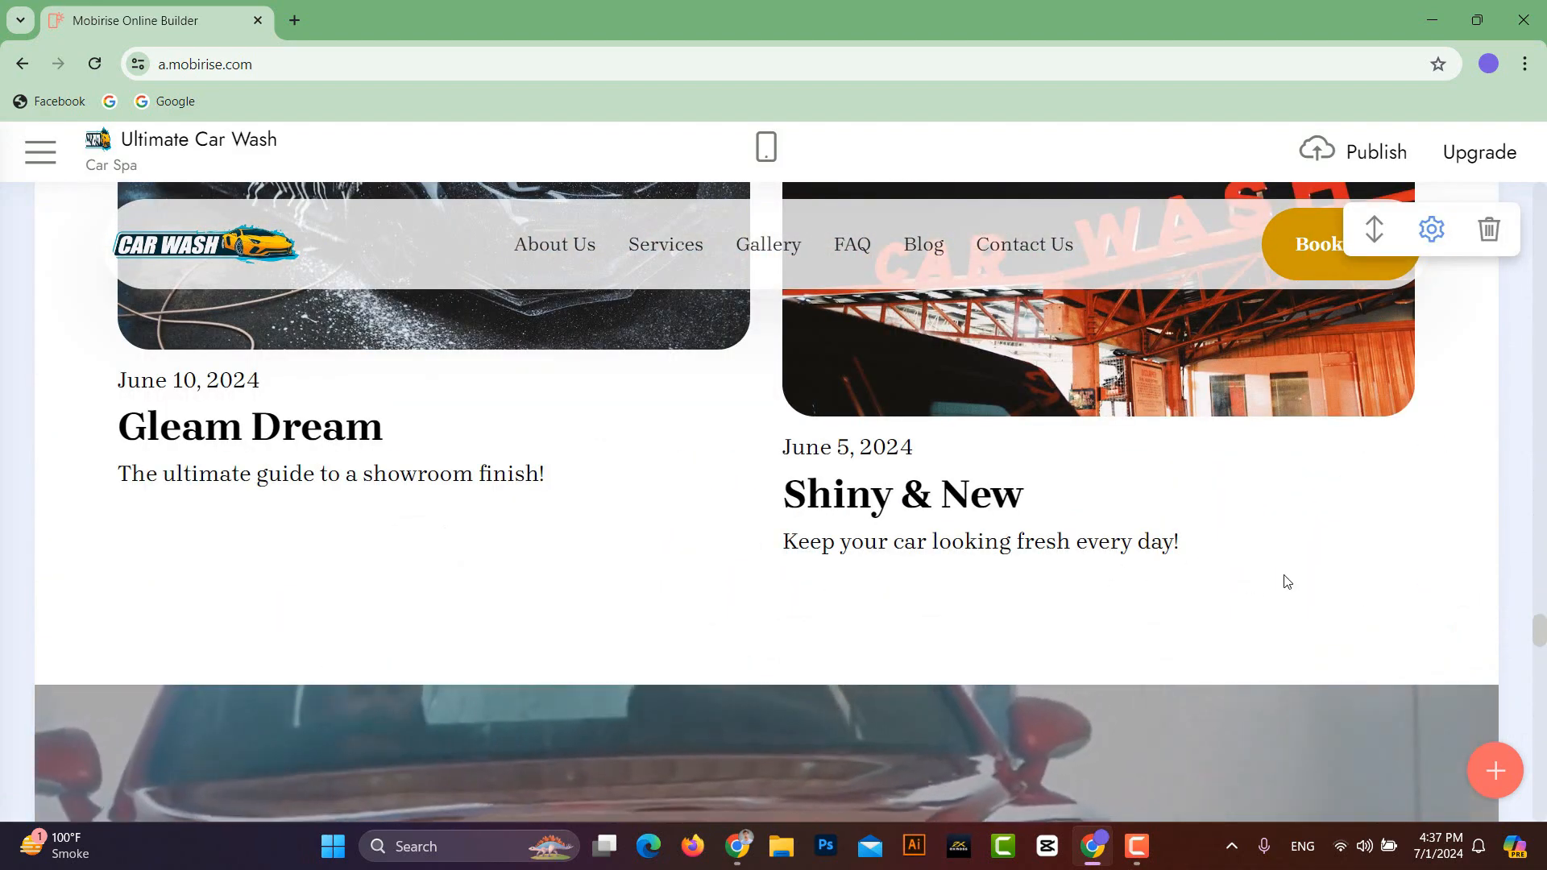
pyautogui.moveTo(1494, 771)
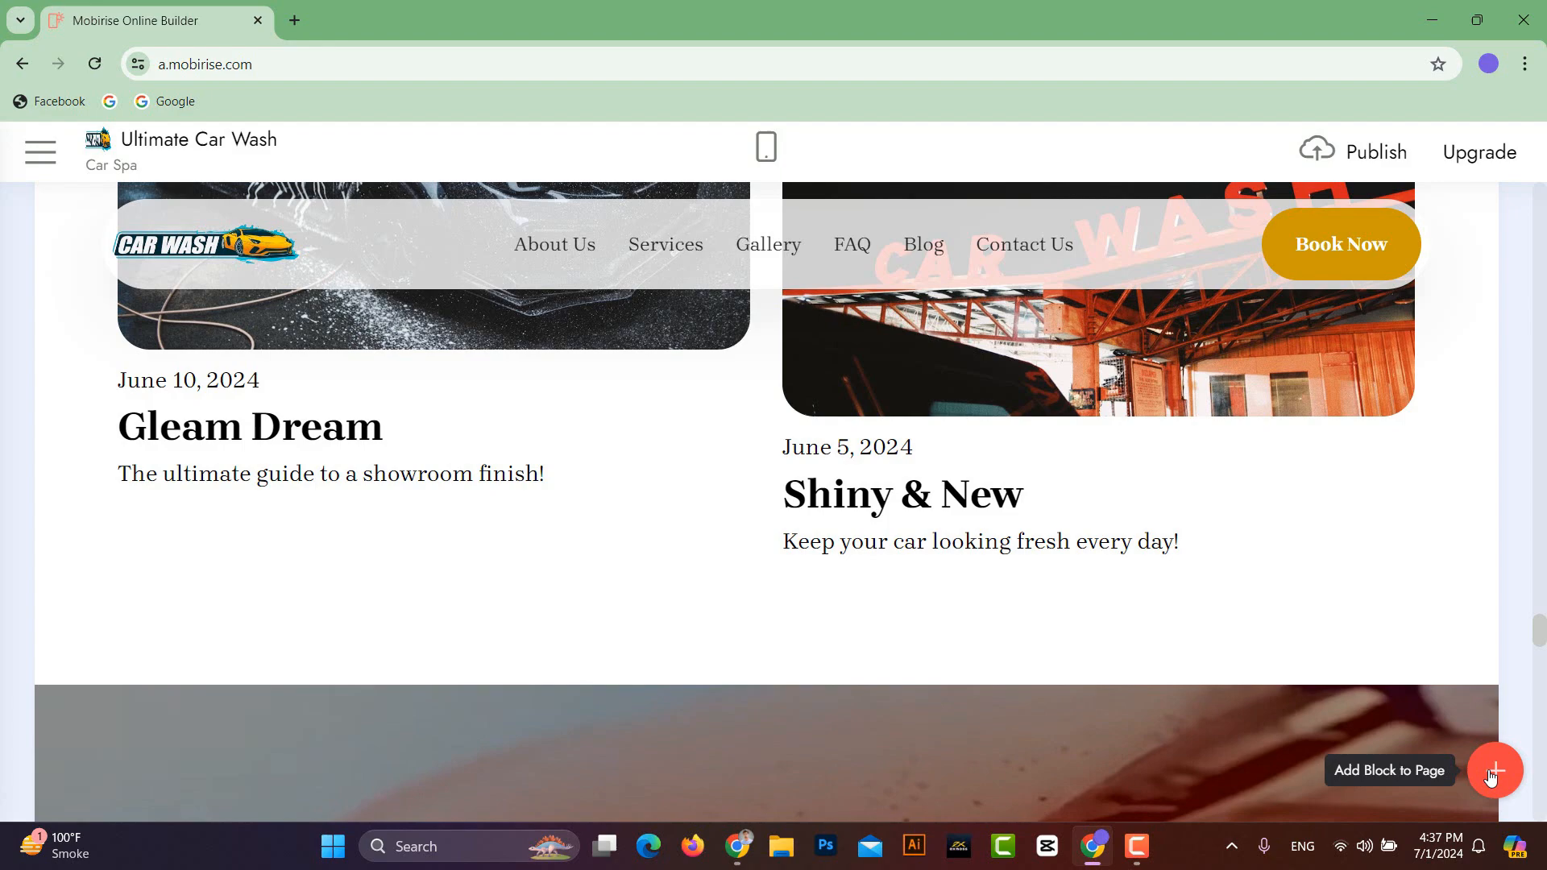
# Insert the image Features block (Form, Content, Meaning) and give it a car-washing photo.
pyautogui.click(1494, 770)
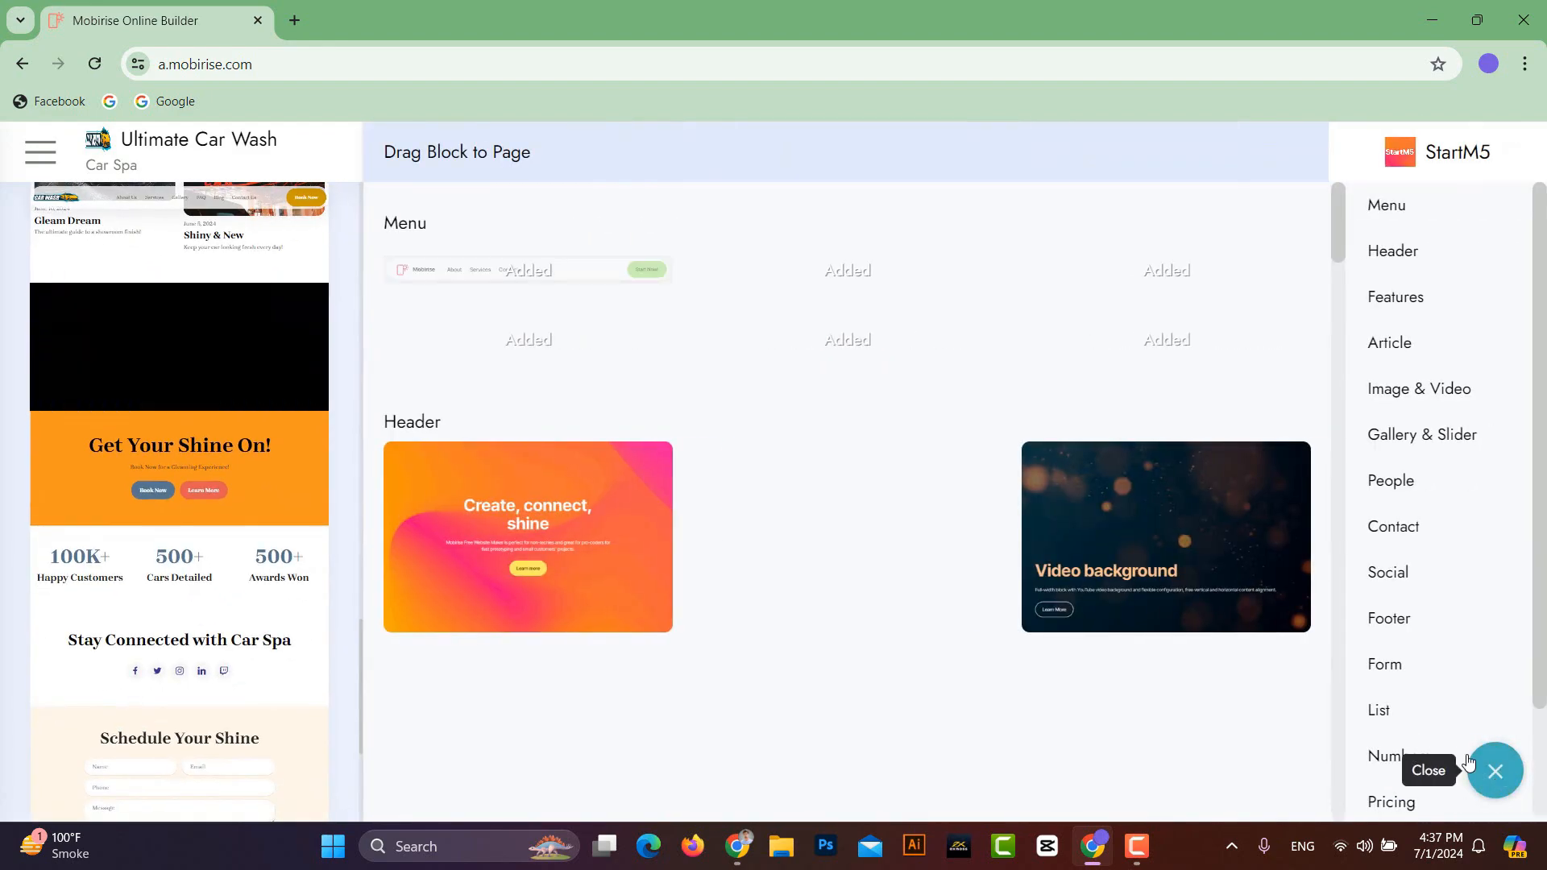
pyautogui.scroll(-3)
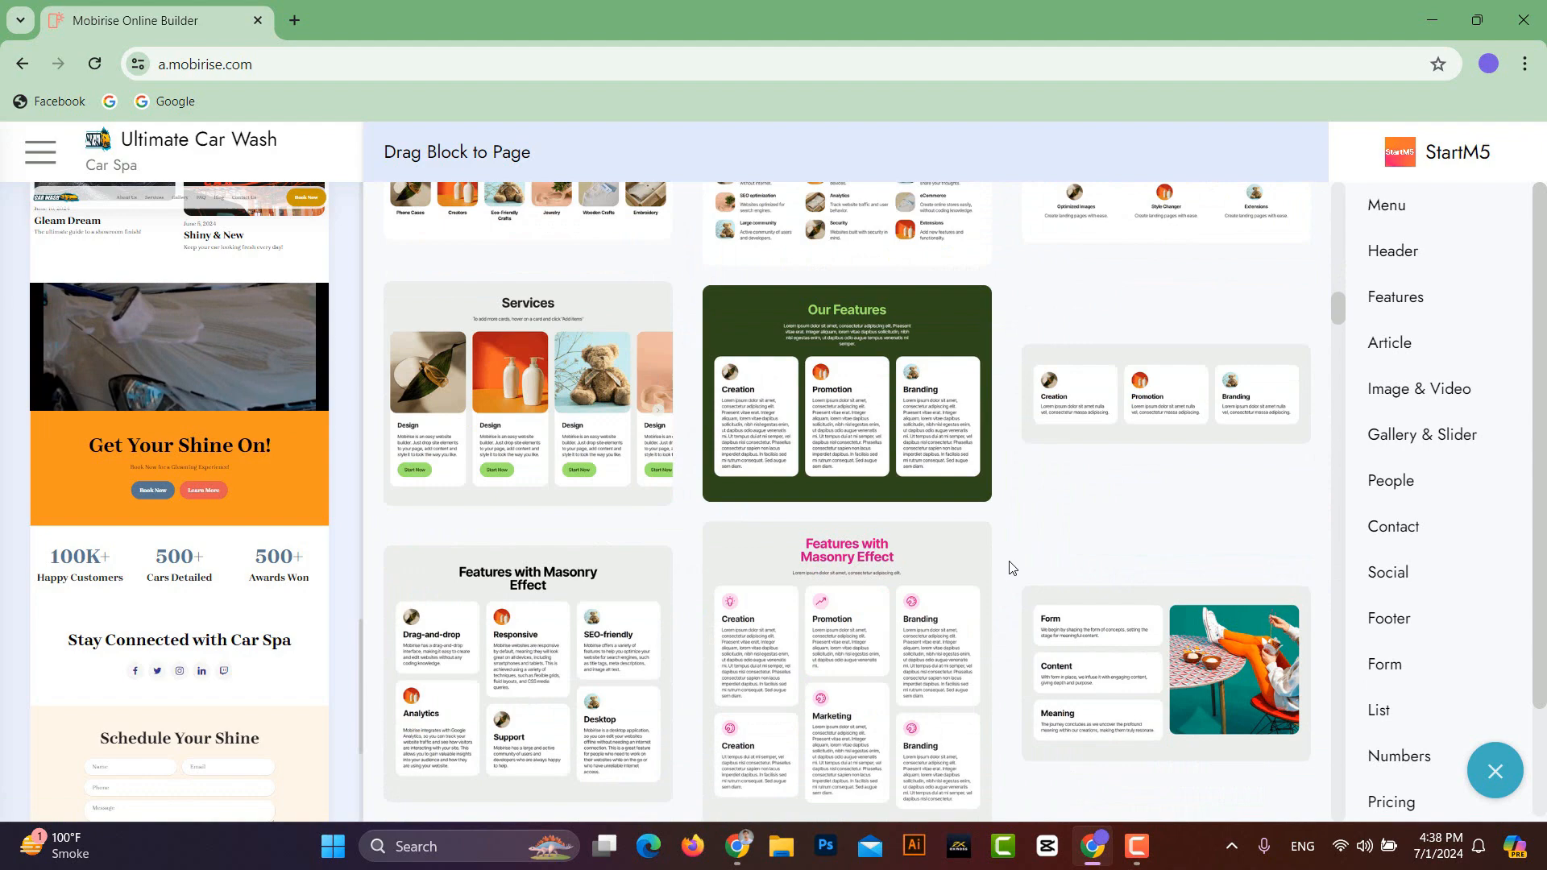
pyautogui.scroll(-3)
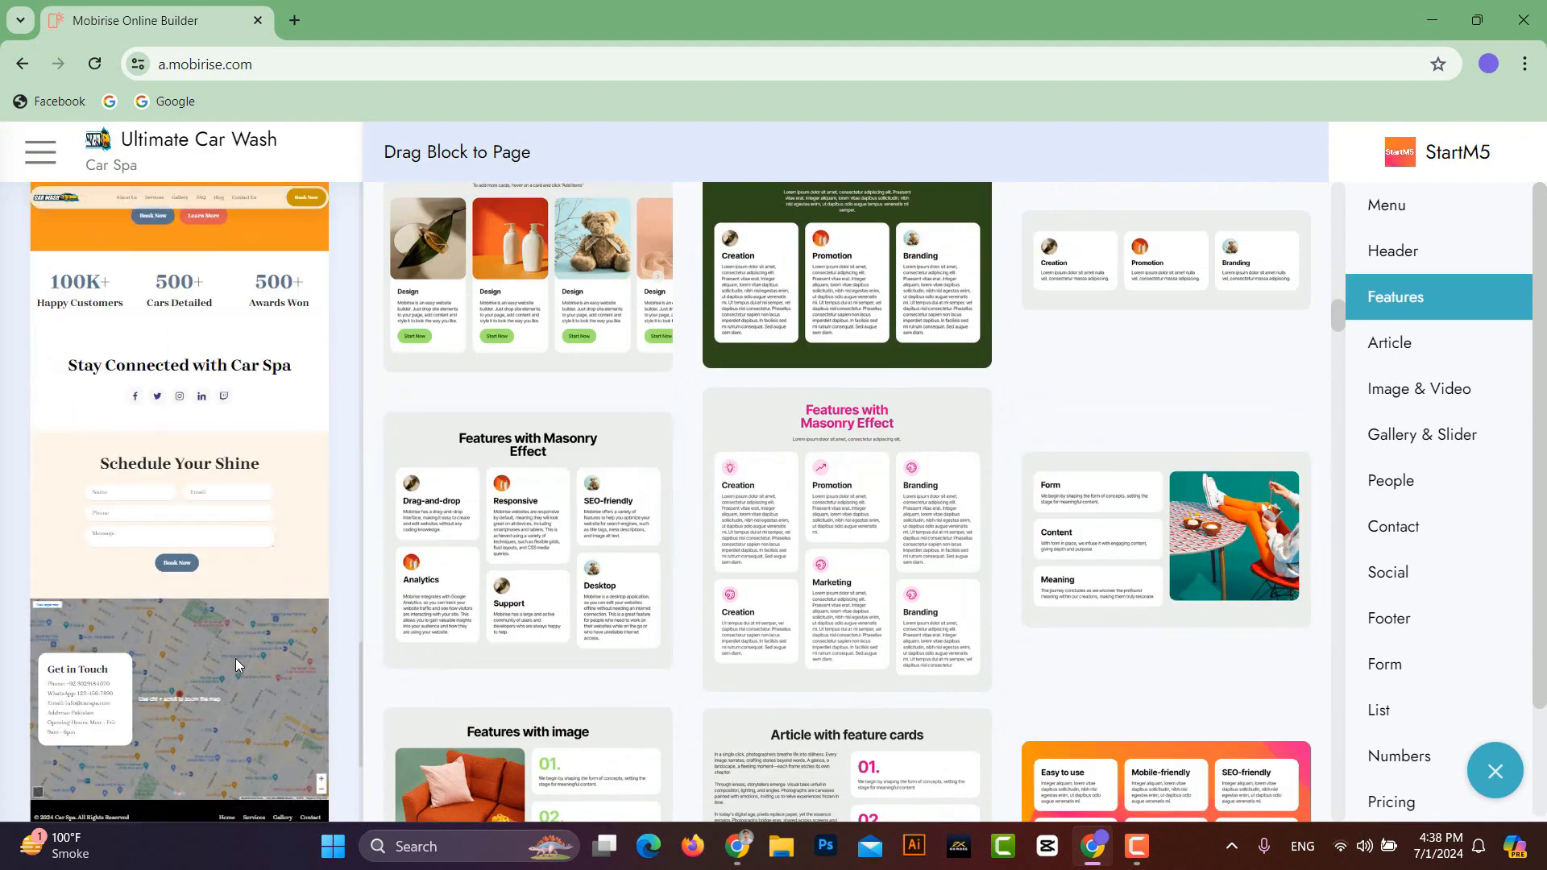
pyautogui.click(1493, 770)
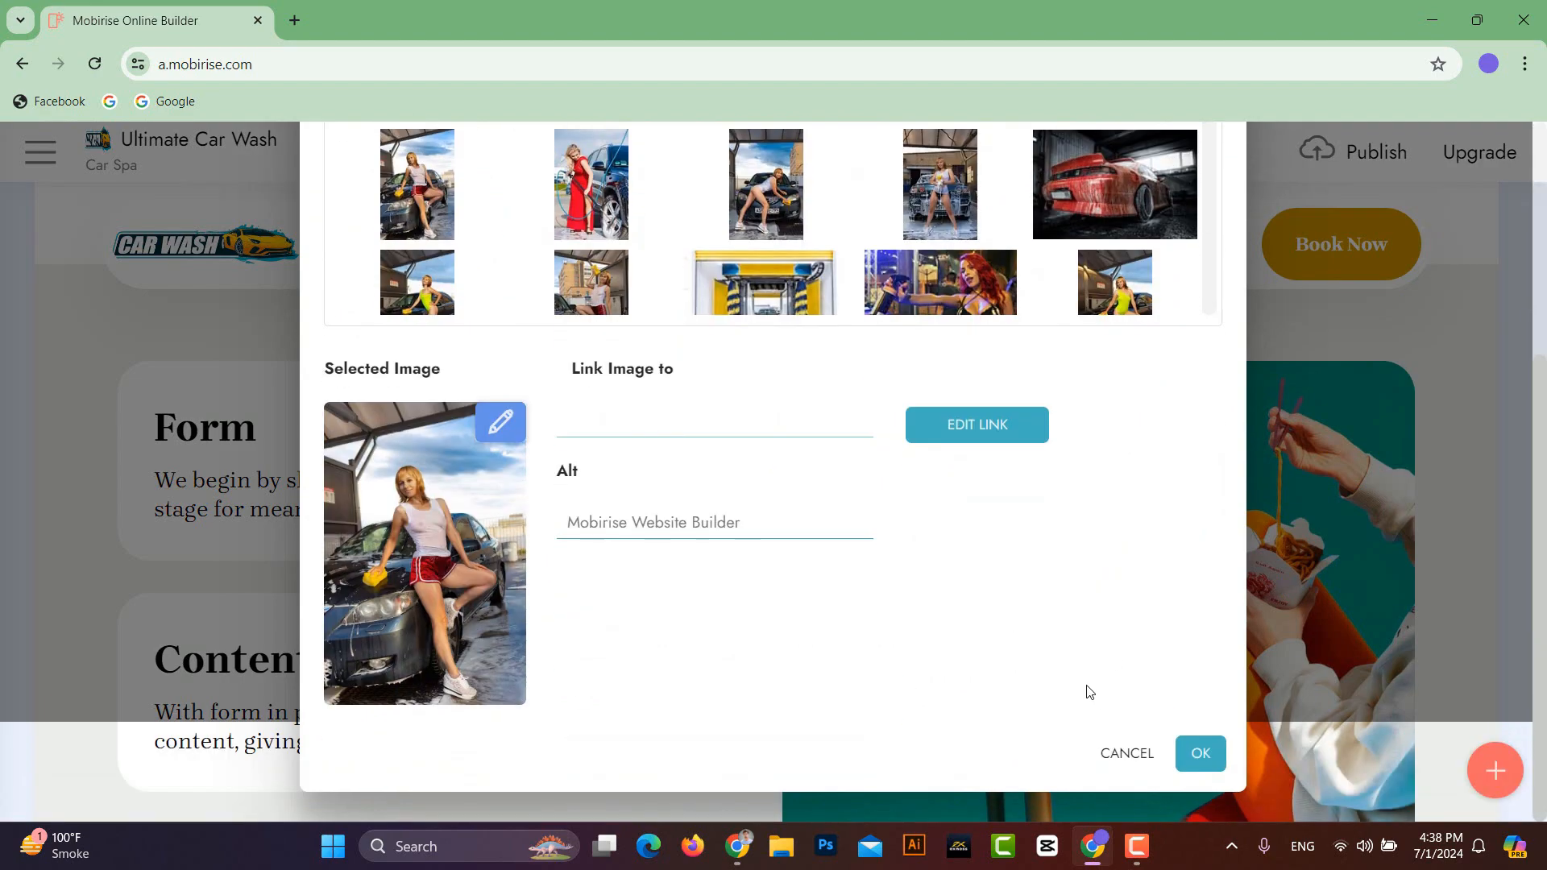
pyautogui.click(1198, 753)
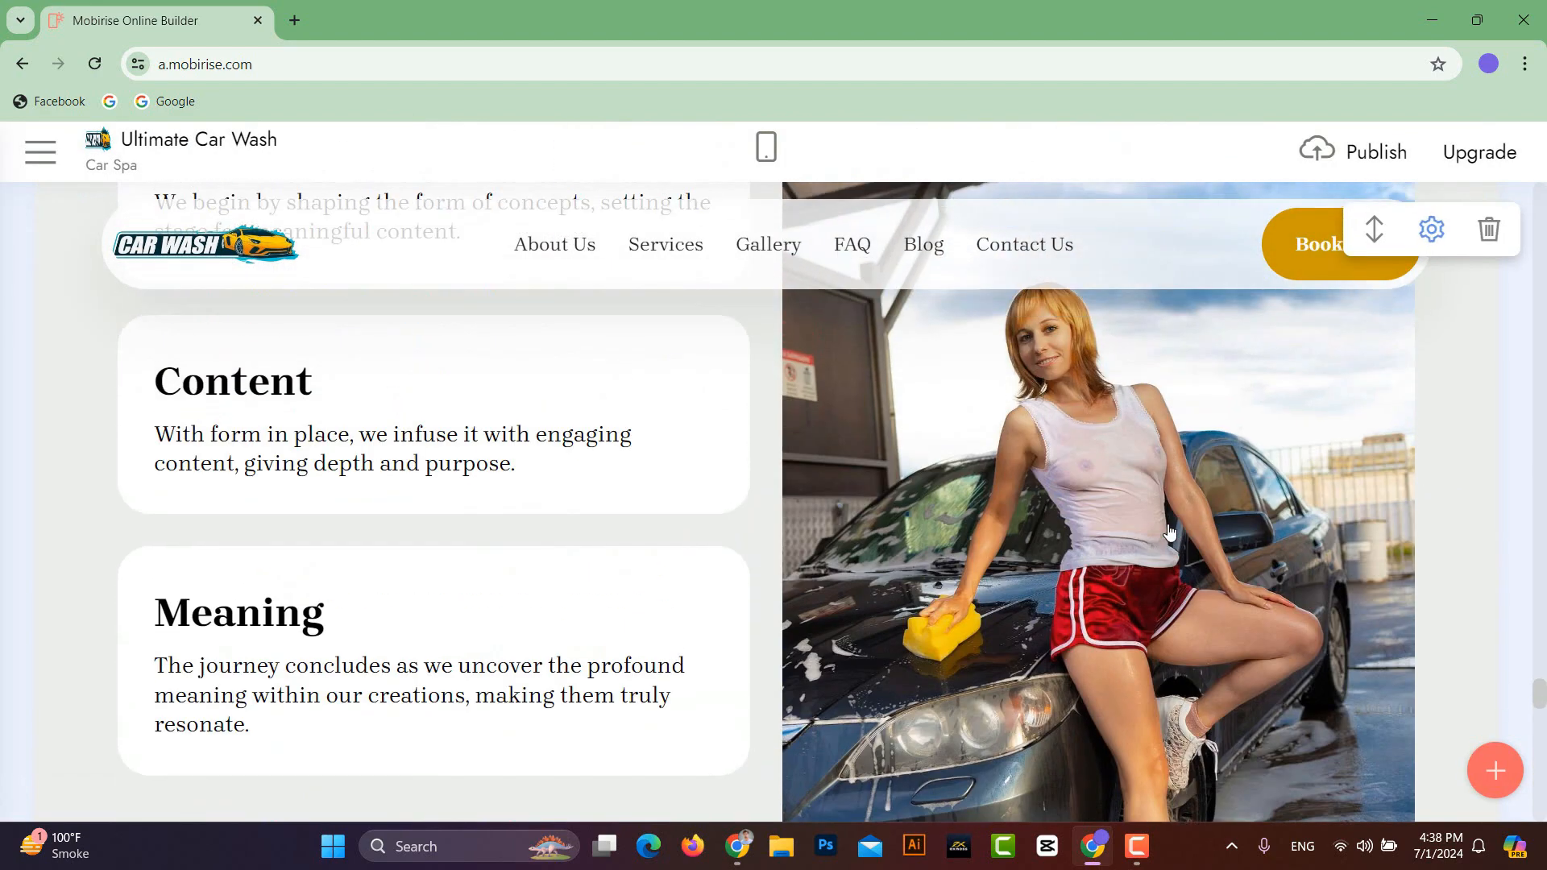
pyautogui.click(765, 149)
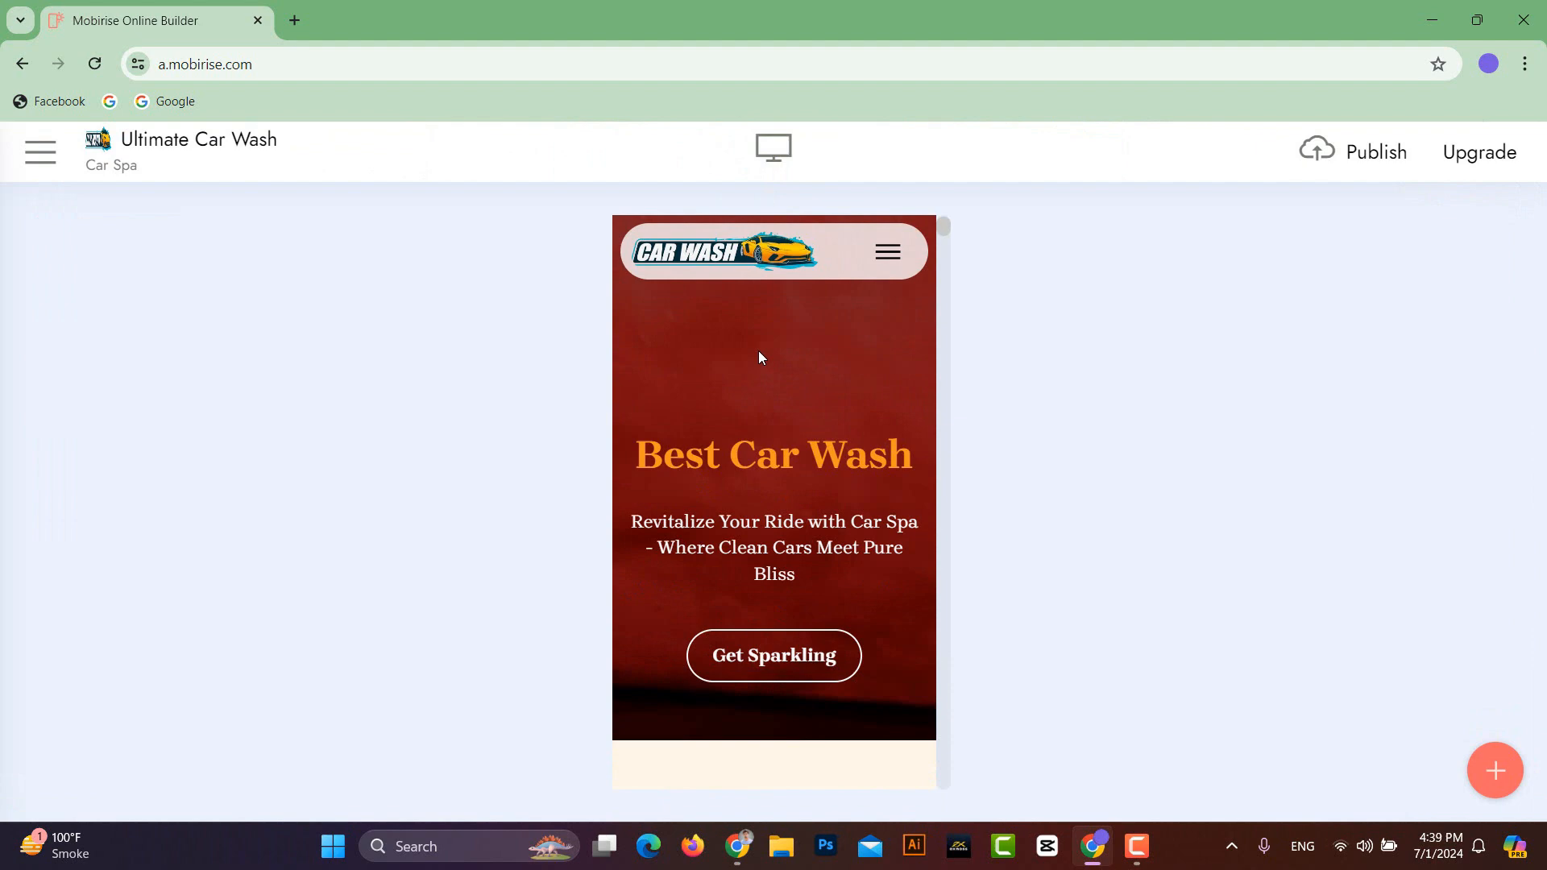
pyautogui.scroll(-3)
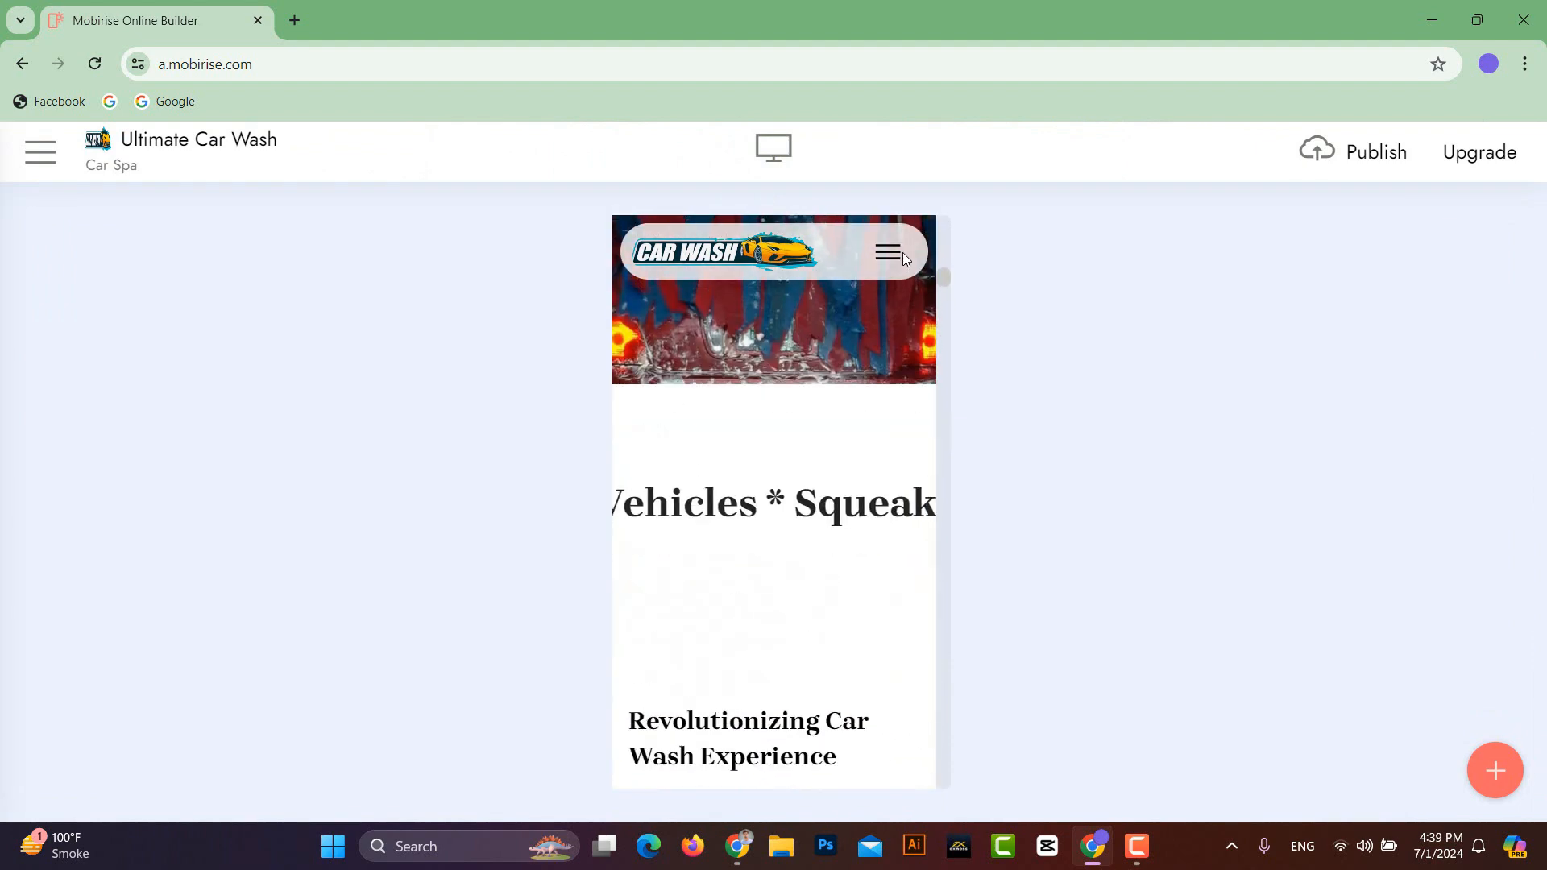
pyautogui.click(887, 251)
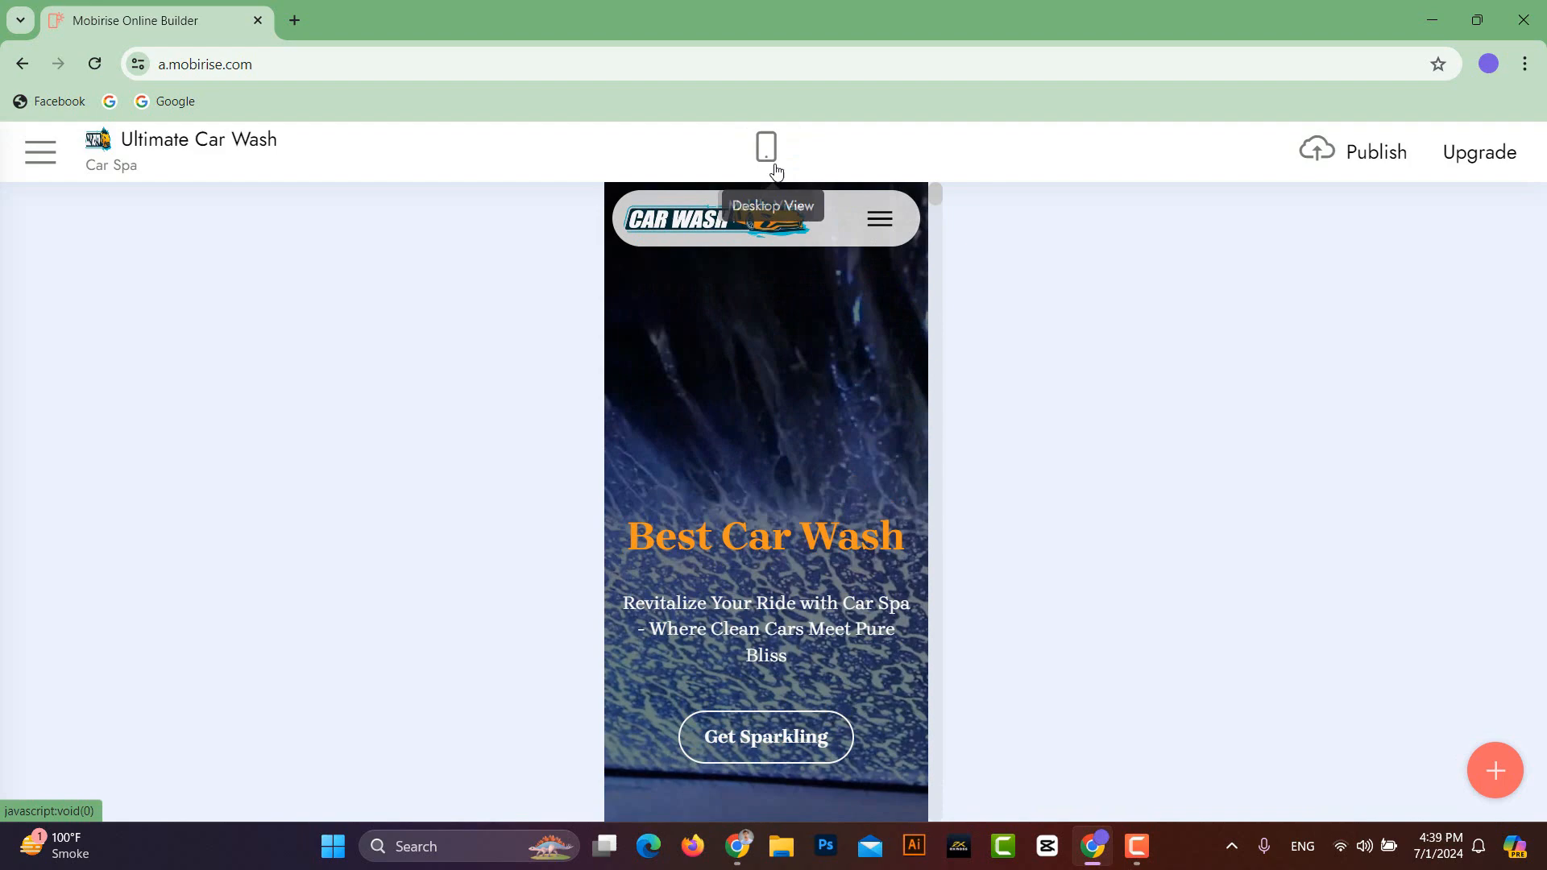
pyautogui.click(765, 146)
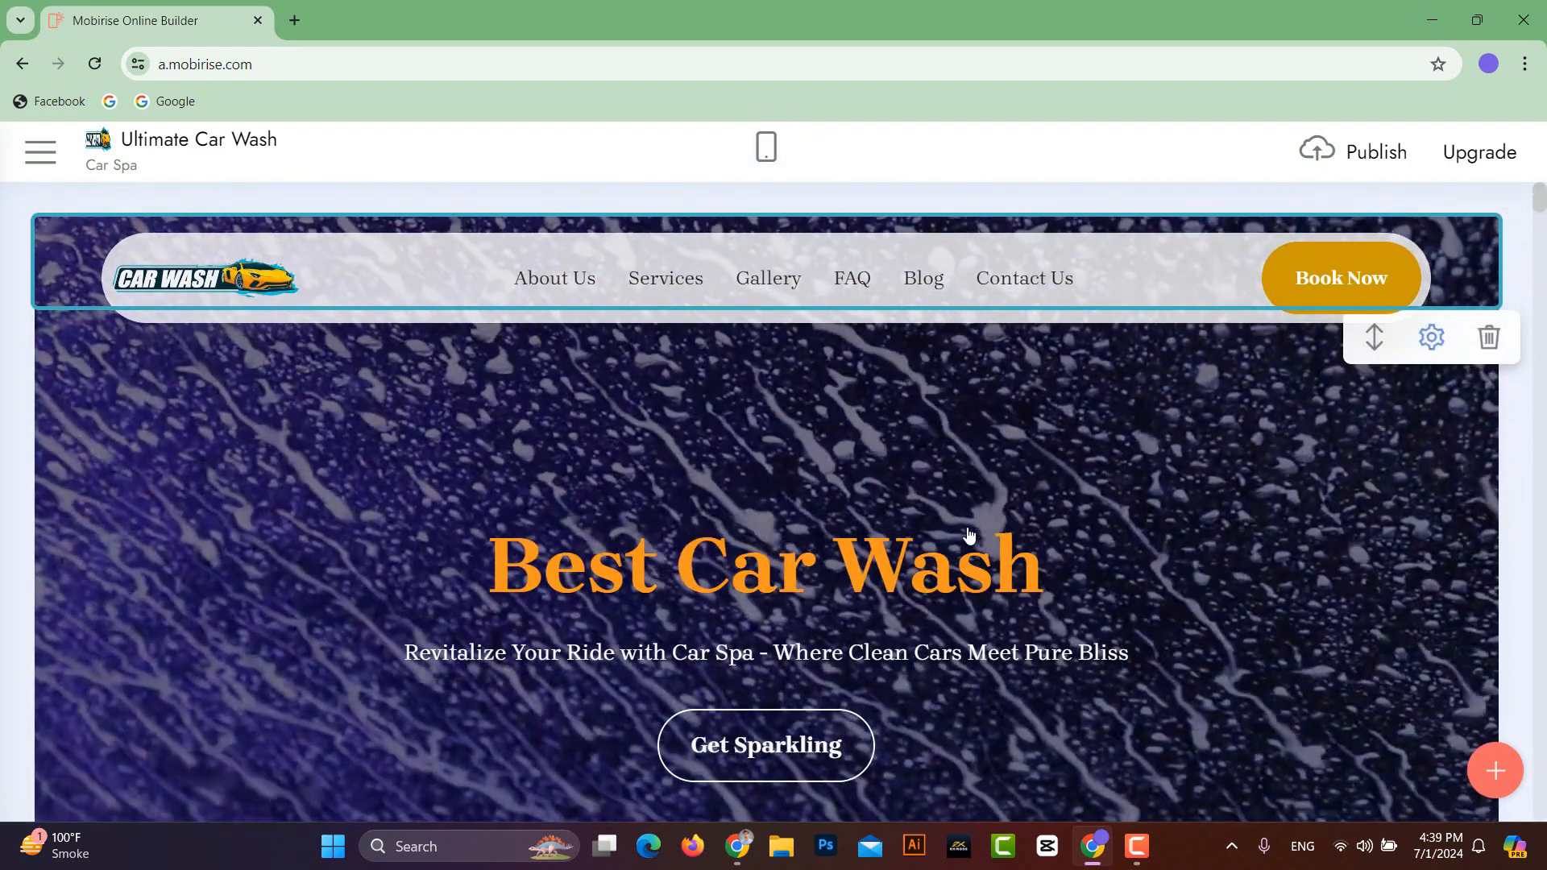
pyautogui.moveTo(1375, 151)
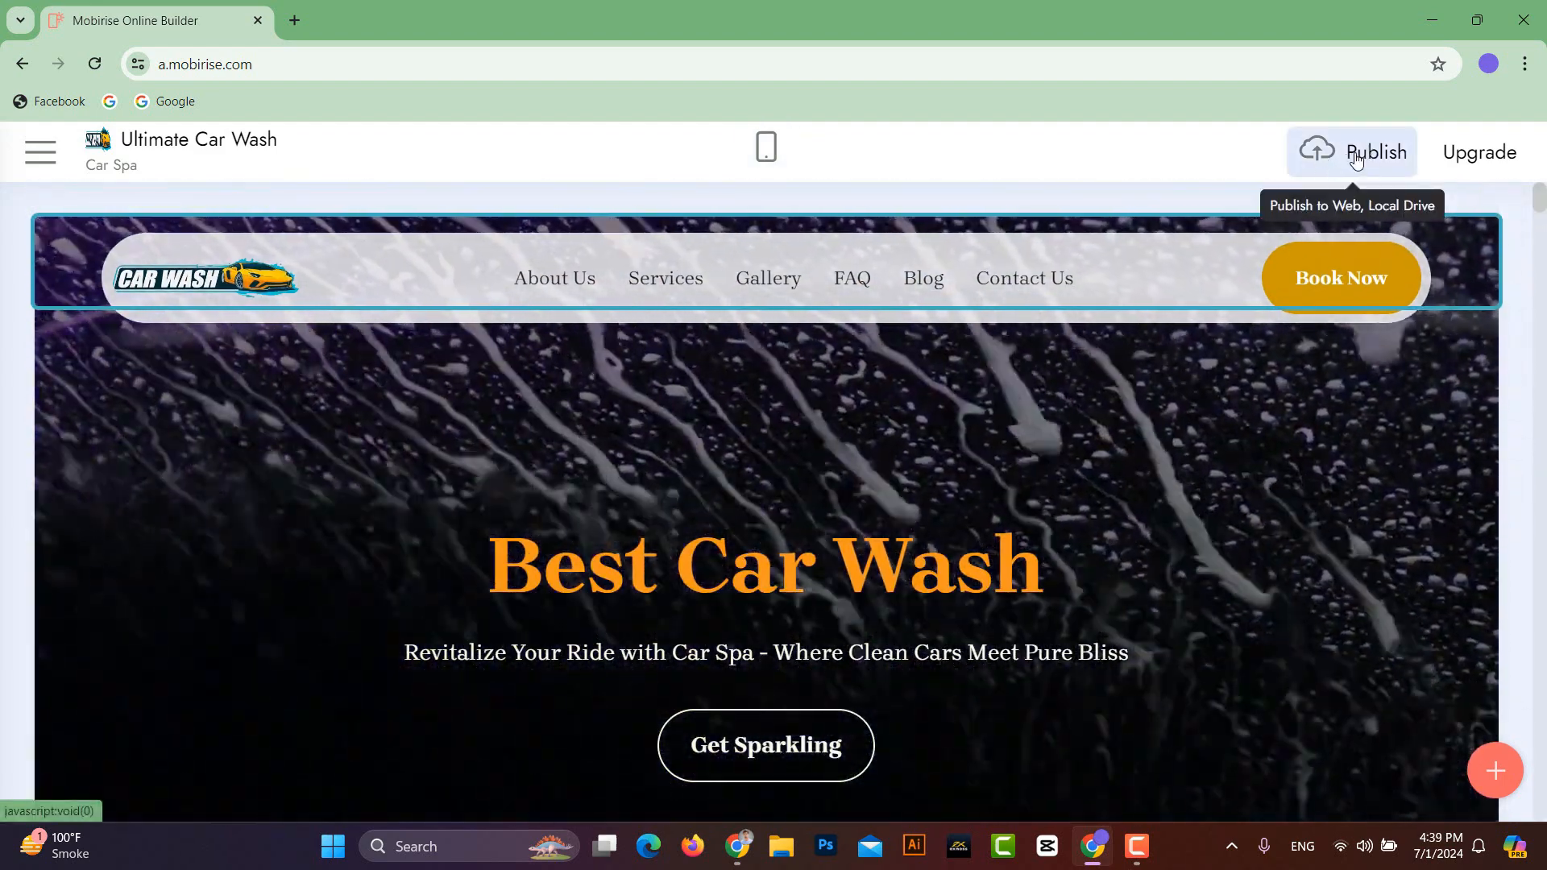
# Publish to the subdomain carwashwebsite.mobirisesite.com and open the live site link.
pyautogui.click(1375, 152)
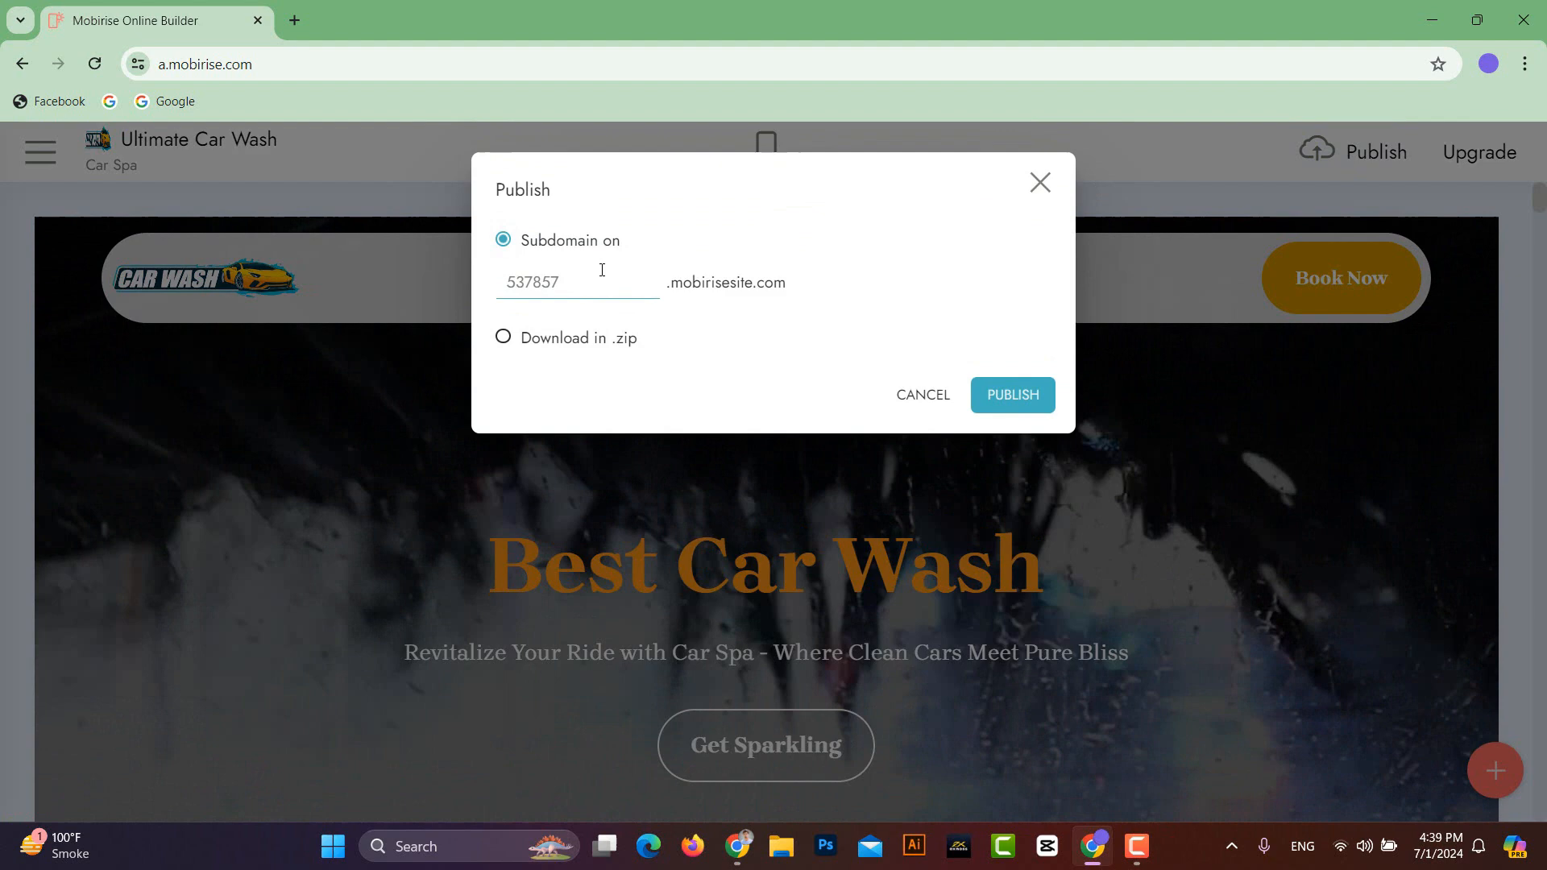
pyautogui.tripleClick(577, 282)
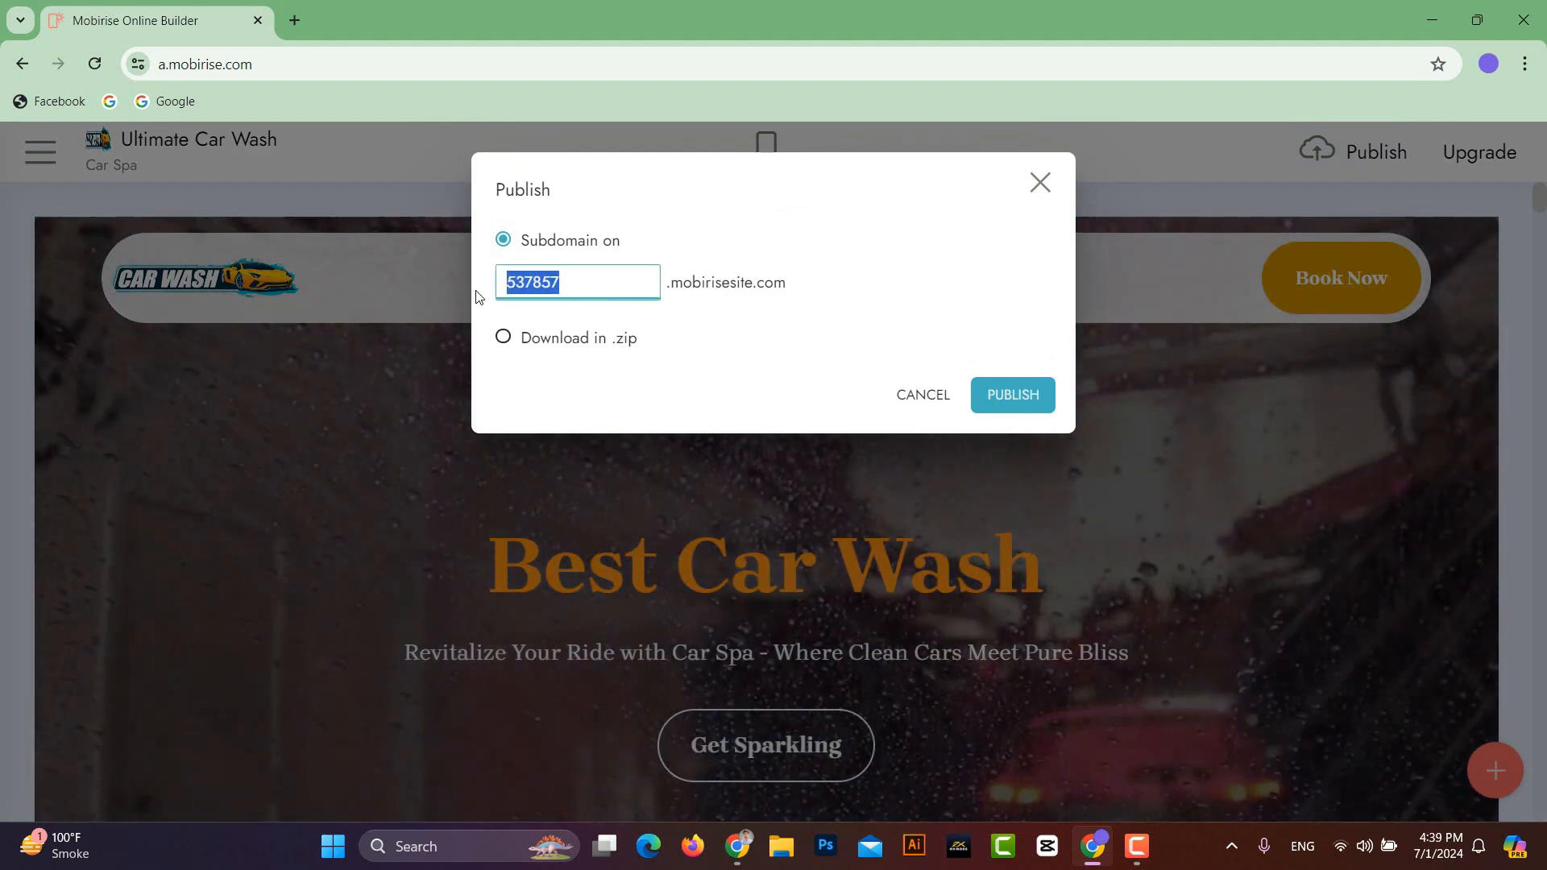
pyautogui.write('carwashwebsite')
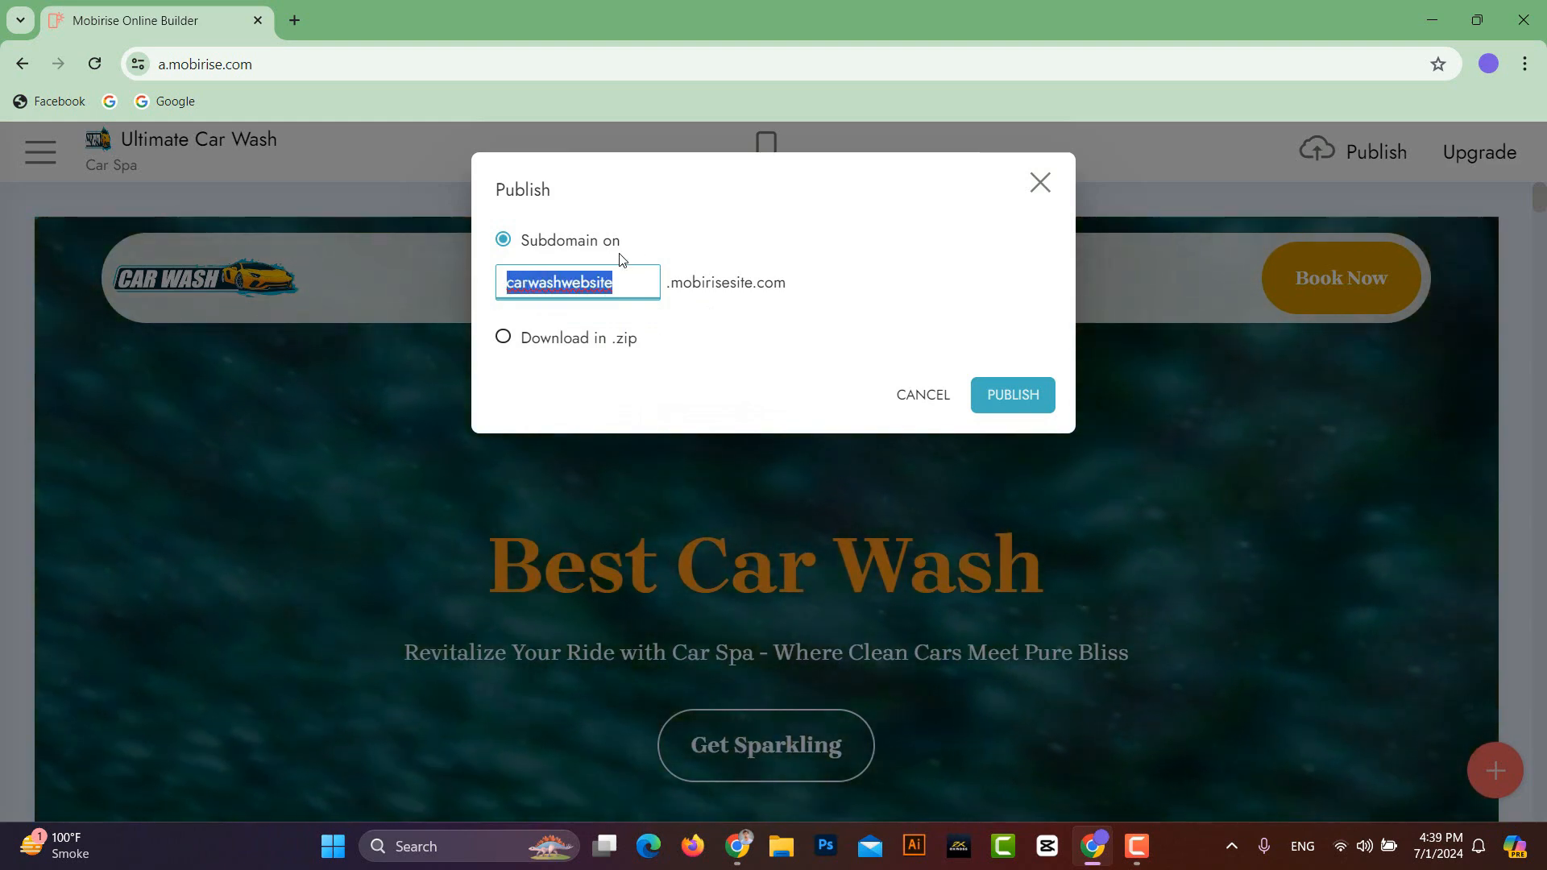
pyautogui.click(1012, 394)
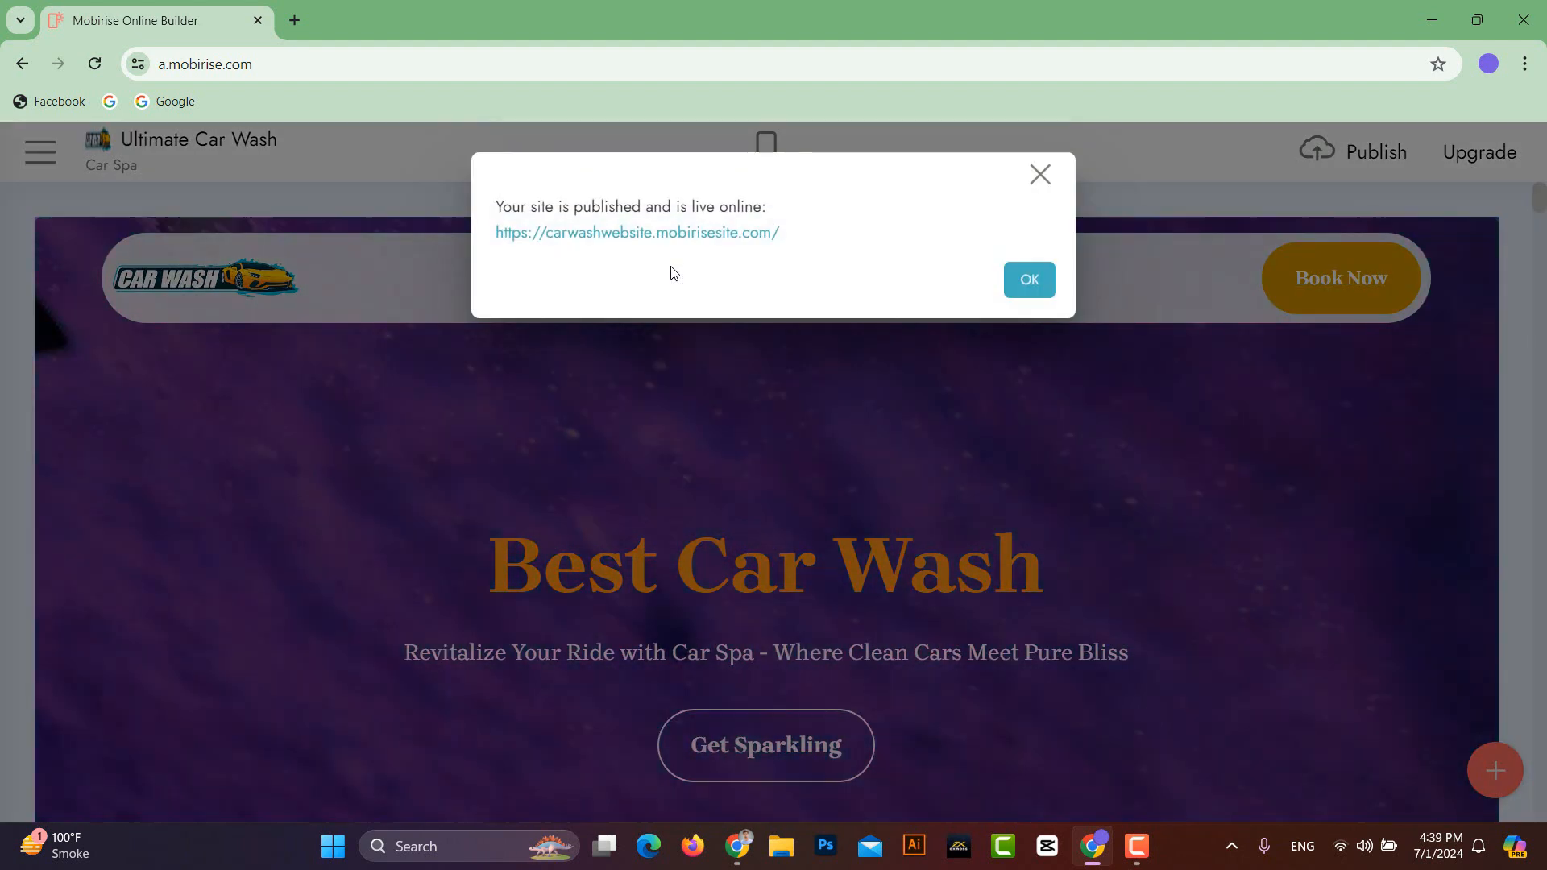
pyautogui.click(636, 232)
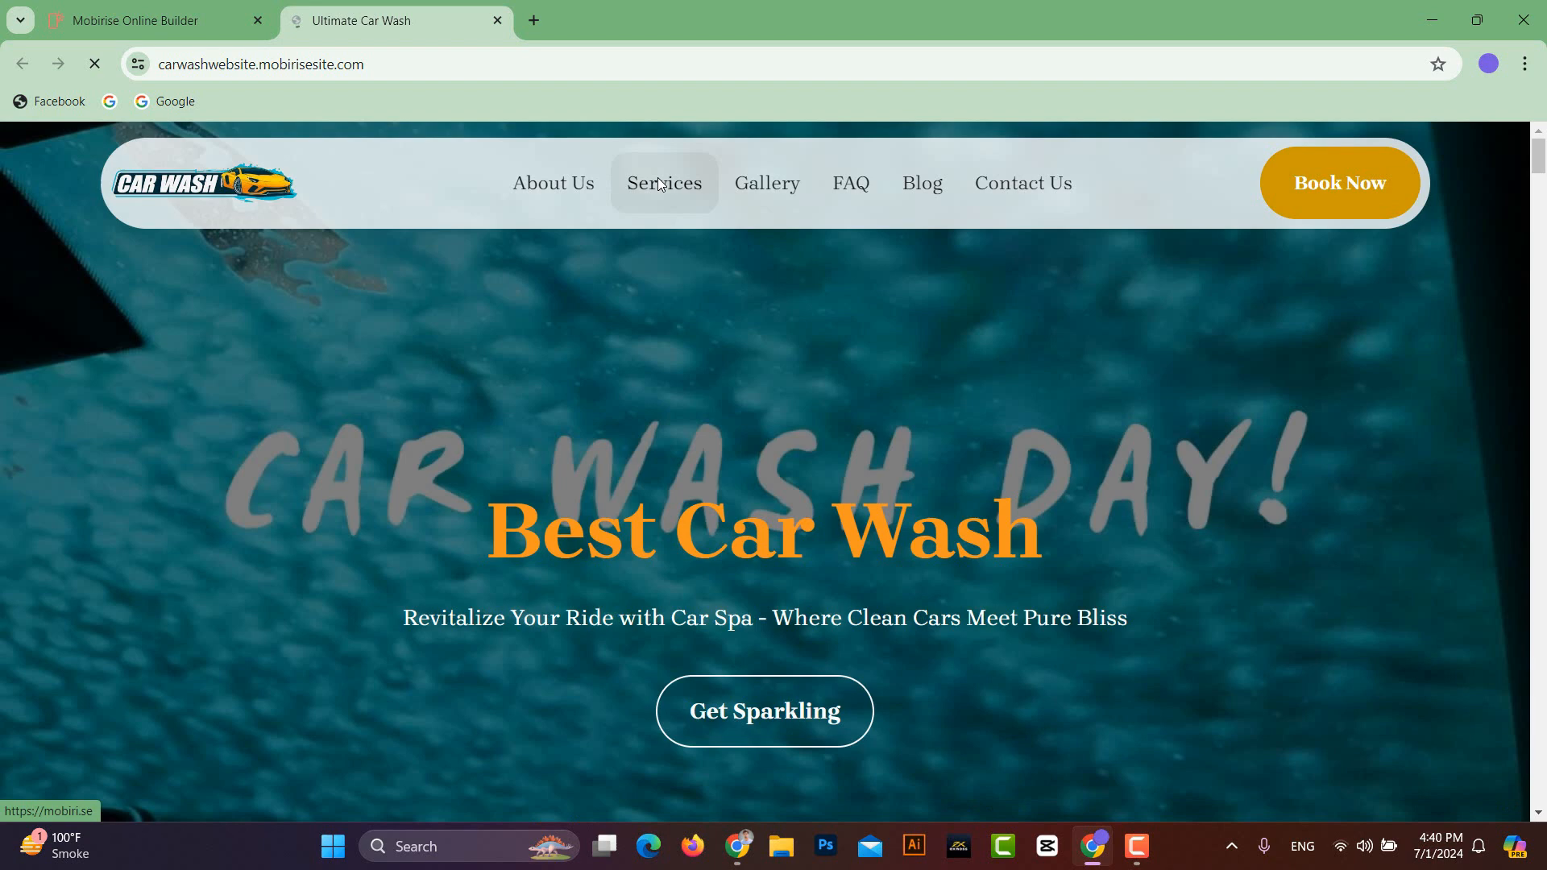
pyautogui.moveTo(829, 322)
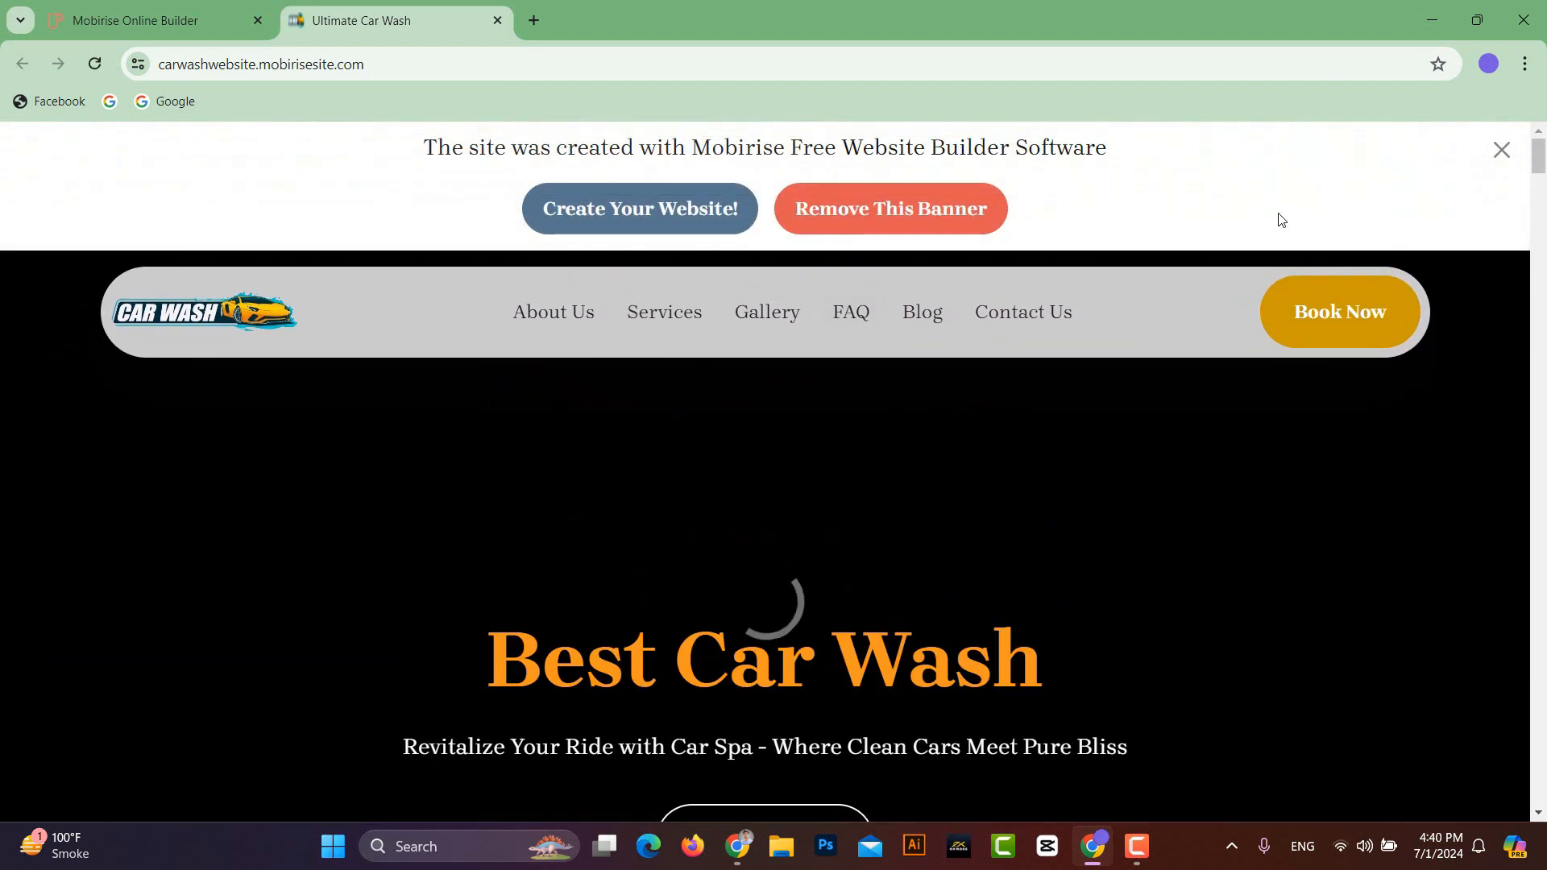
# Close the Mobirise banner and browse the live site down to the testimonials.
pyautogui.click(1501, 149)
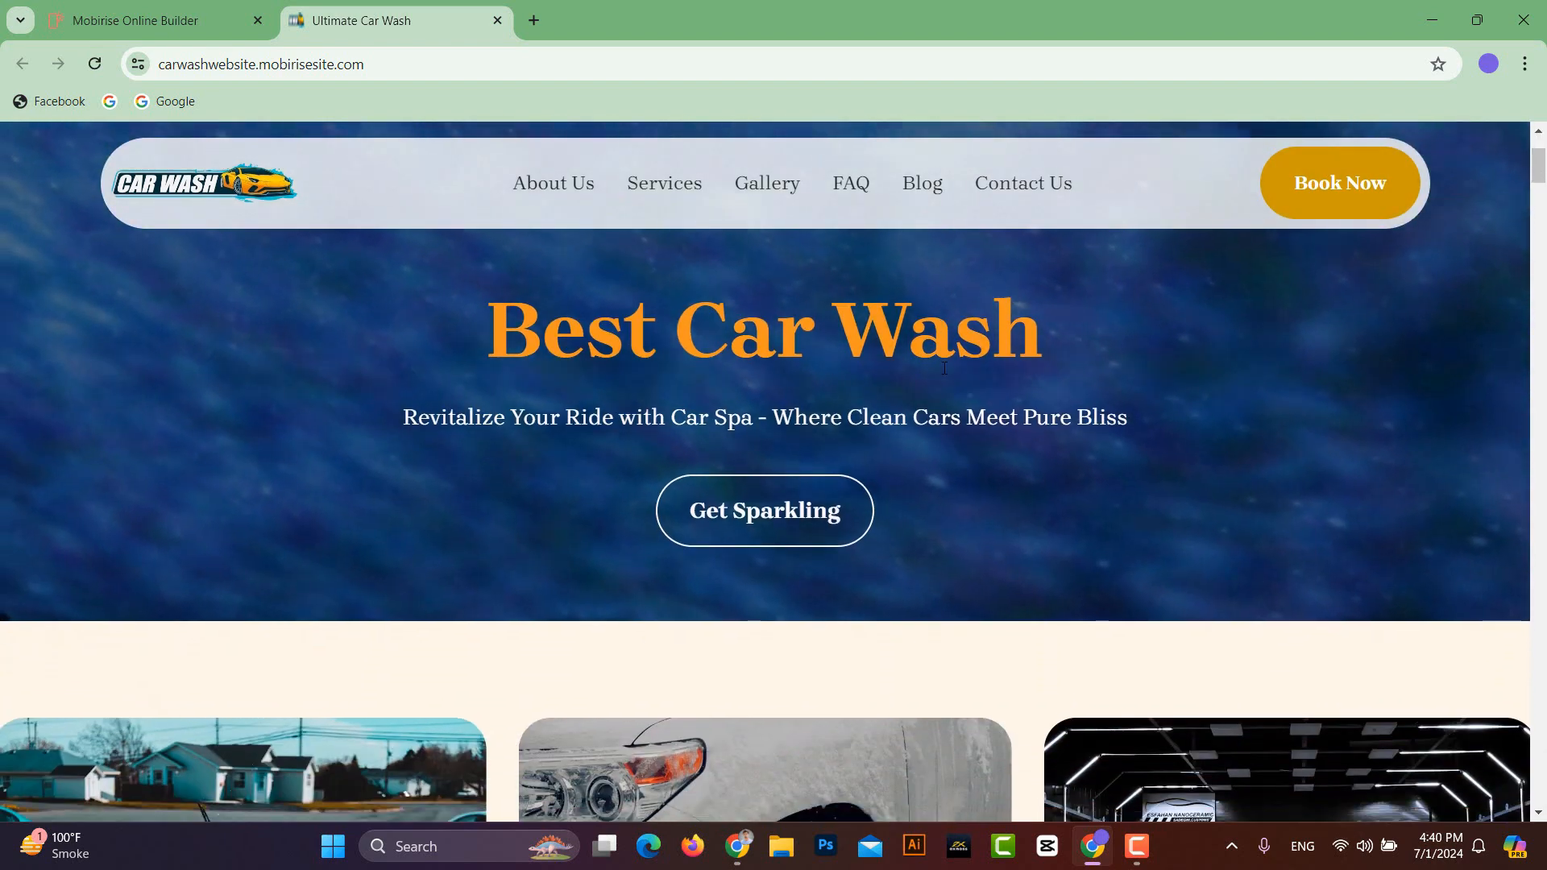
pyautogui.scroll(-3)
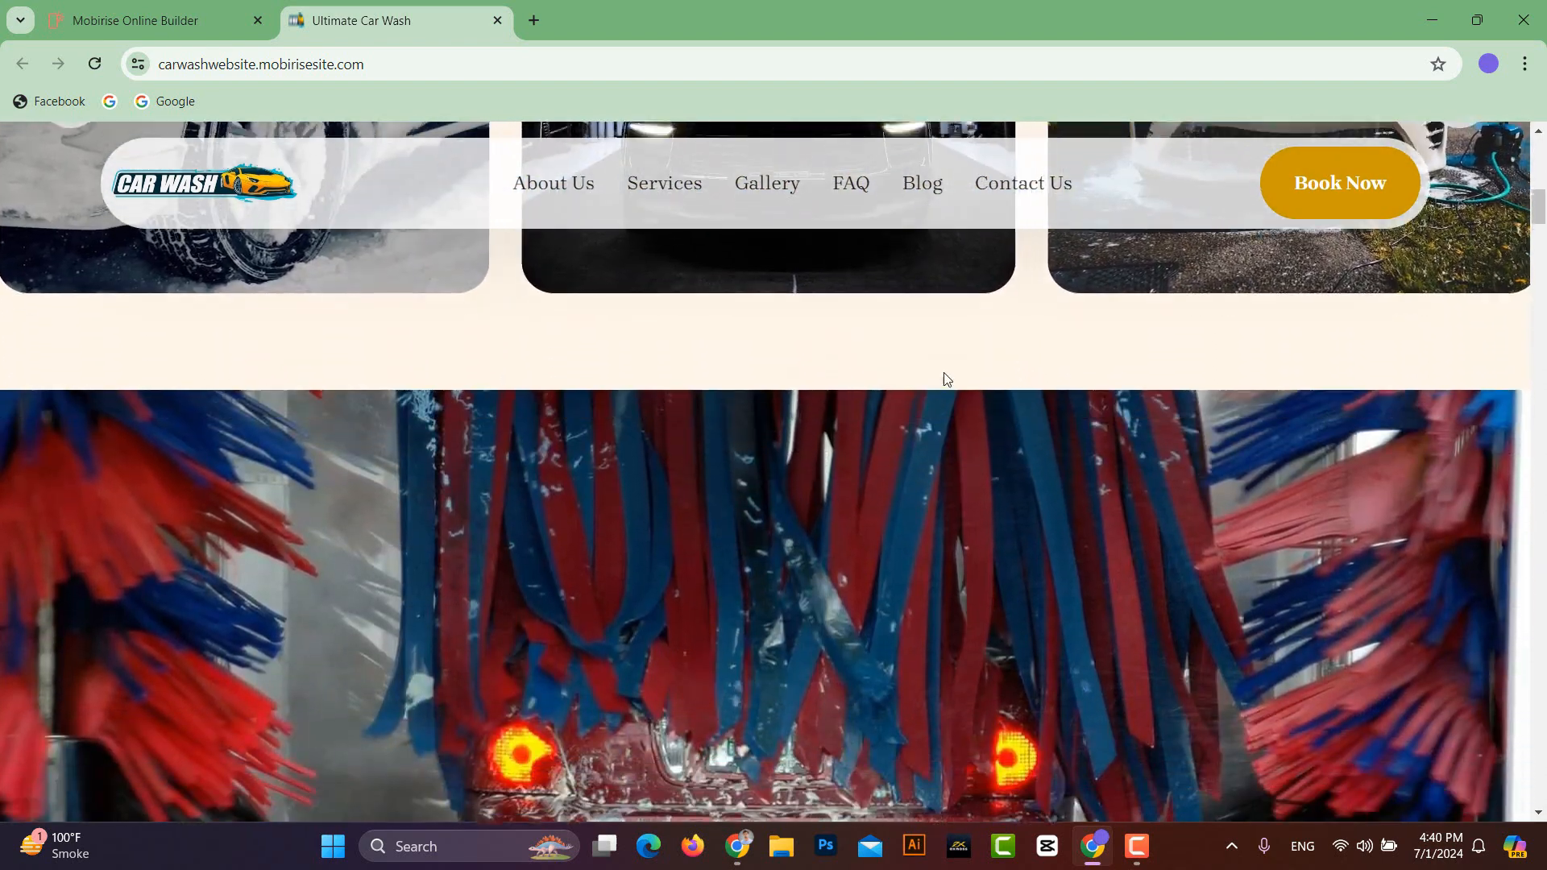
pyautogui.scroll(-3)
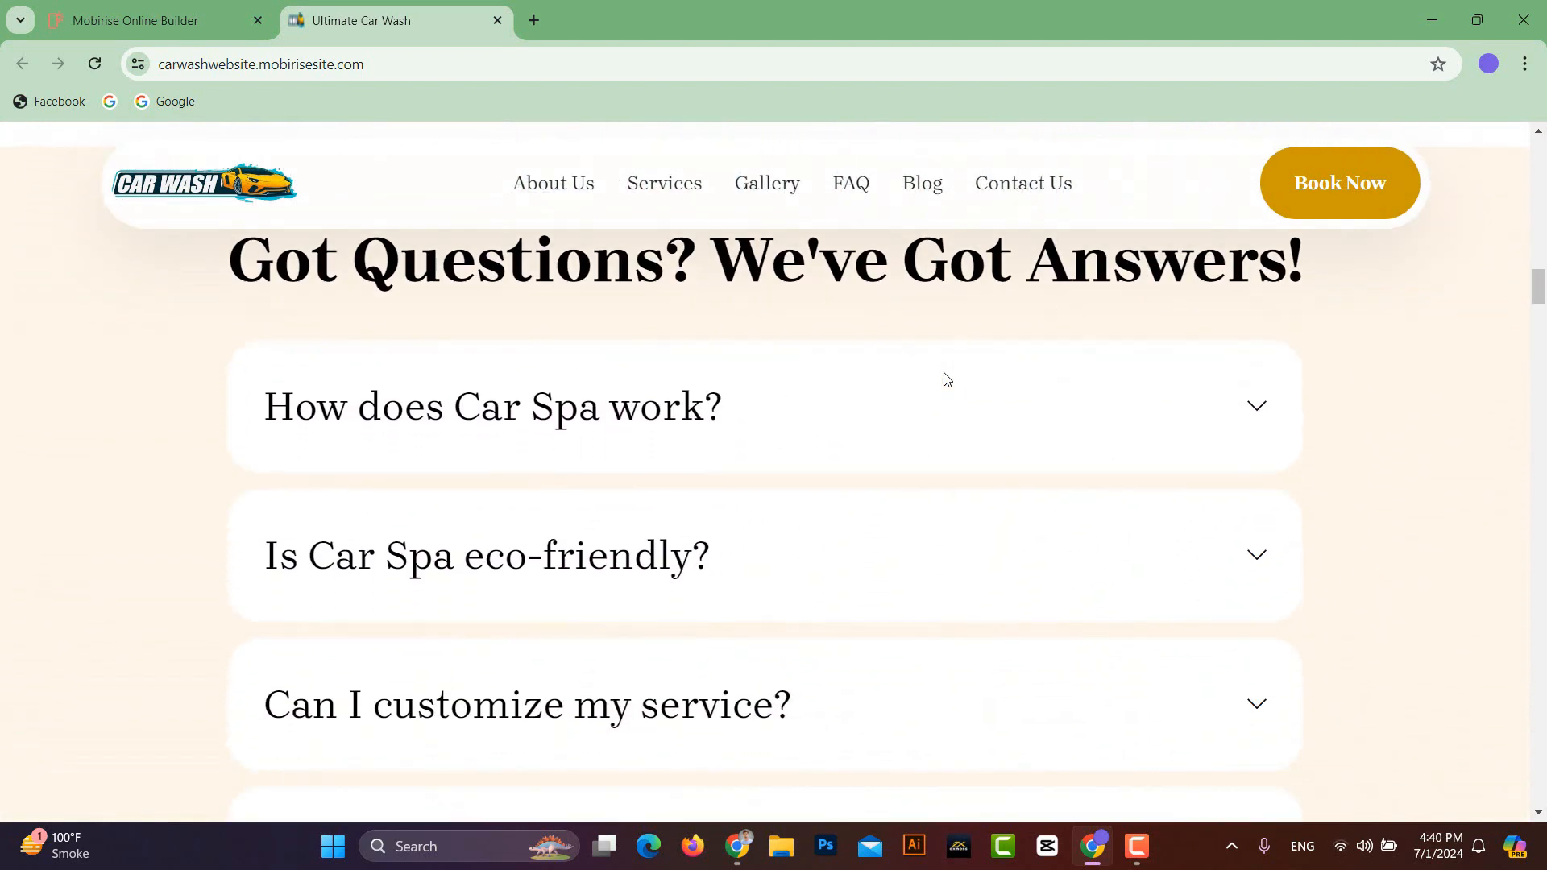
pyautogui.scroll(-3)
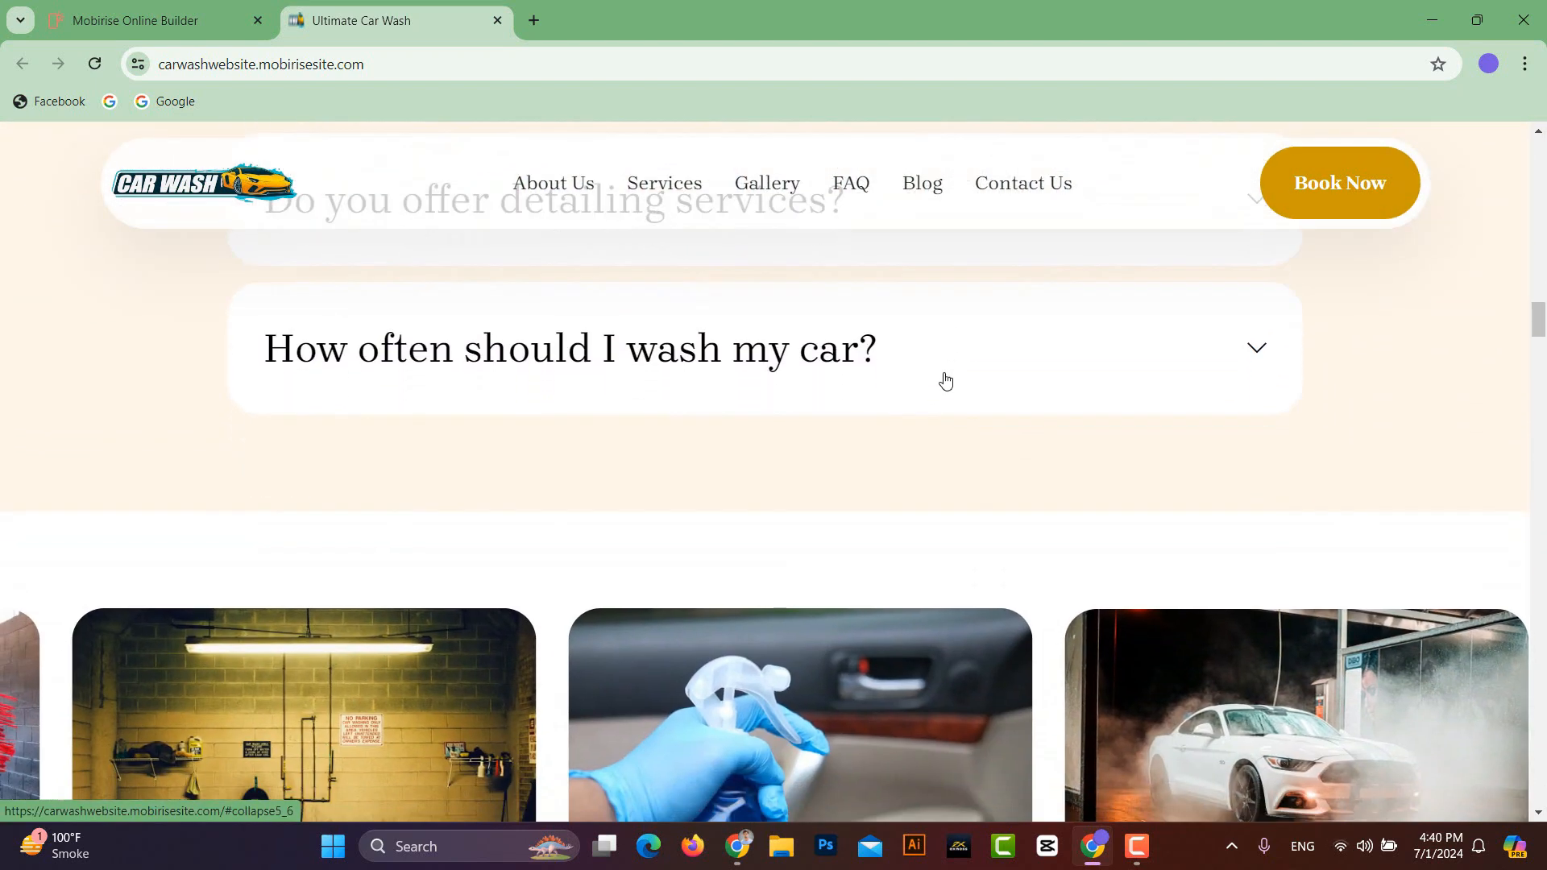
pyautogui.scroll(-3)
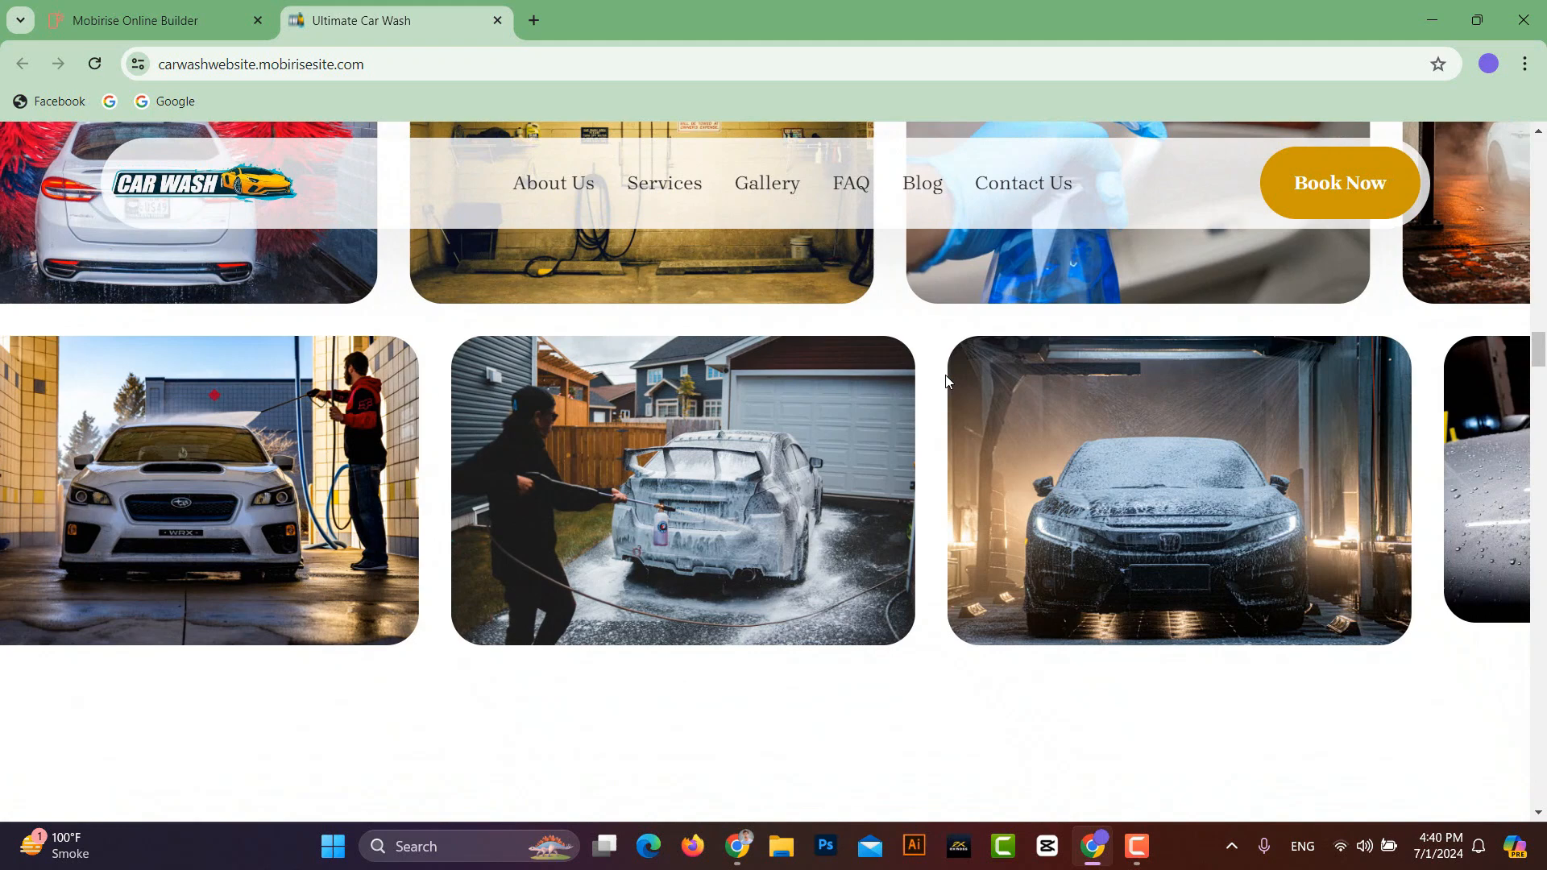
pyautogui.scroll(-3)
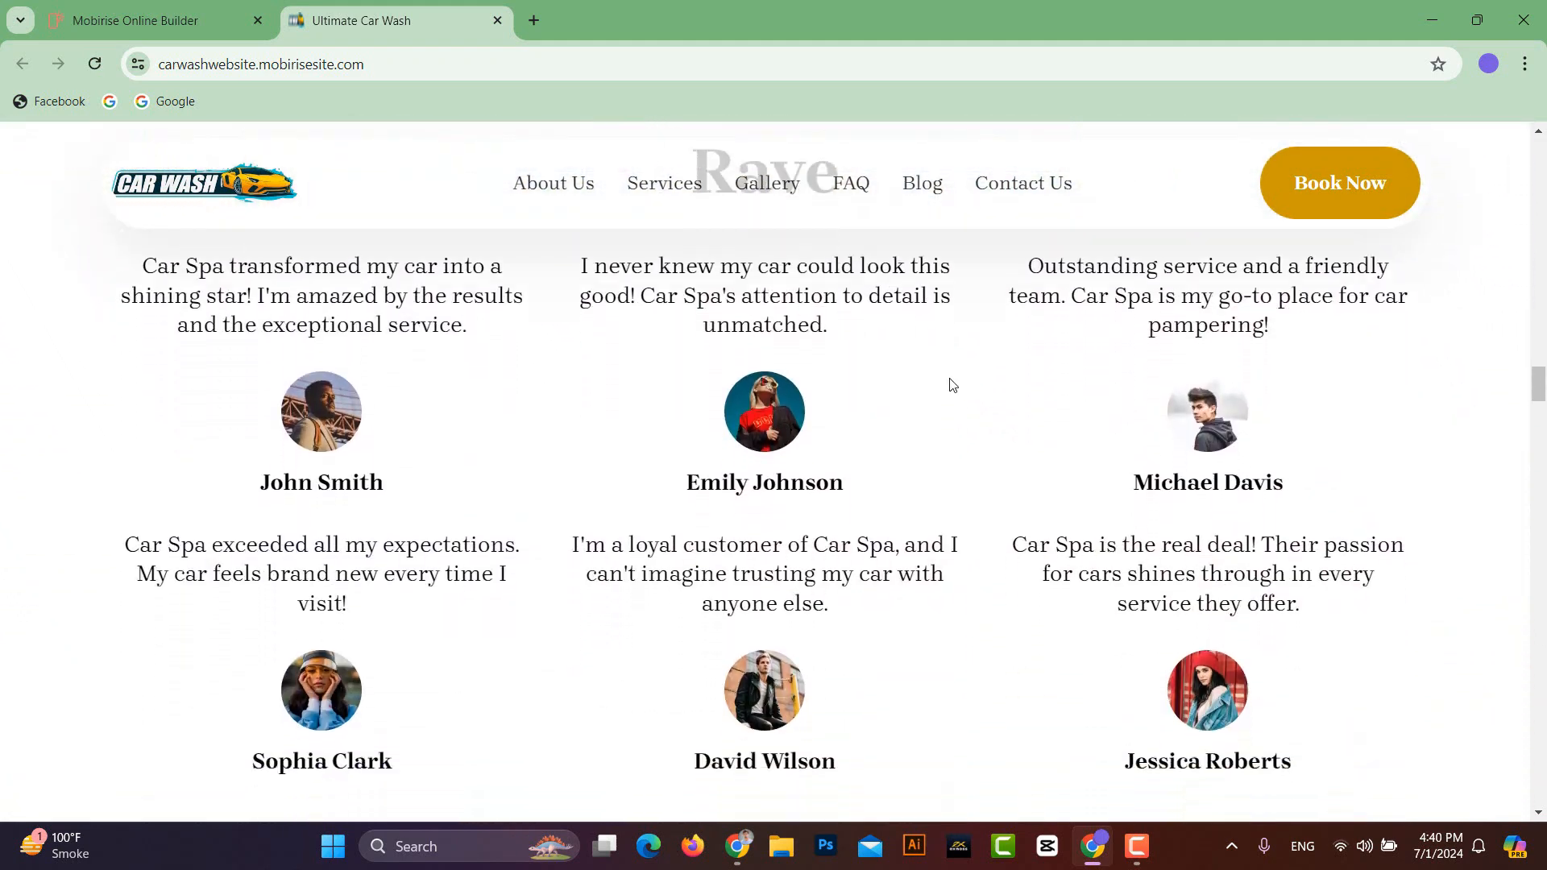